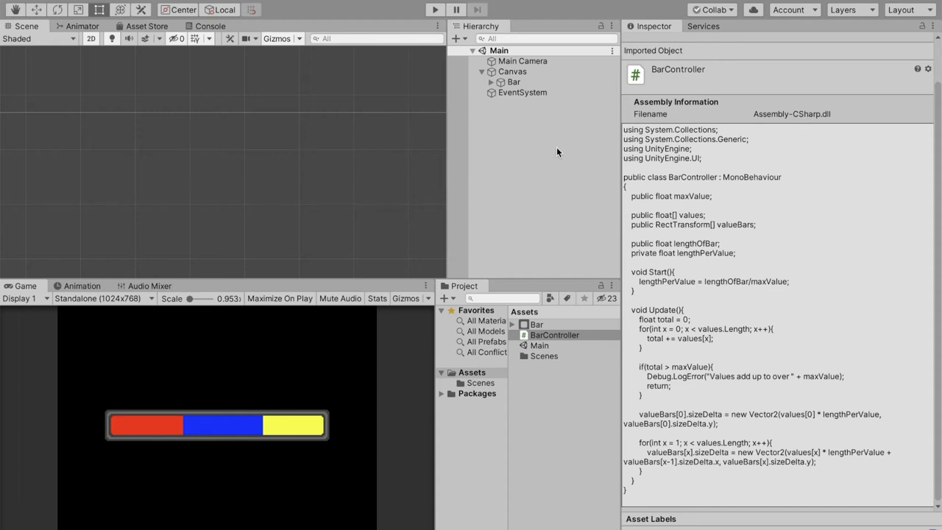
mouse_move(238, 447)
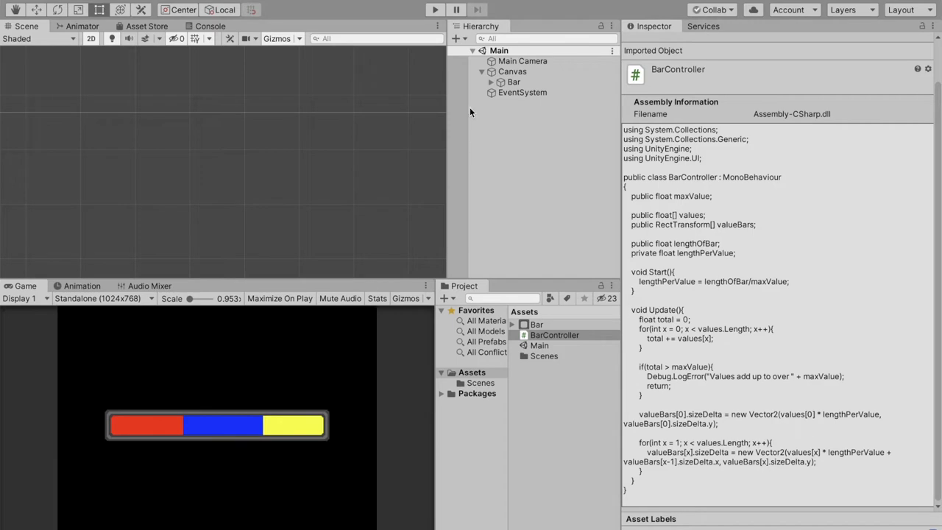
Run the scene with Bar selected and edit its segment values to about 2.06, 3.13 and 2.54.
left_click(512, 83)
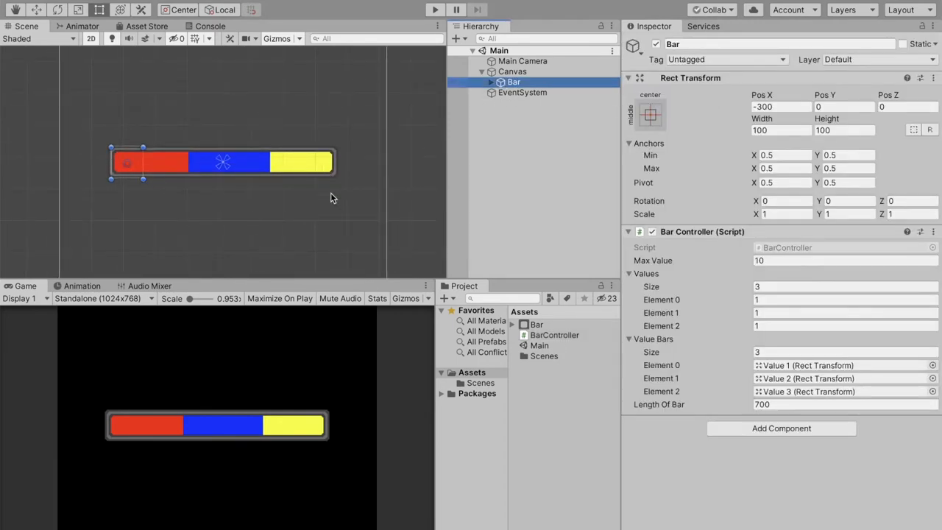
mouse_move(368, 235)
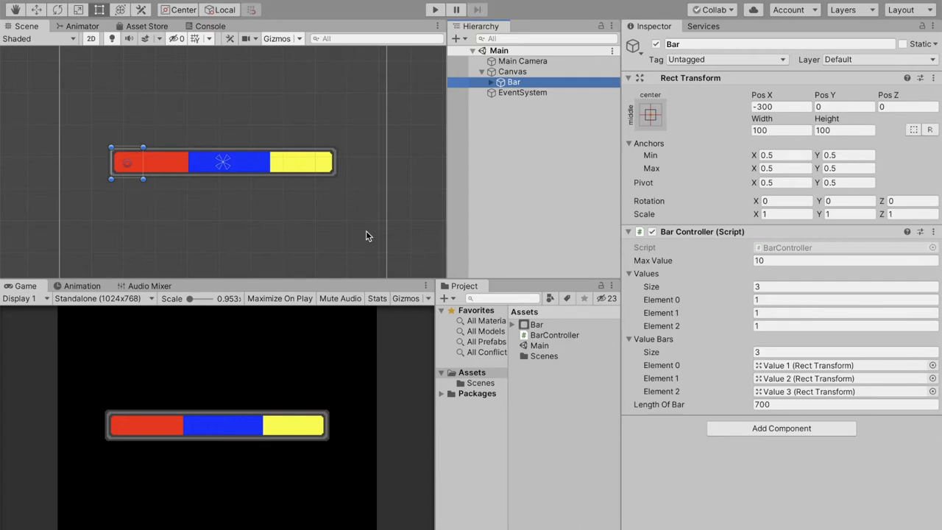
left_click(434, 9)
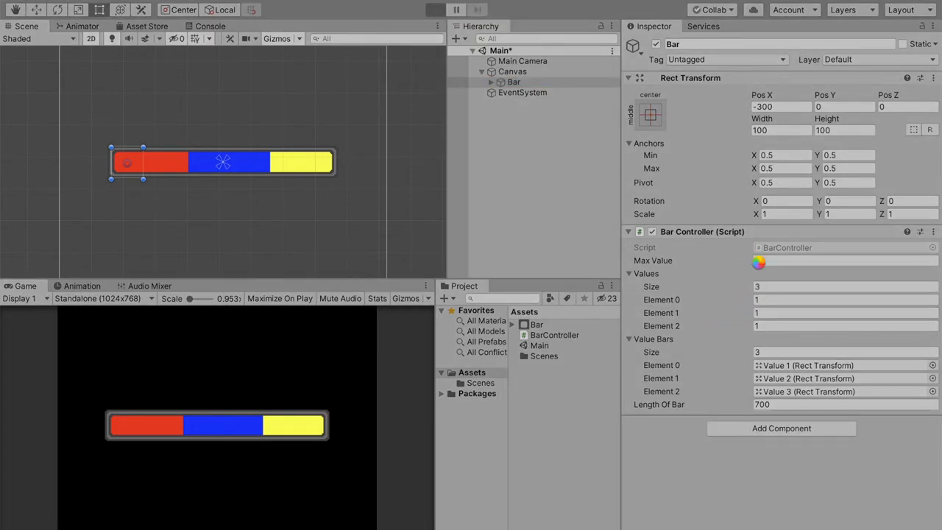
left_click(434, 9)
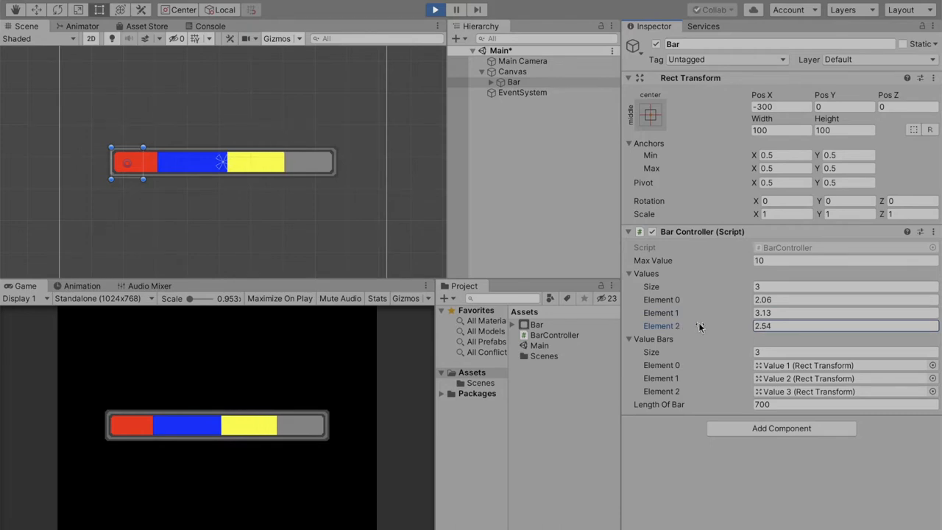
mouse_move(450, 91)
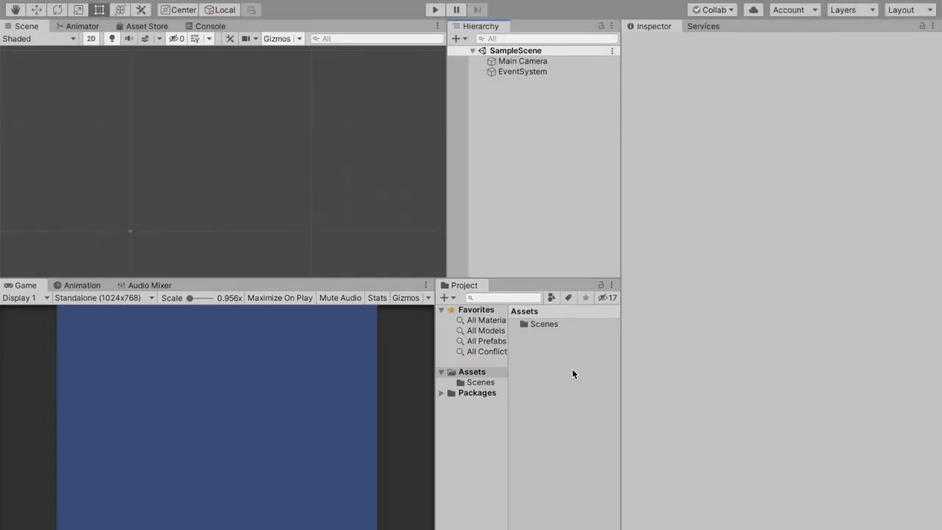
mouse_move(515, 341)
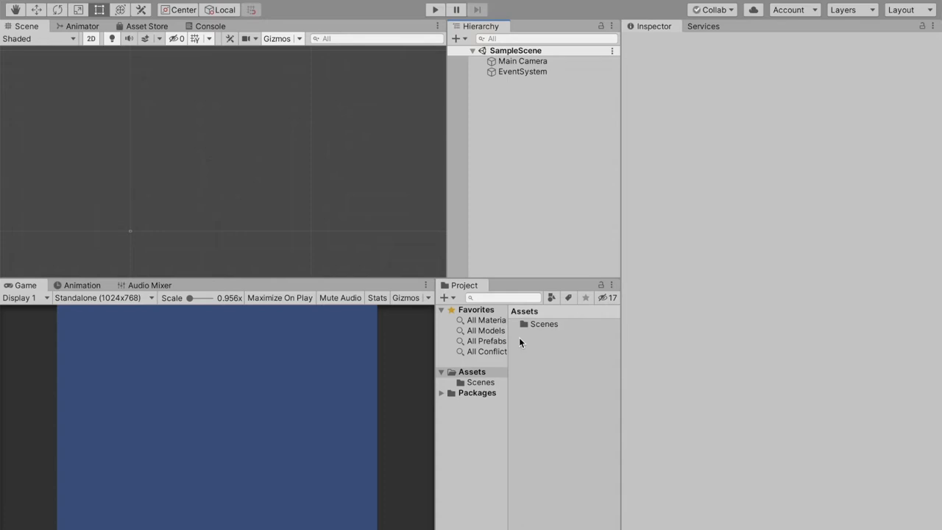
Create a UI Canvas and an empty GameObject renamed Bar nested under it.
left_click(457, 39)
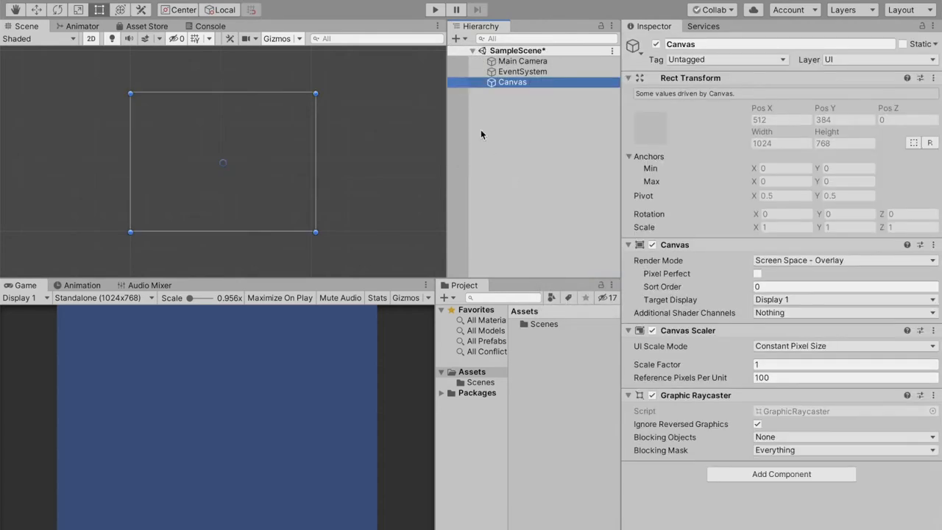
left_click(459, 38)
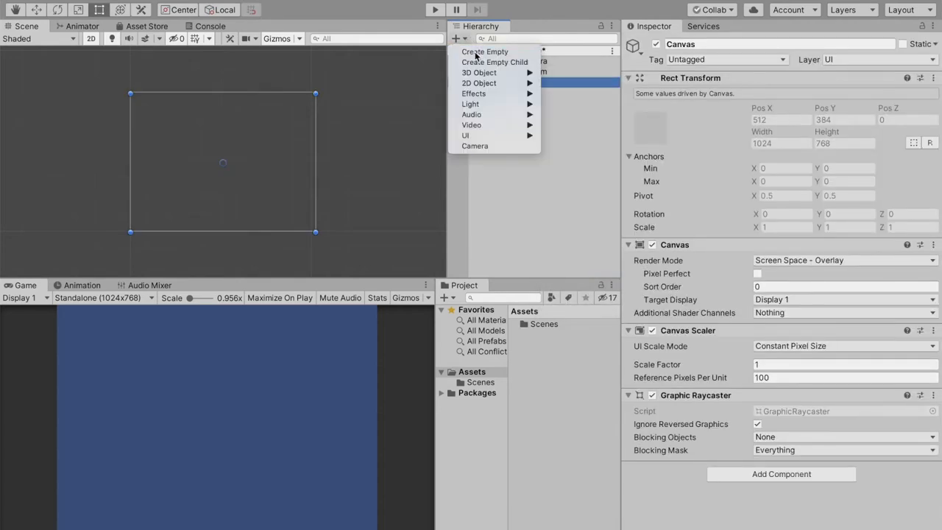
left_click(484, 51)
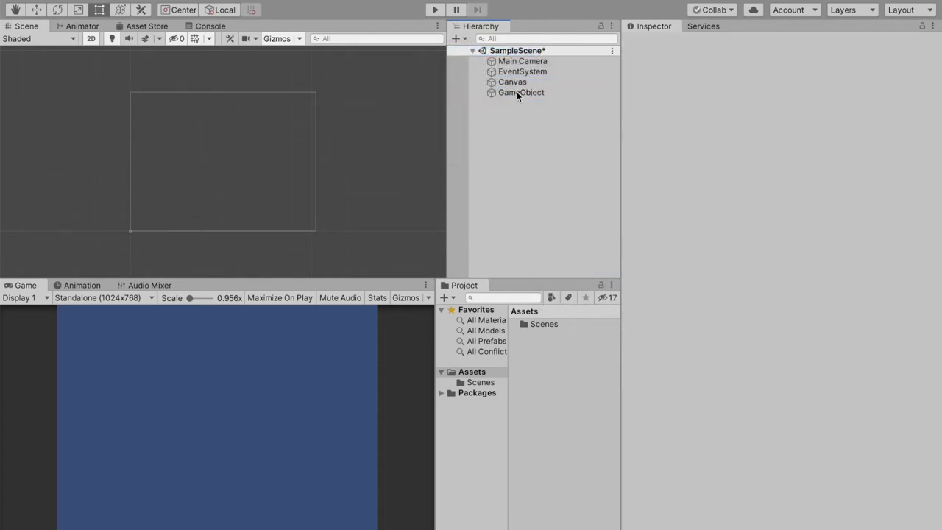
left_click(521, 91)
type("Bar")
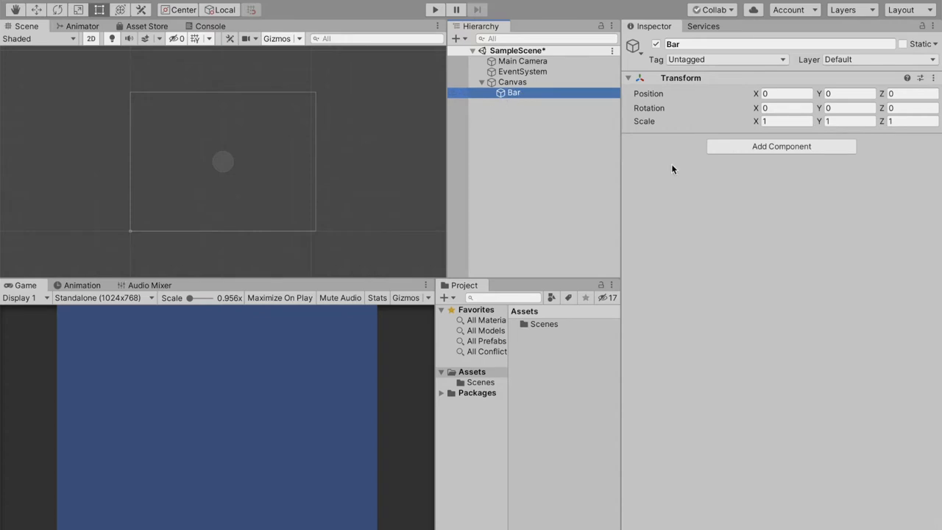
mouse_move(742, 151)
type("Rect")
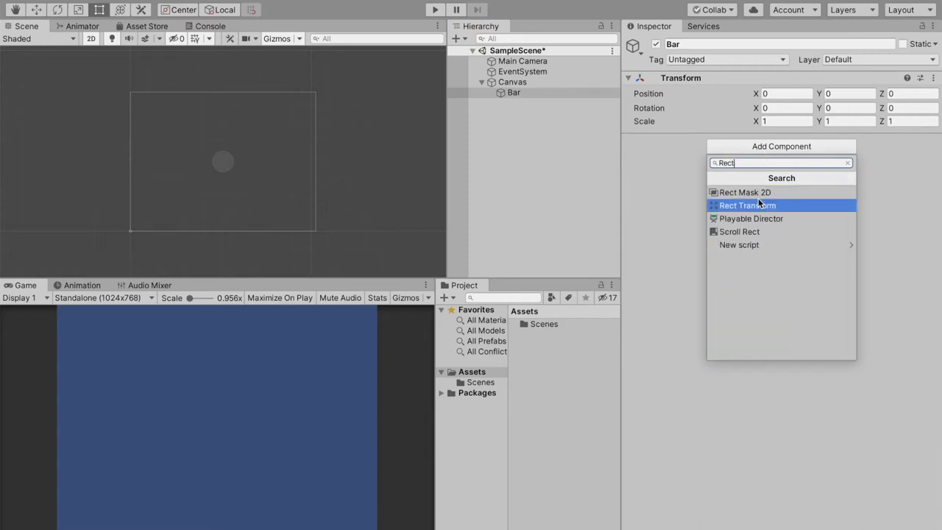
Add a Rect Transform component to Bar.
left_click(746, 206)
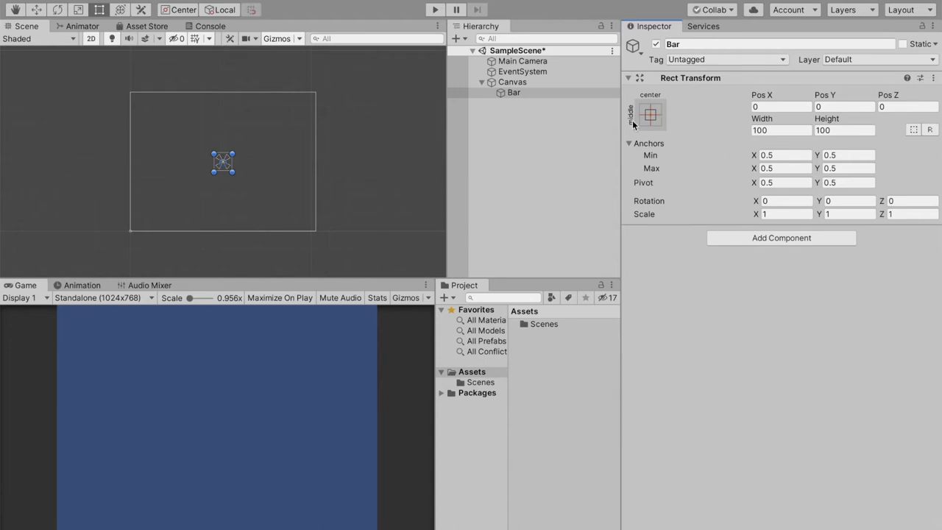
mouse_move(668, 152)
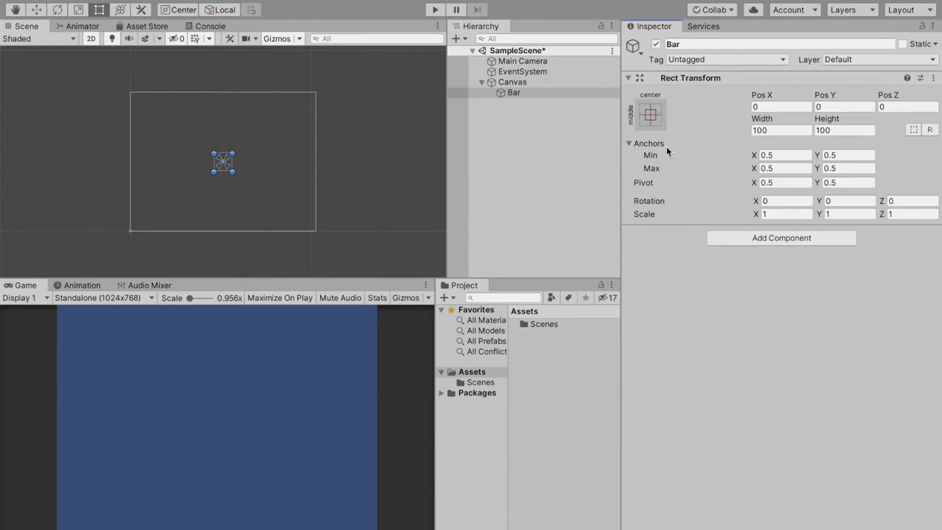
mouse_move(499, 94)
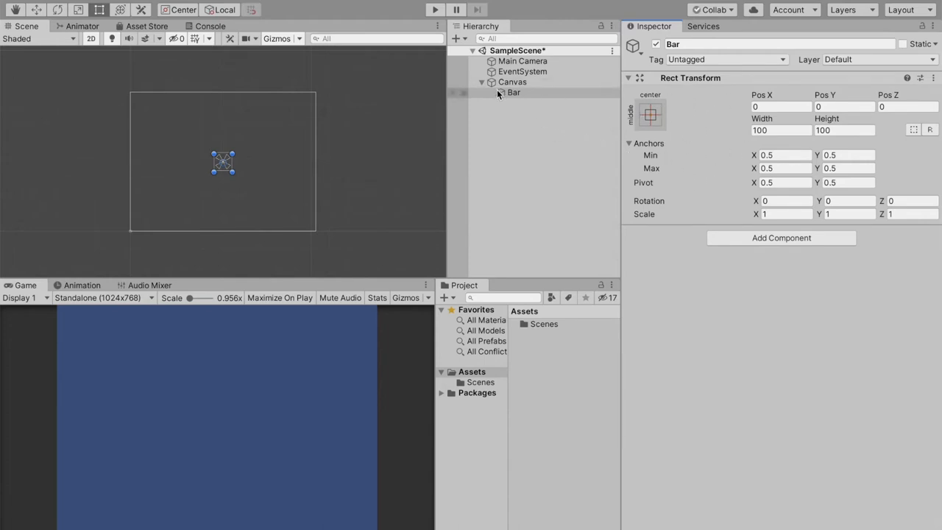
Create a UI Image nested under Bar and tint it grey, about 213 wide.
left_click(457, 38)
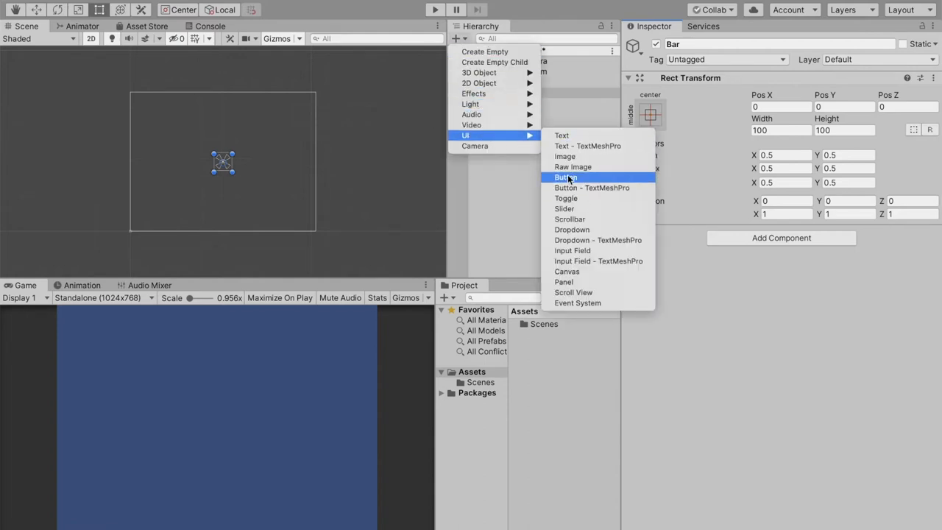
left_click(564, 156)
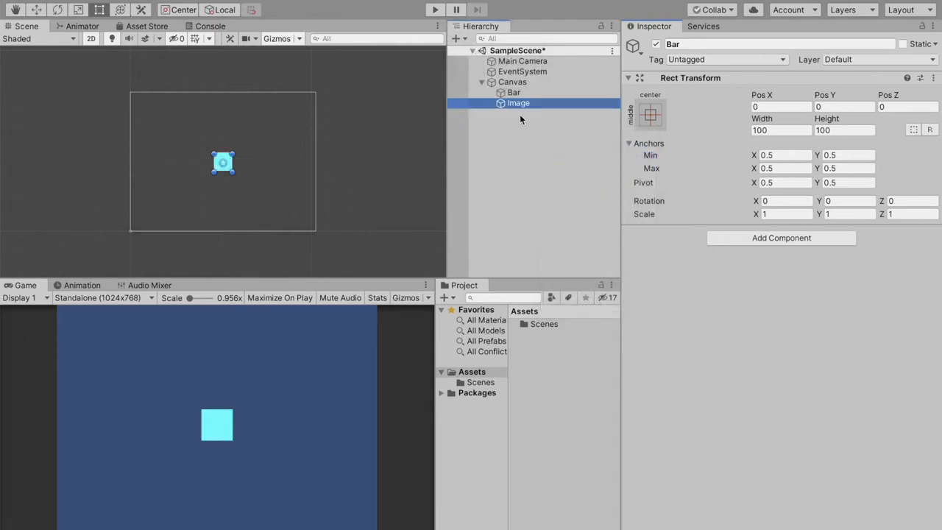
left_click(518, 103)
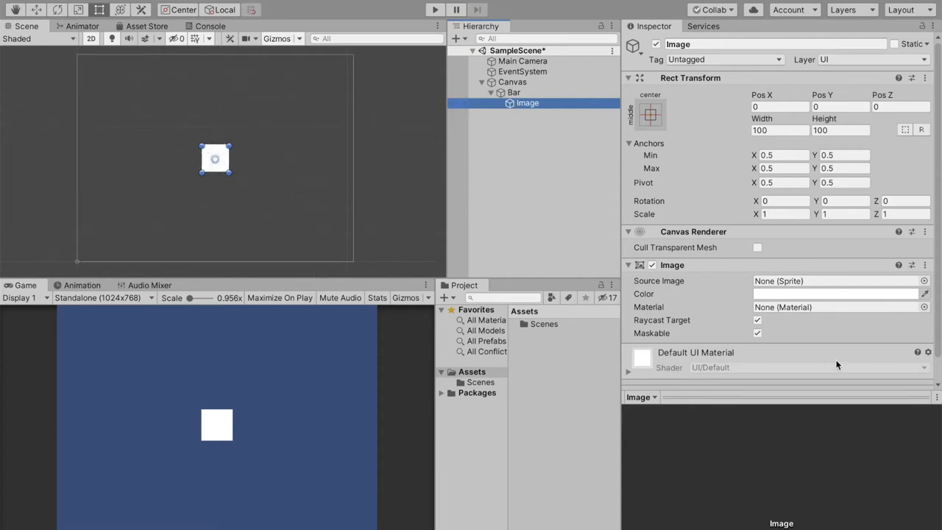
left_click(838, 294)
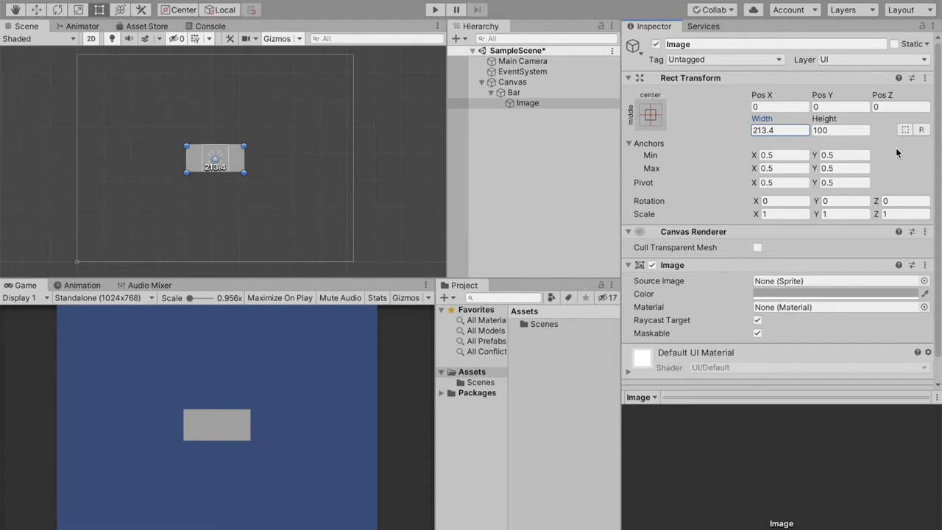
mouse_move(650, 115)
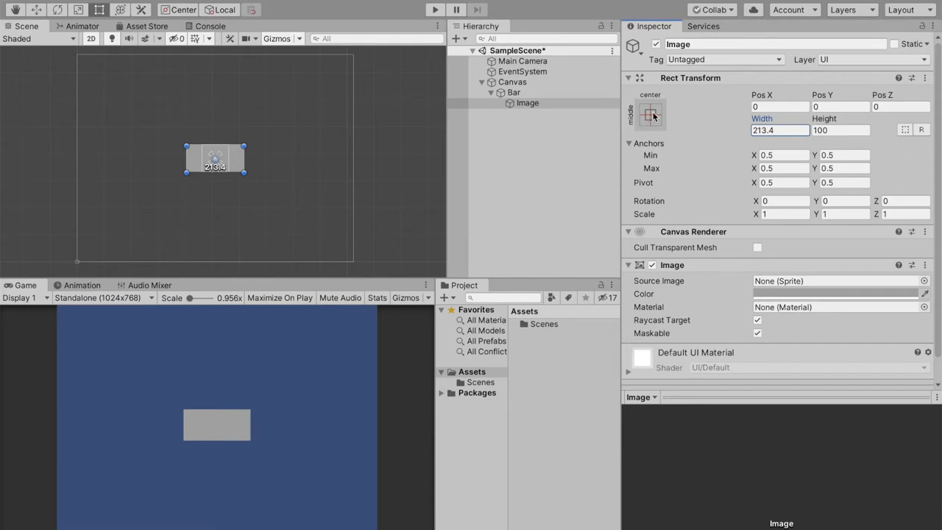
Anchor the image middle-left, widen it to 700 at Pos X -300 and rename it Background.
left_click(651, 114)
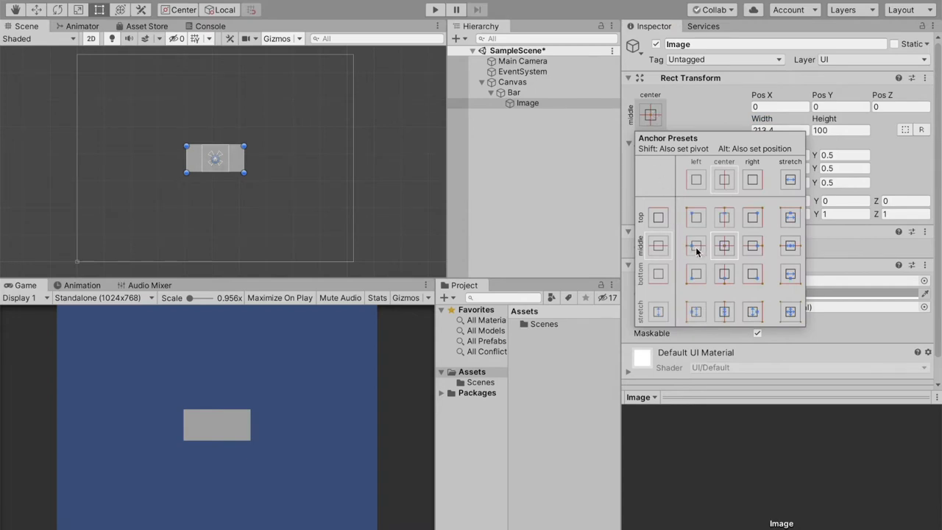
left_click(694, 245)
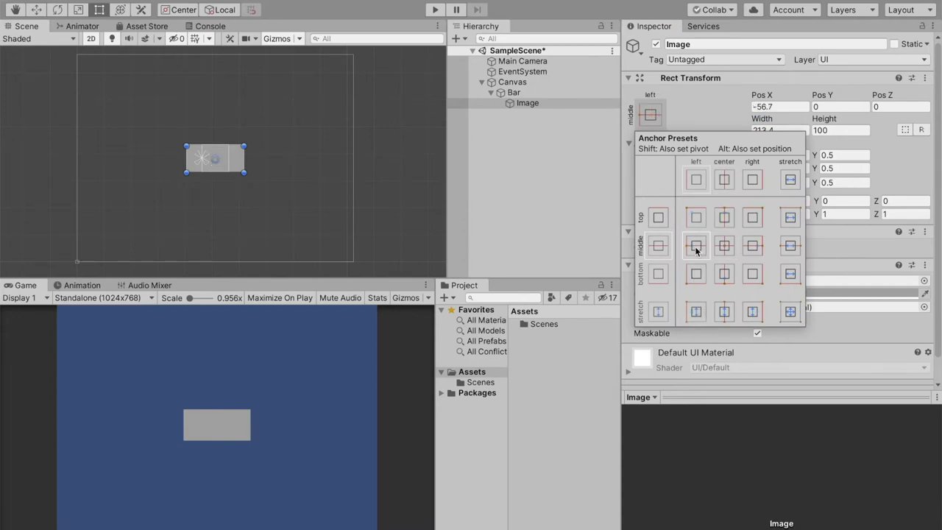
left_click(724, 244)
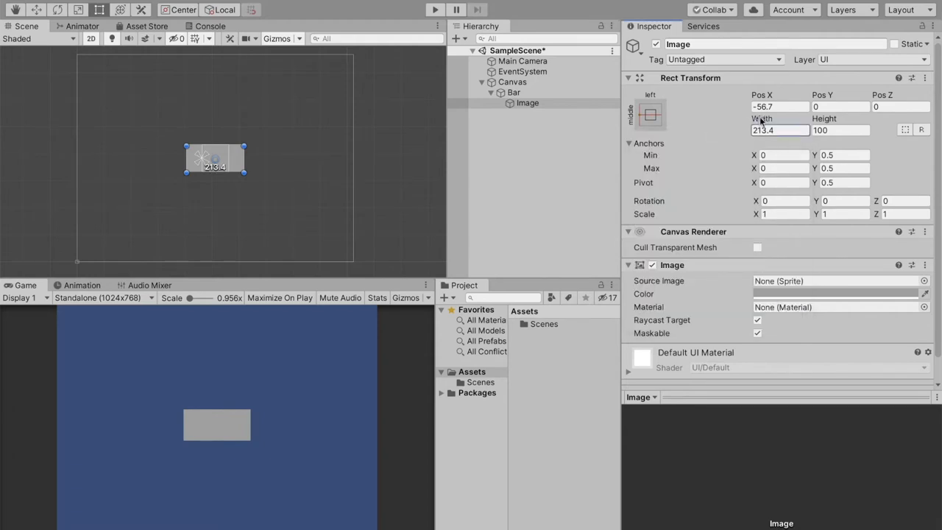
left_click_drag(244, 156, 272, 156)
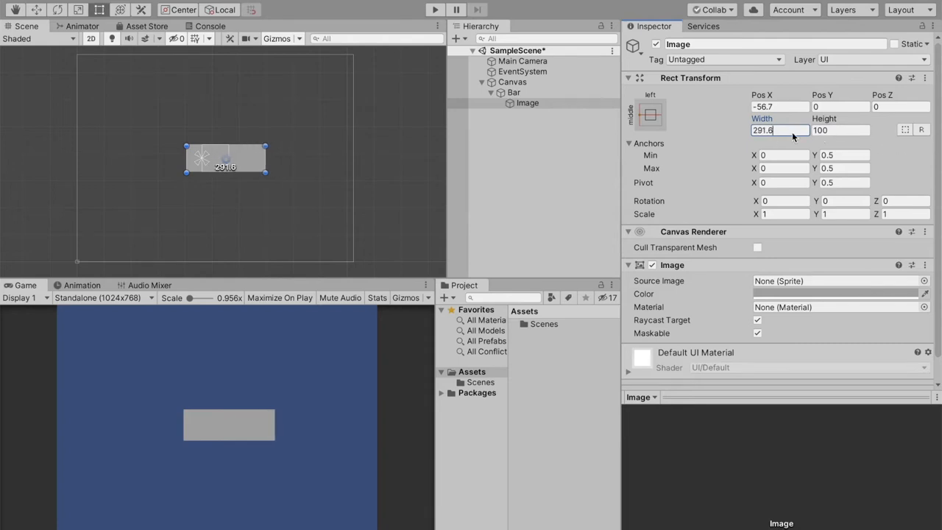
triple_click(762, 130)
type("700")
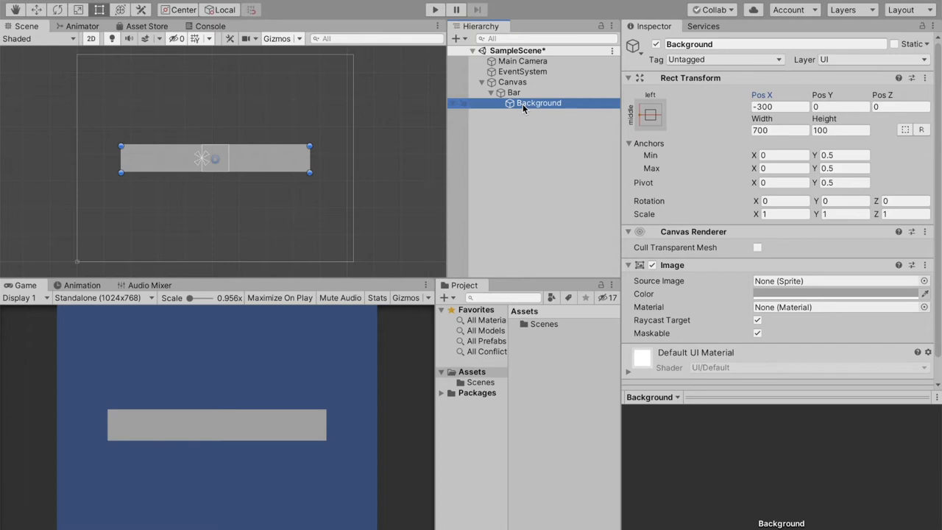
Duplicate Background three times and rename the copies Value 1, Value 2 and Value 3.
key("ctrl+d")
type("Va")
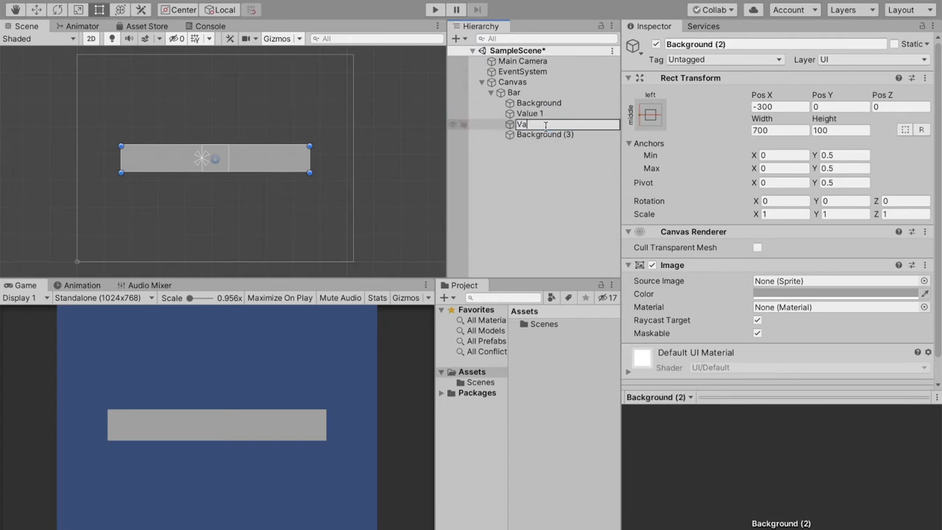
left_click(544, 134)
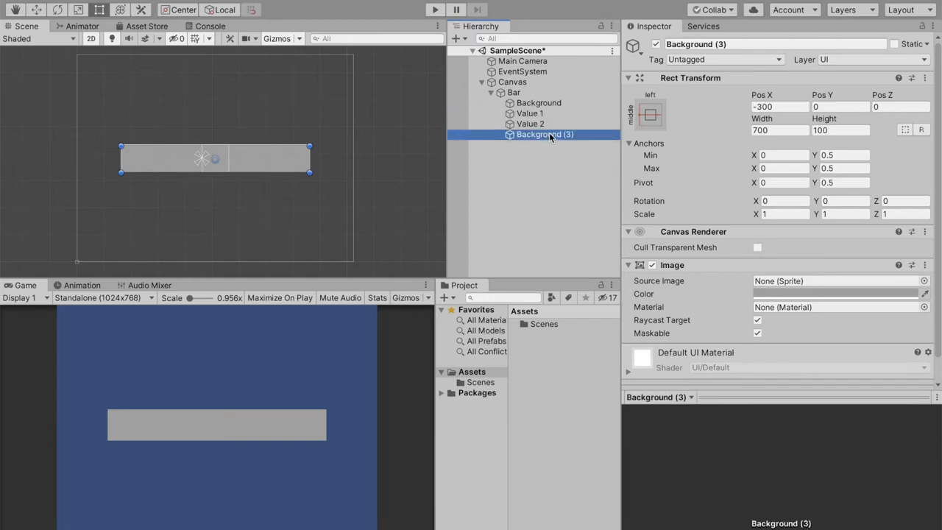
double_click(544, 134)
type("Value 3")
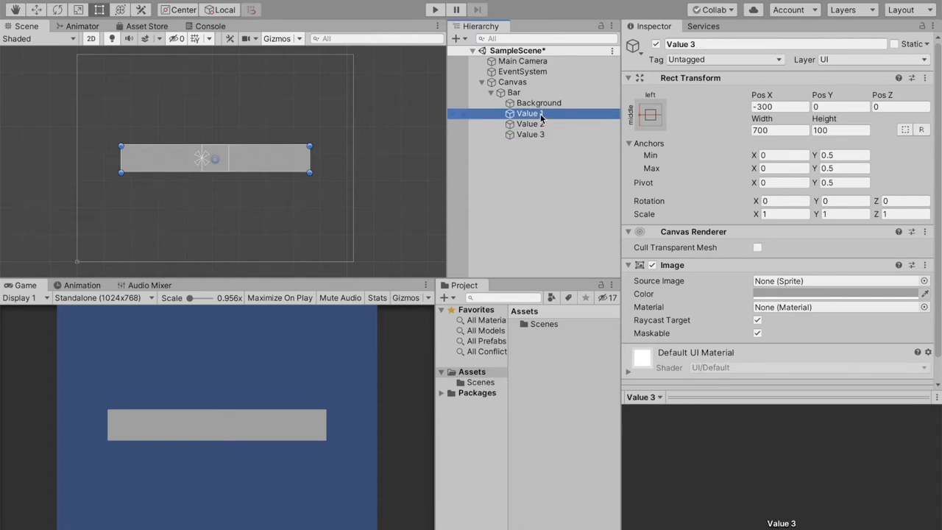
Colour Value 1 red, Value 2 blue (0019FF) and Value 3 yellow (FEFF00).
left_click(836, 294)
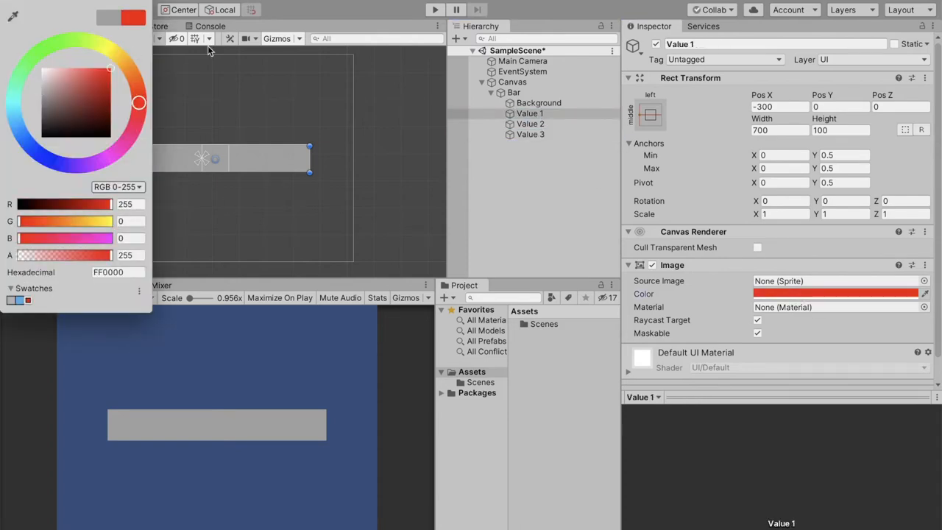
left_click(529, 123)
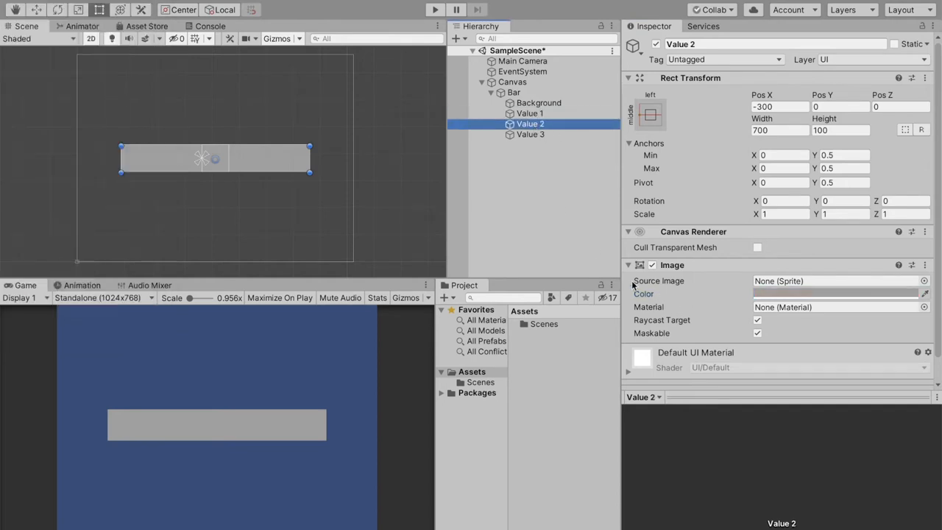
left_click(832, 294)
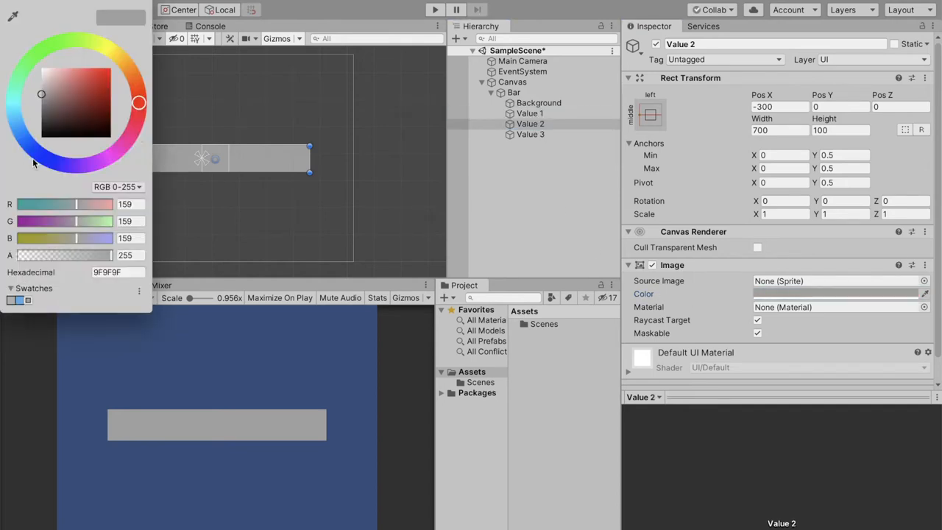
left_click(38, 153)
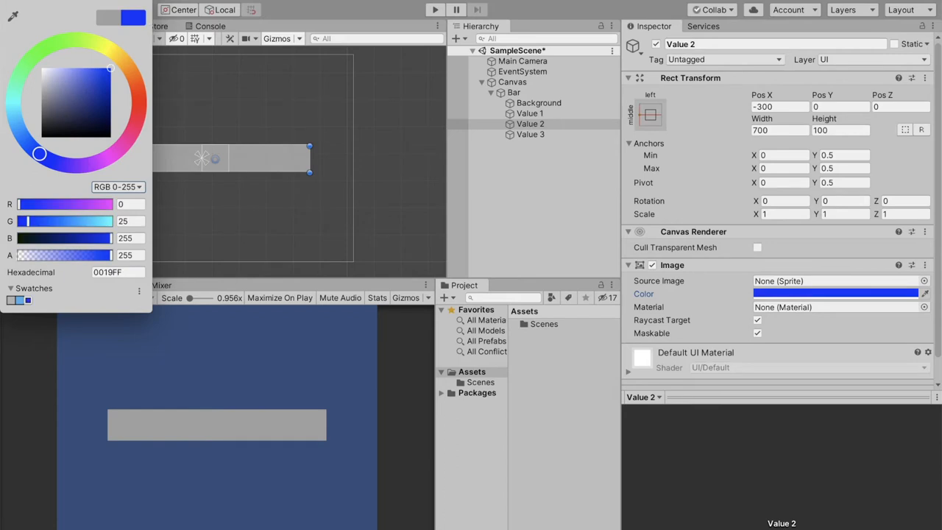
left_click(530, 134)
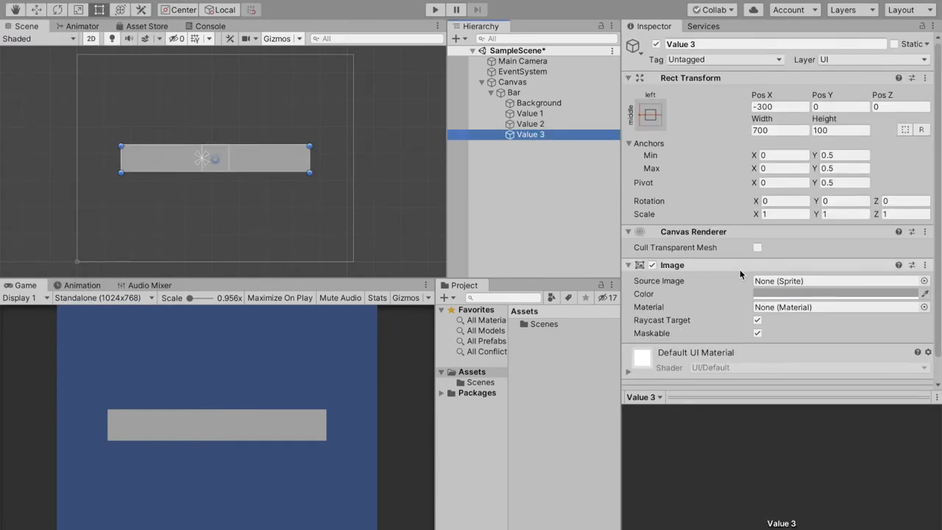
left_click(836, 294)
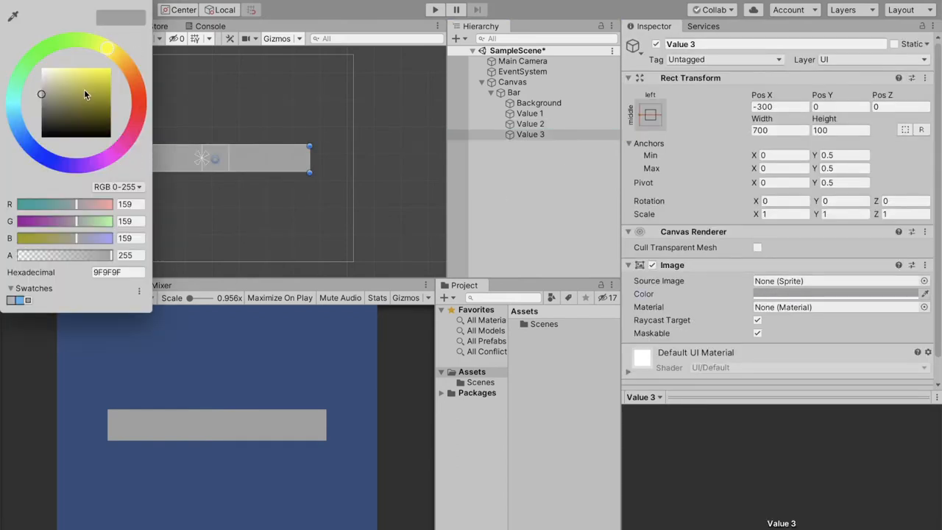
left_click(110, 68)
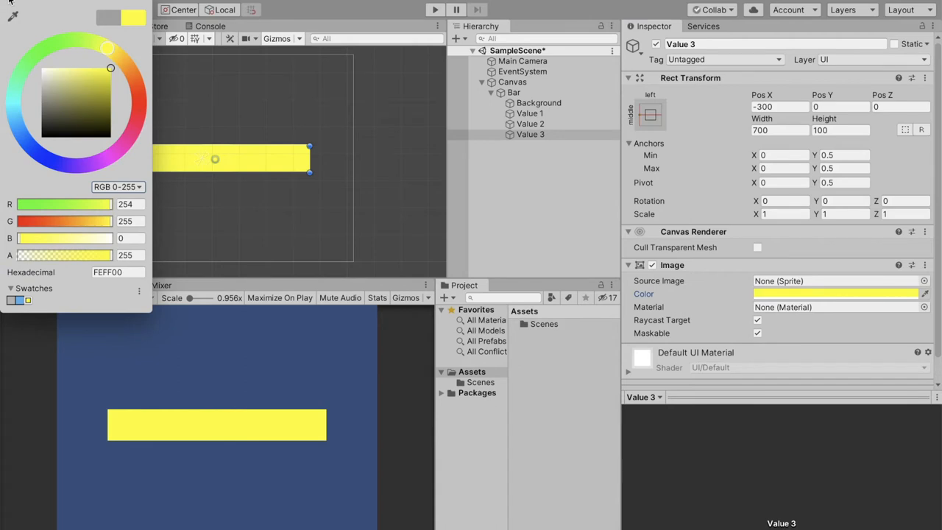
left_click(527, 188)
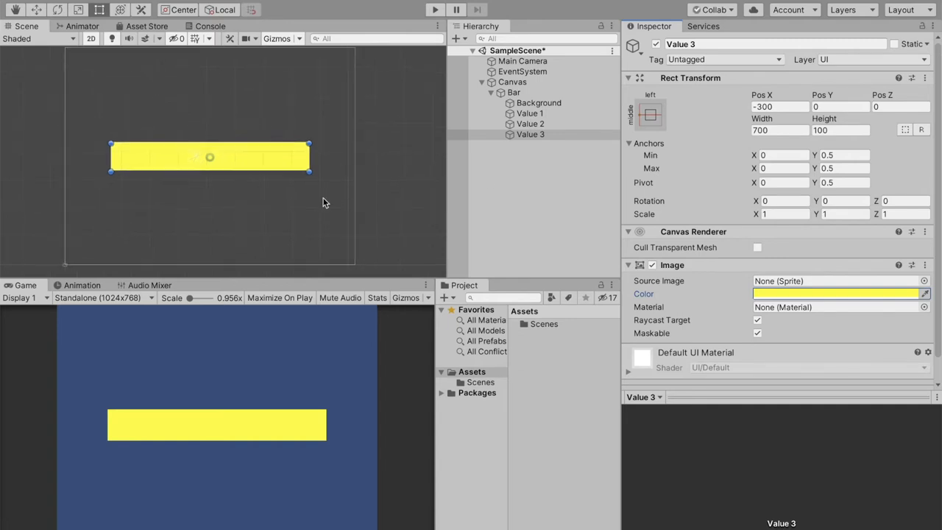
left_click_drag(209, 156, 196, 150)
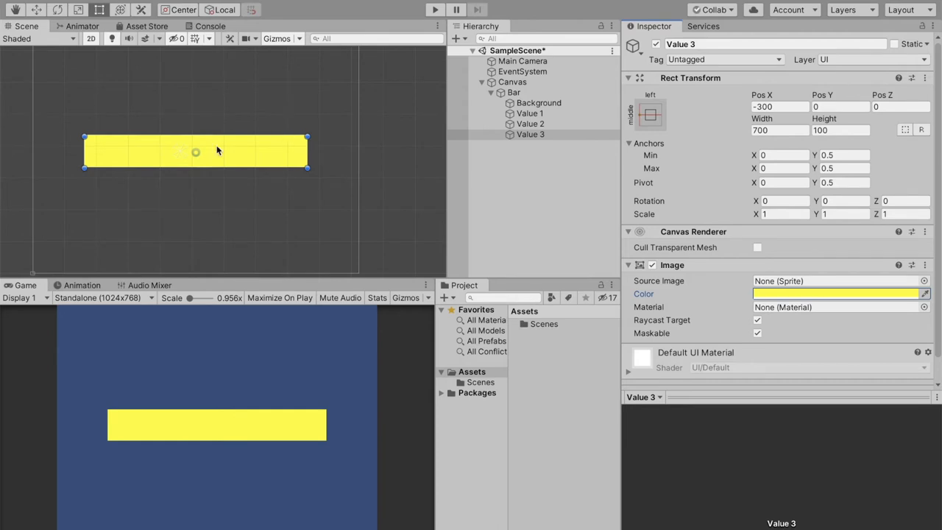
mouse_move(315, 150)
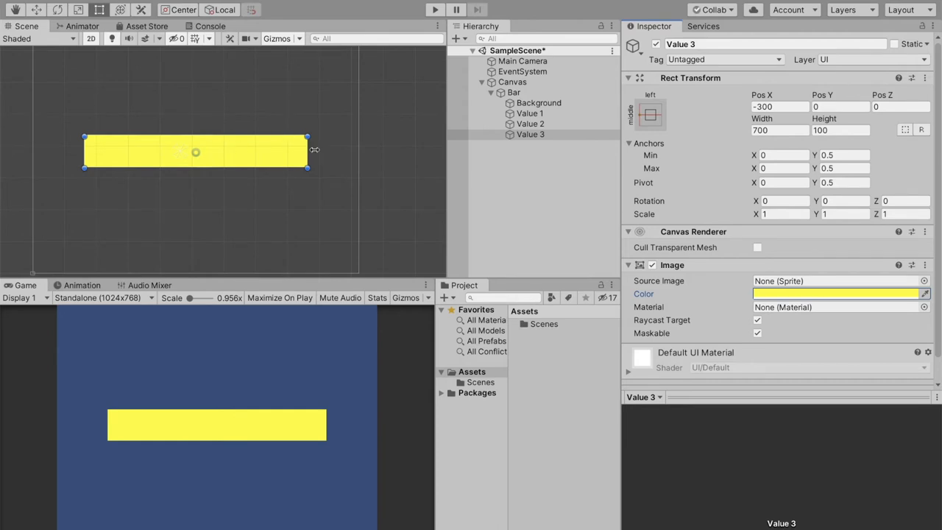
left_click(530, 133)
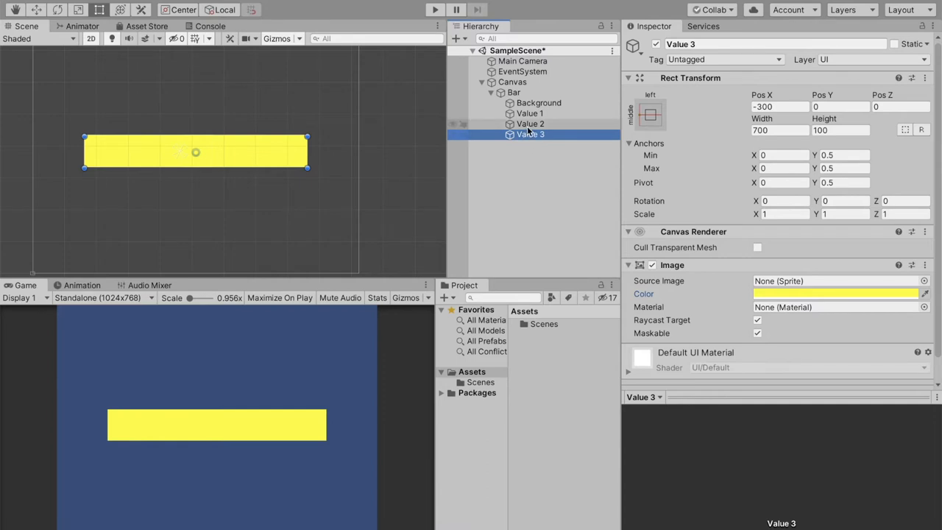
Reorder Bar's children to Background, Value 3, Value 2, Value 1 so red sits on top.
left_click(538, 103)
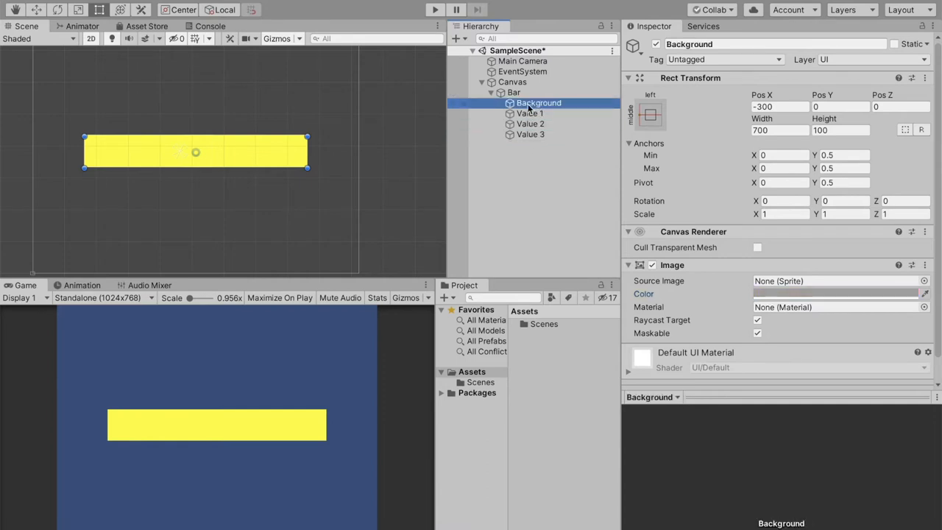
mouse_move(239, 126)
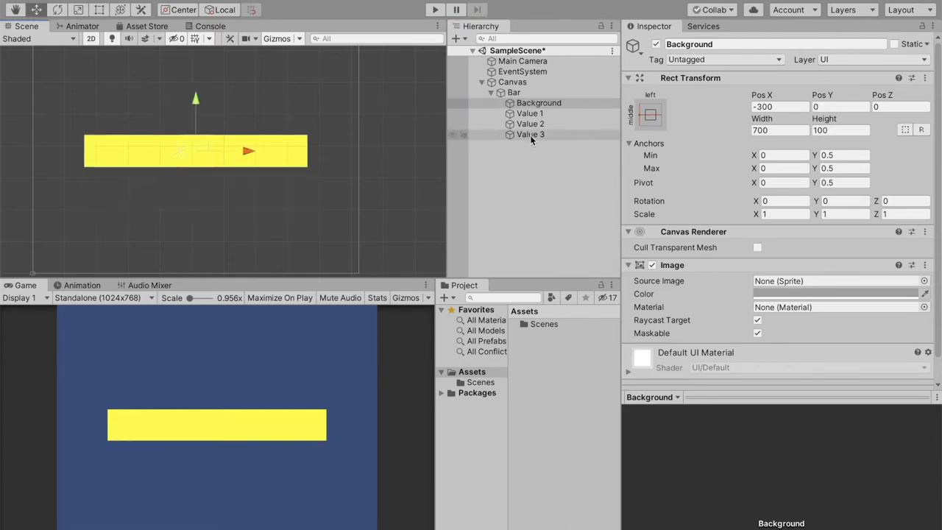
left_click(530, 123)
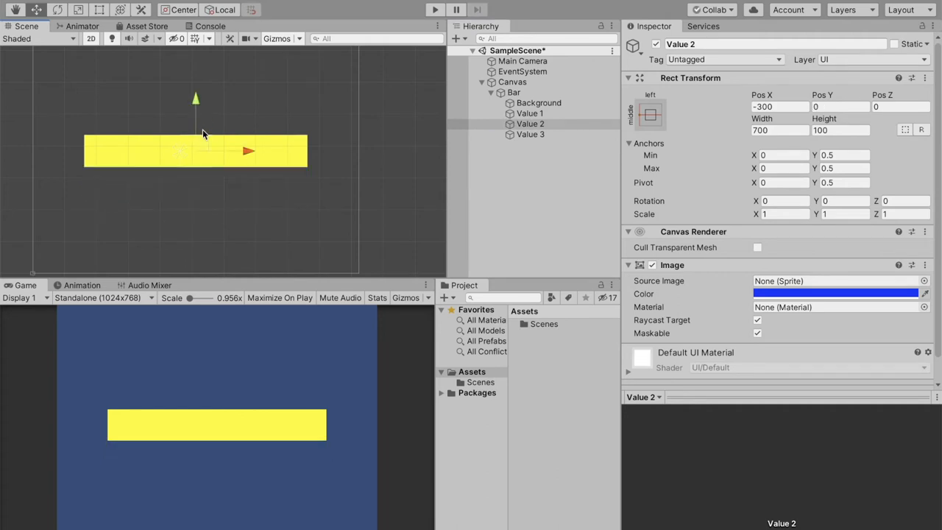
mouse_move(361, 167)
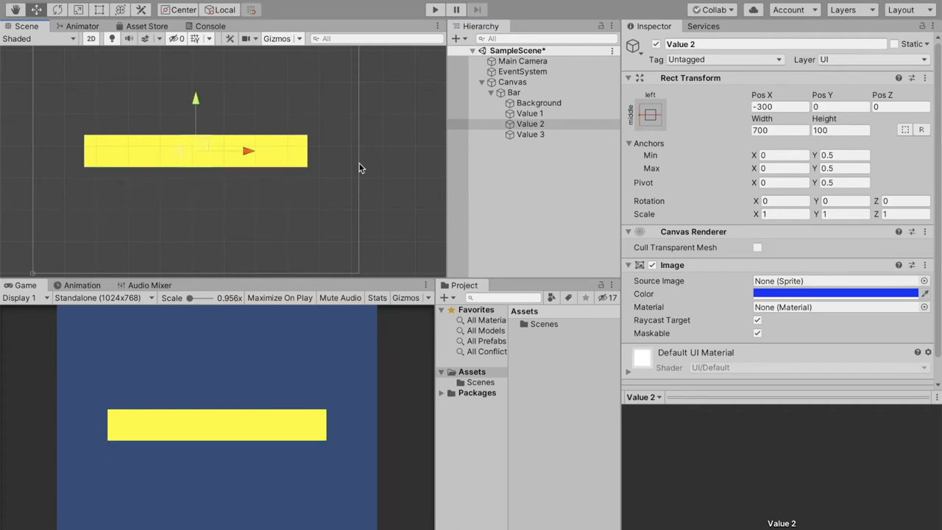
left_click(530, 134)
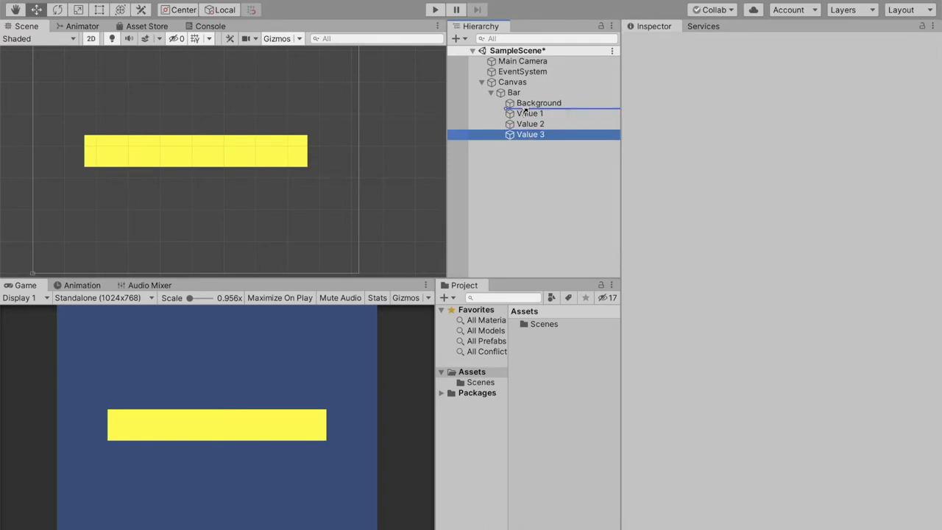
left_click(530, 123)
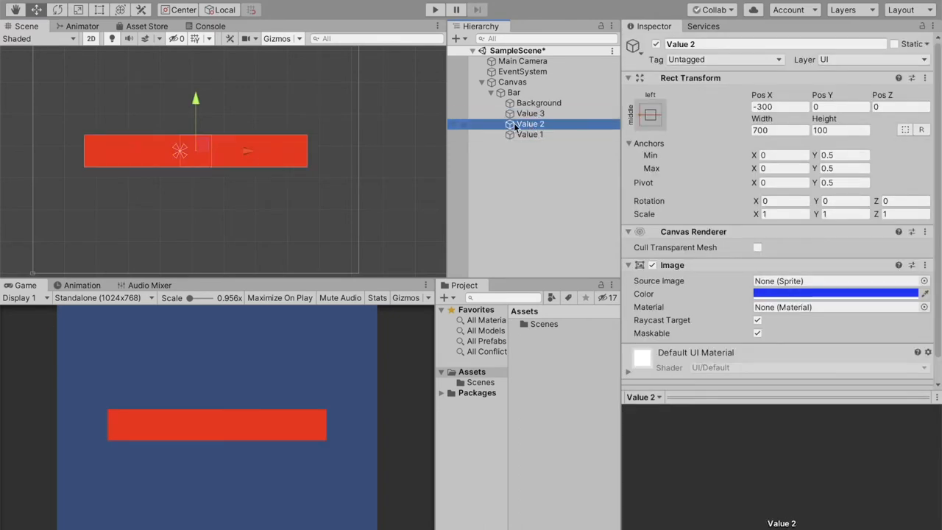
left_click(529, 112)
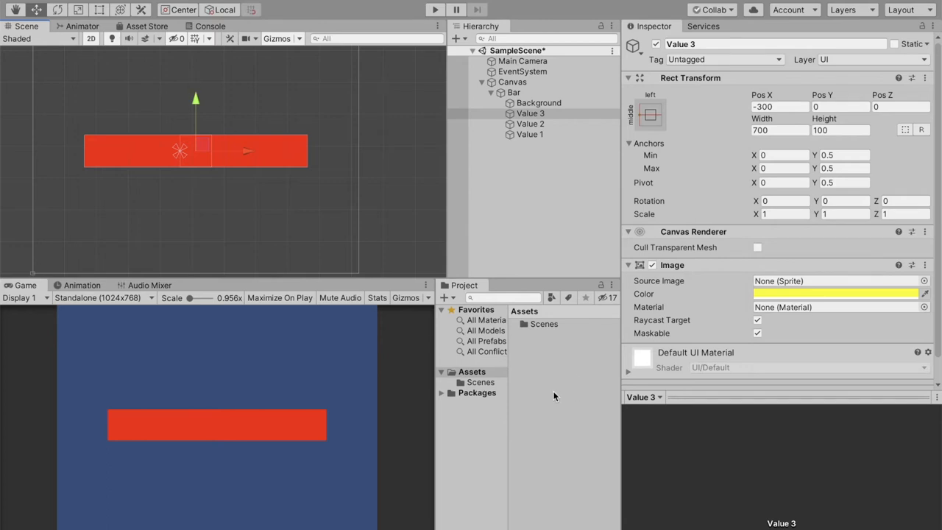
Create a C# script named BarController in Assets and open it in VS Code.
right_click(553, 394)
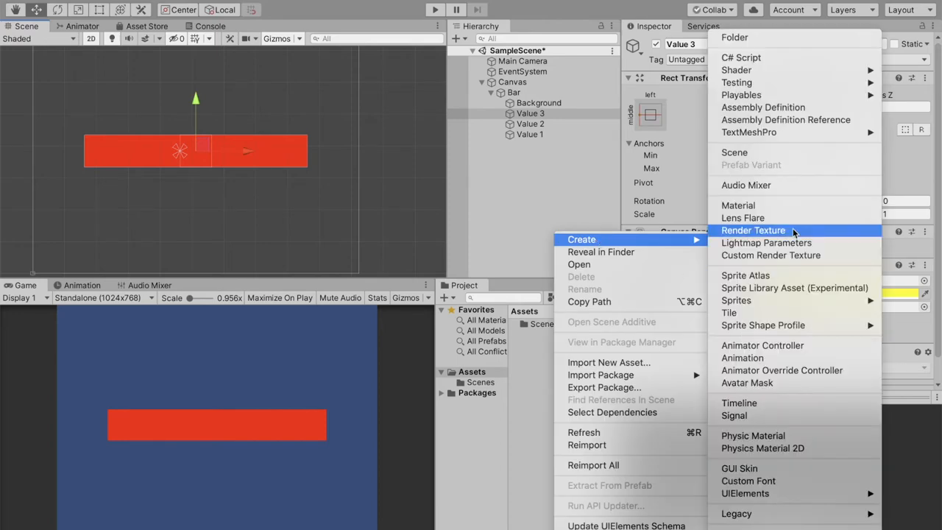
left_click(740, 57)
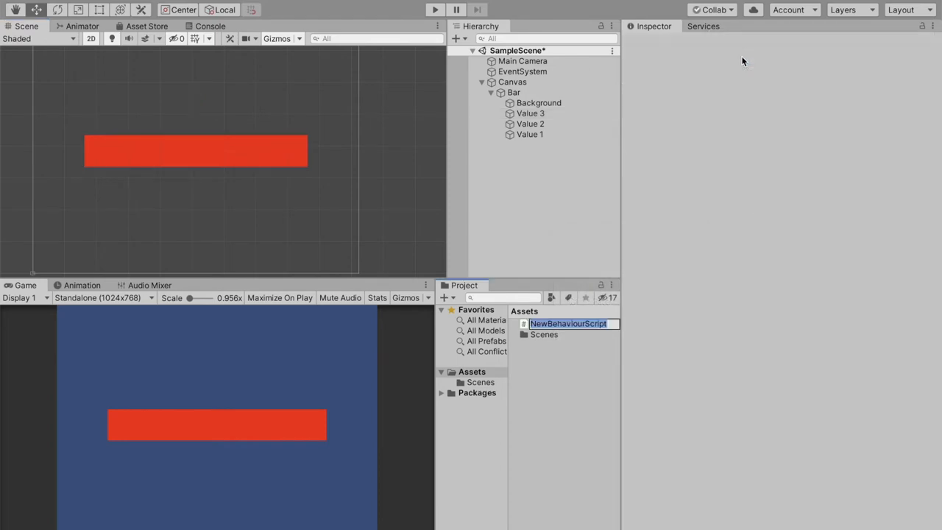
type("BarController")
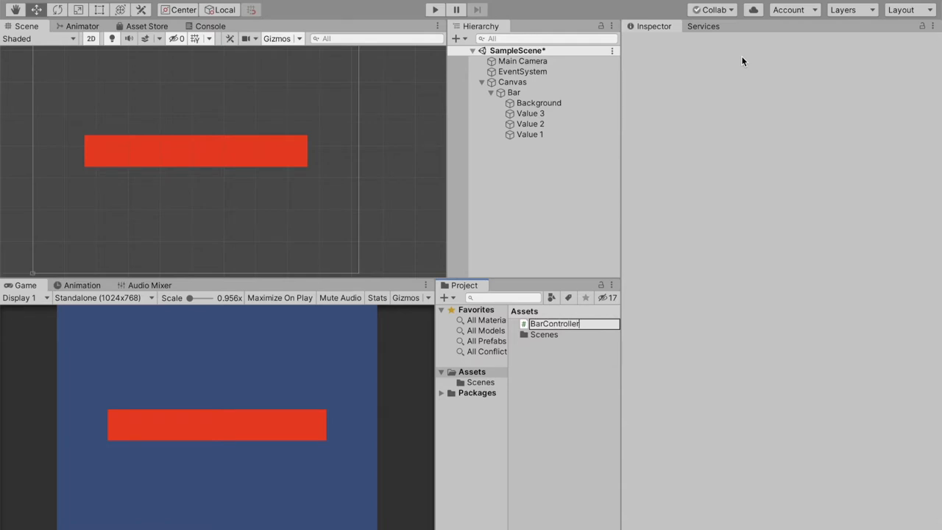
double_click(553, 323)
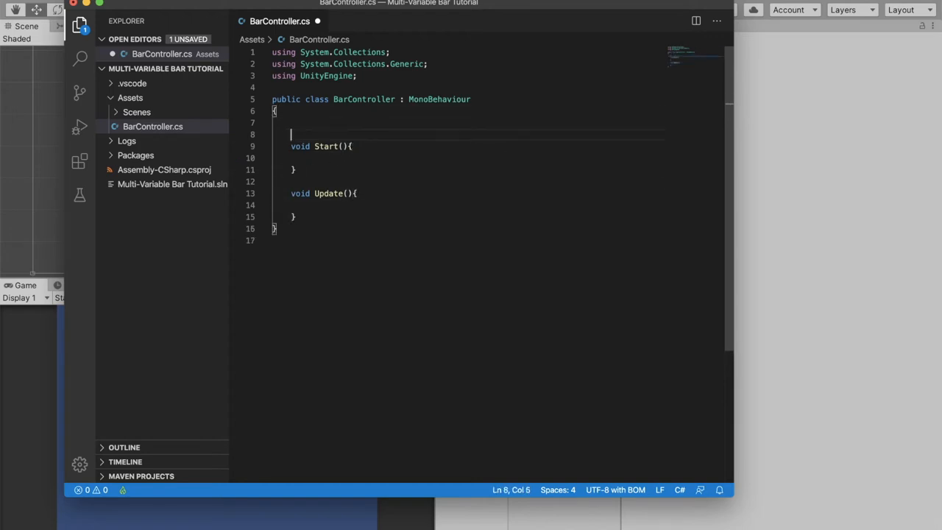
Declare public fields 'float maxValue' and 'float[] values' in BarController.
key("enter")
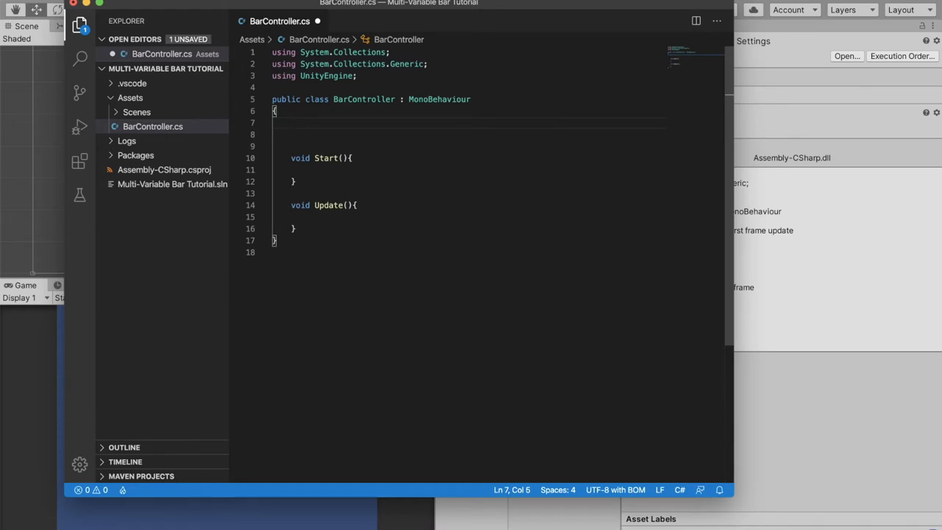
type("public float")
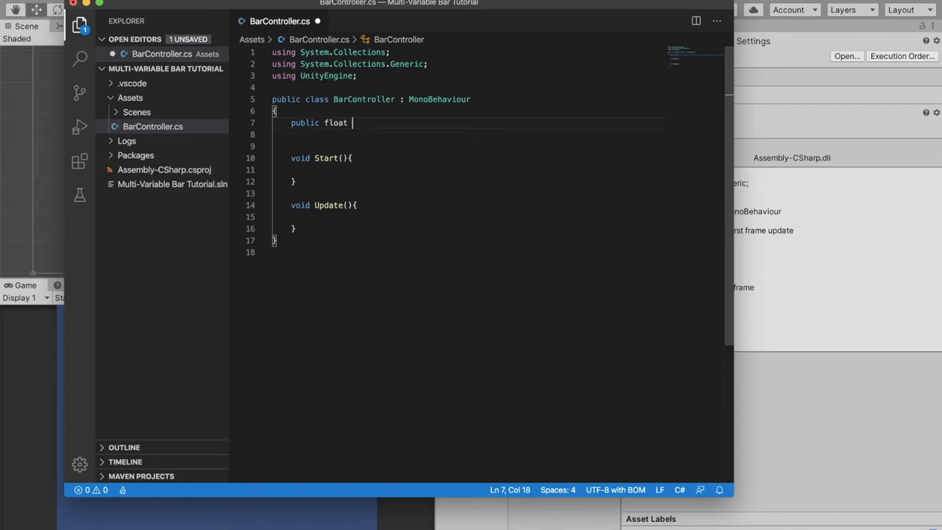
type("maxVa")
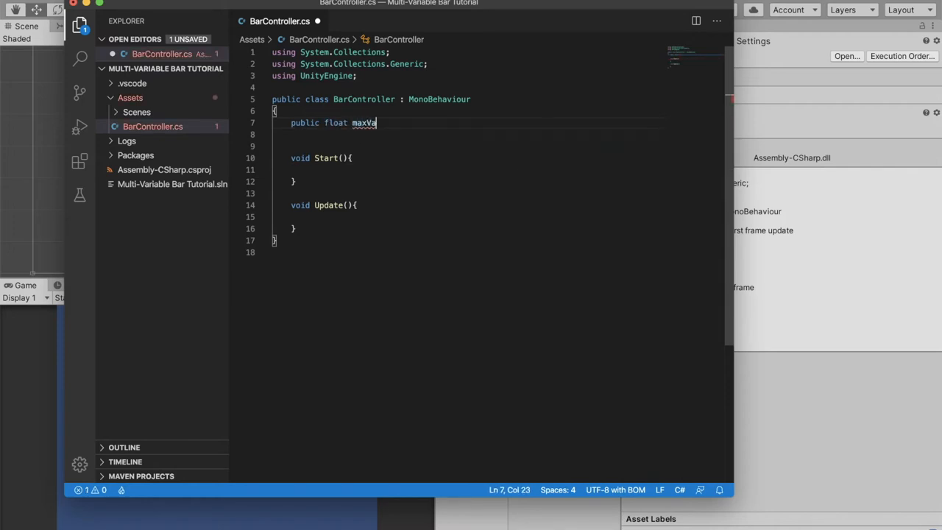
type("lue;")
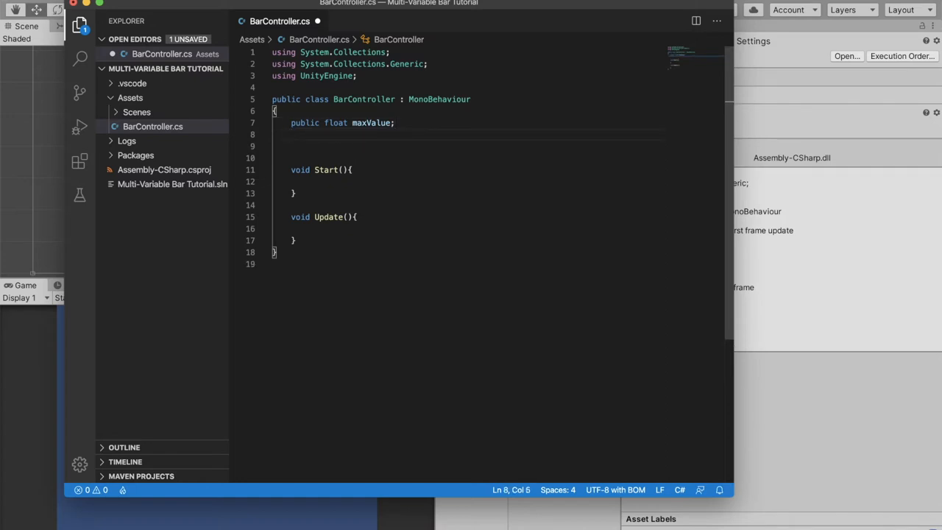
type("publ")
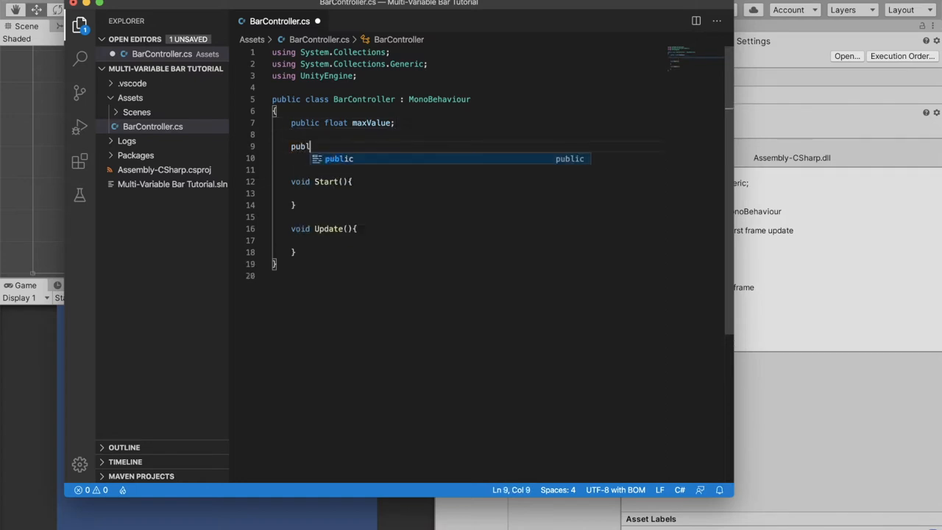
type("float")
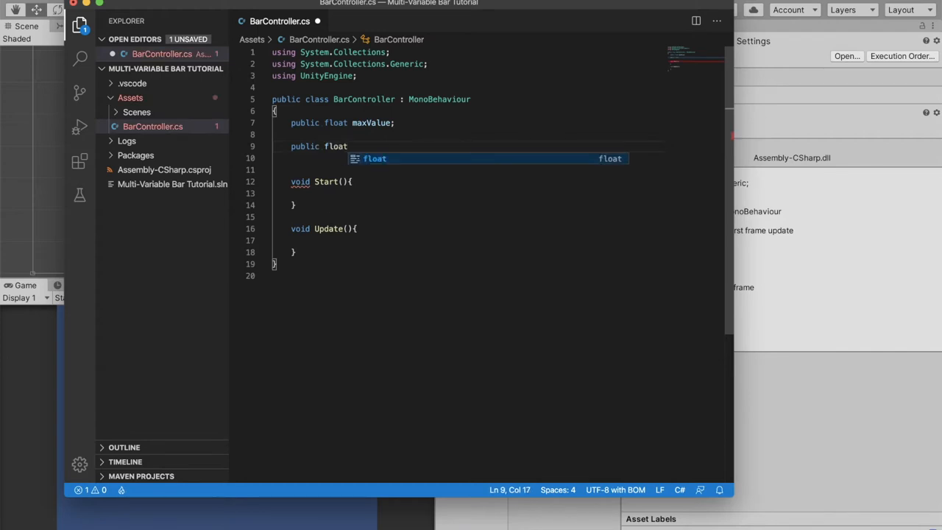
type("[] va")
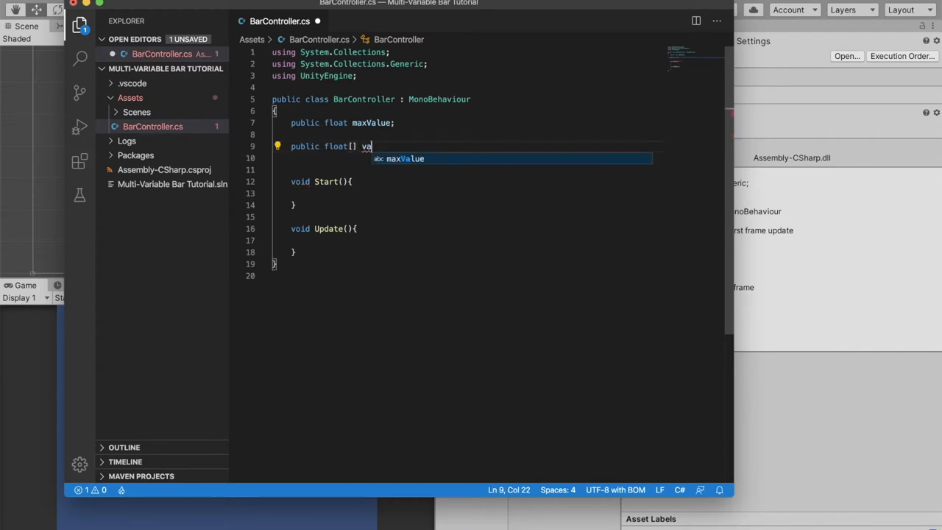
type("lues;")
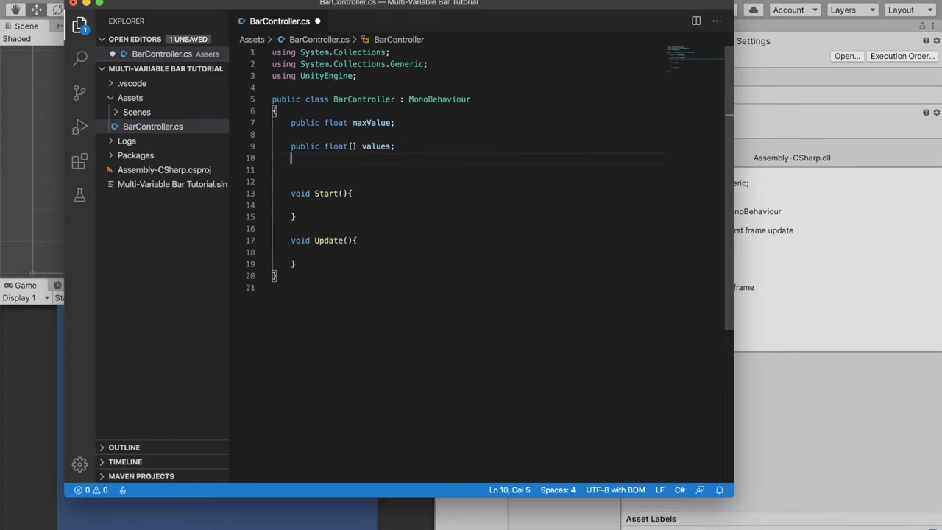
Declare a public RectTransform array field named valueBars.
type("public")
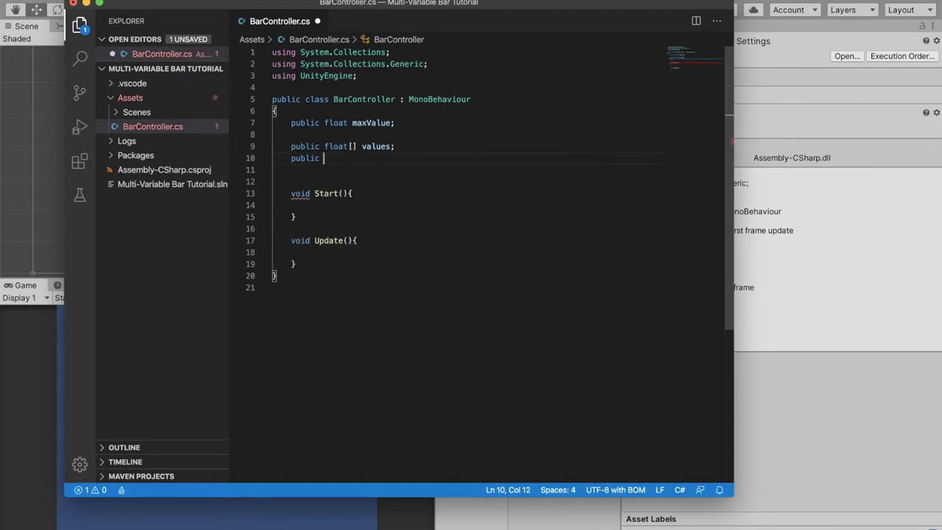
type("RectTransform")
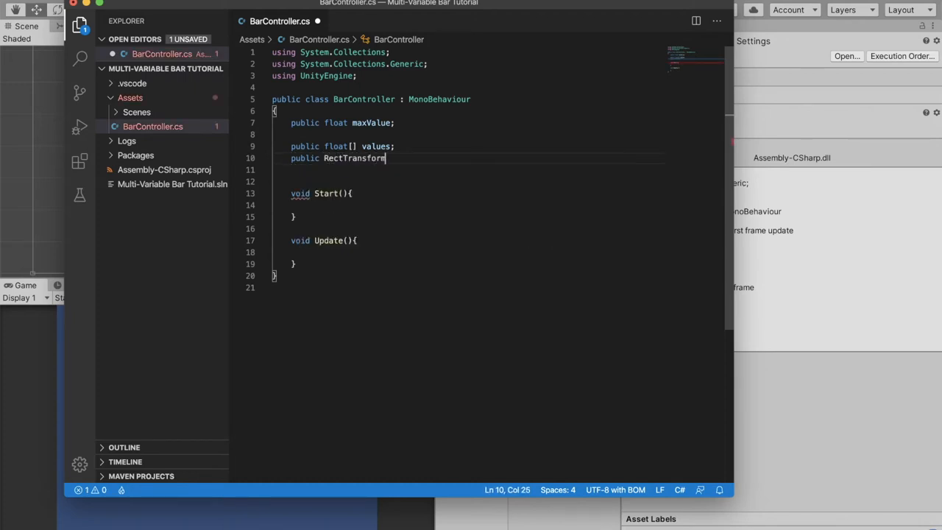
type("[] ba")
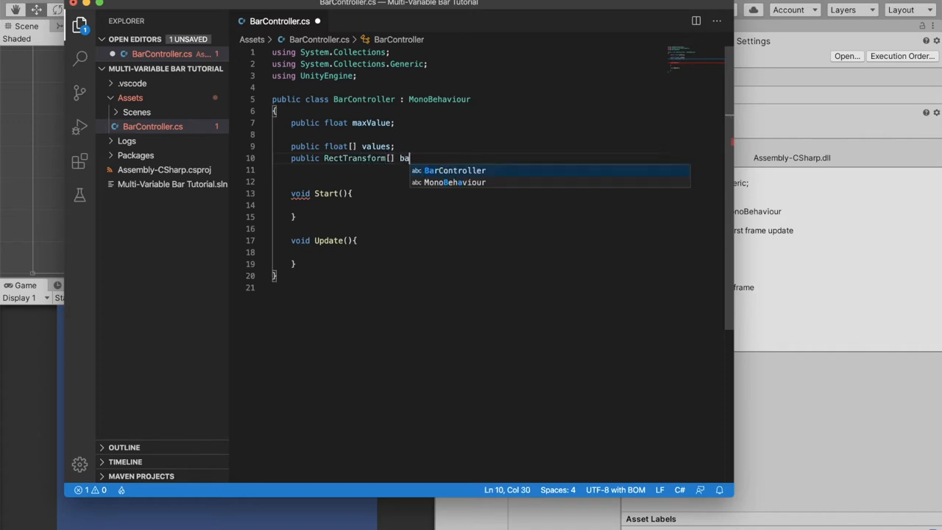
type("valueBar")
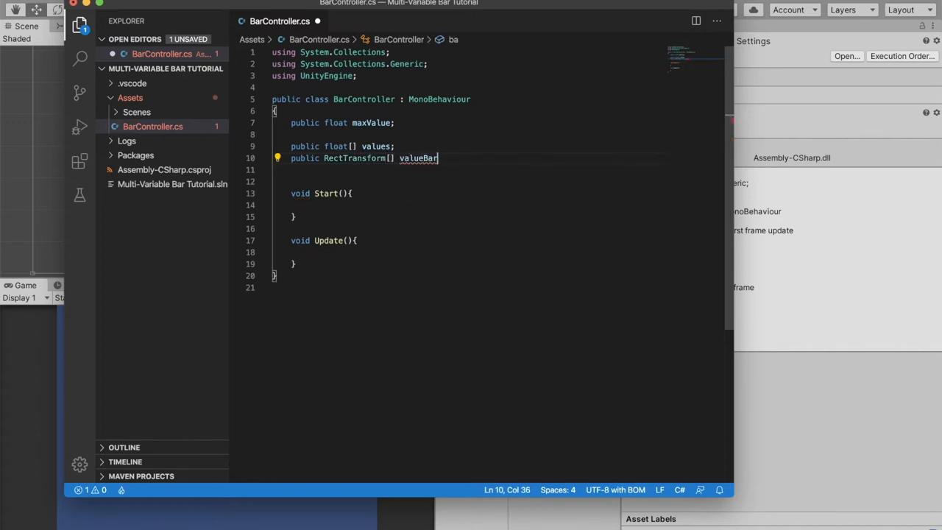
type("s;")
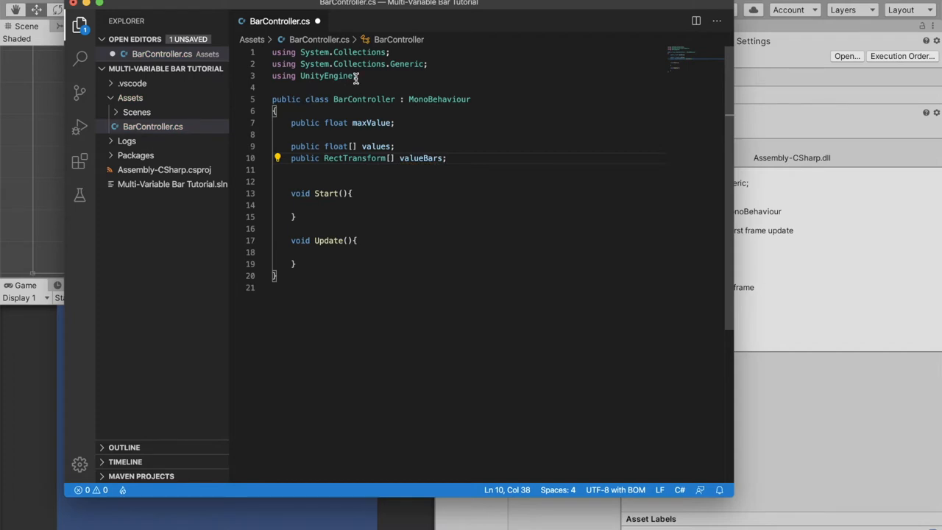
Add 'using UnityEngine.UI;' so BarController can reference RectTransform UI types.
double_click(353, 158)
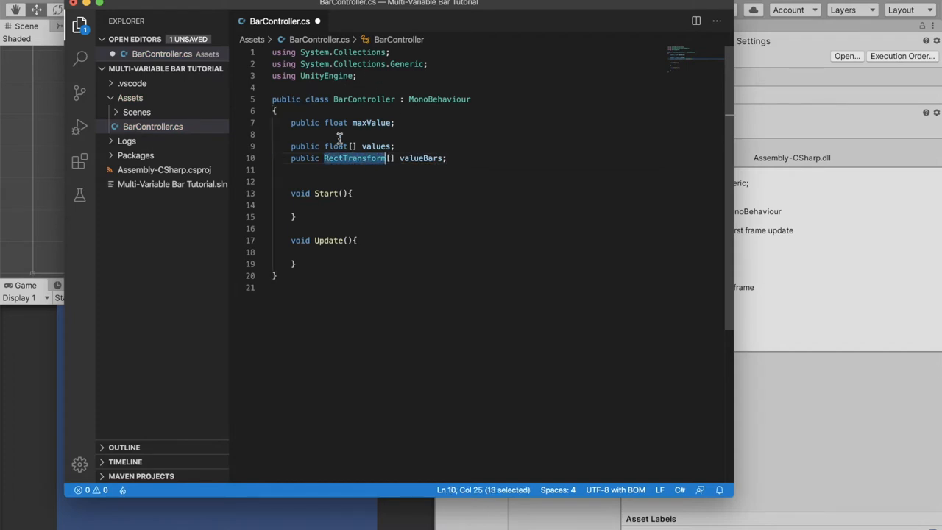
type("using UnityEngine.UI;")
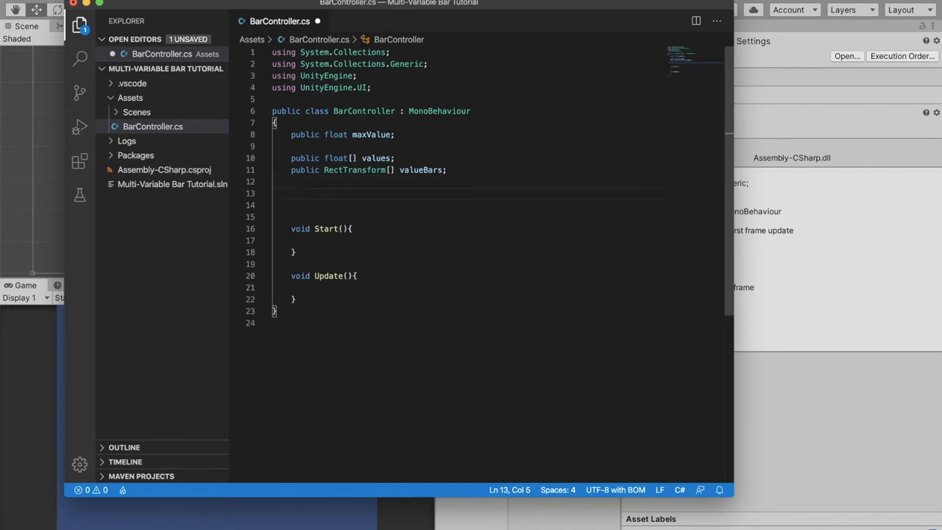
Declare 'public float lengthOfBackground;' and 'private float lengthPerValue;' in BarController.
type("public")
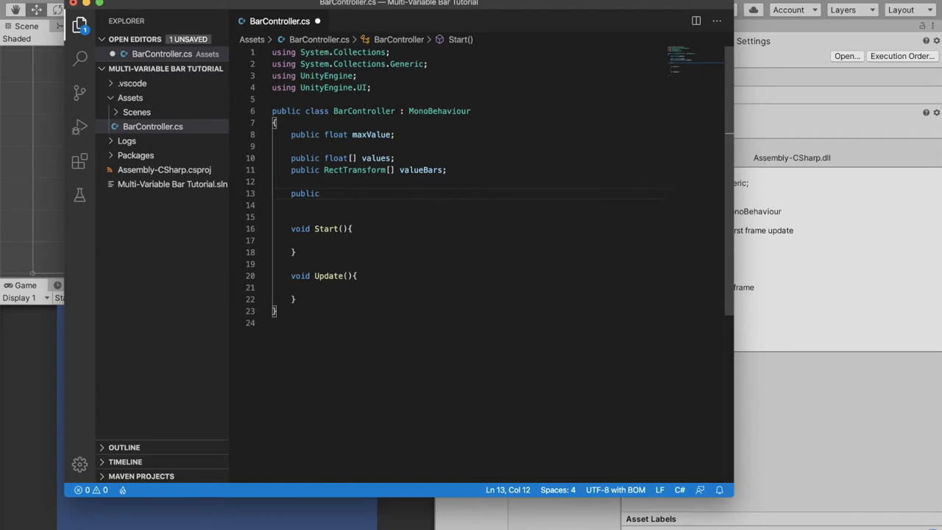
type("float lengthOfBackground;")
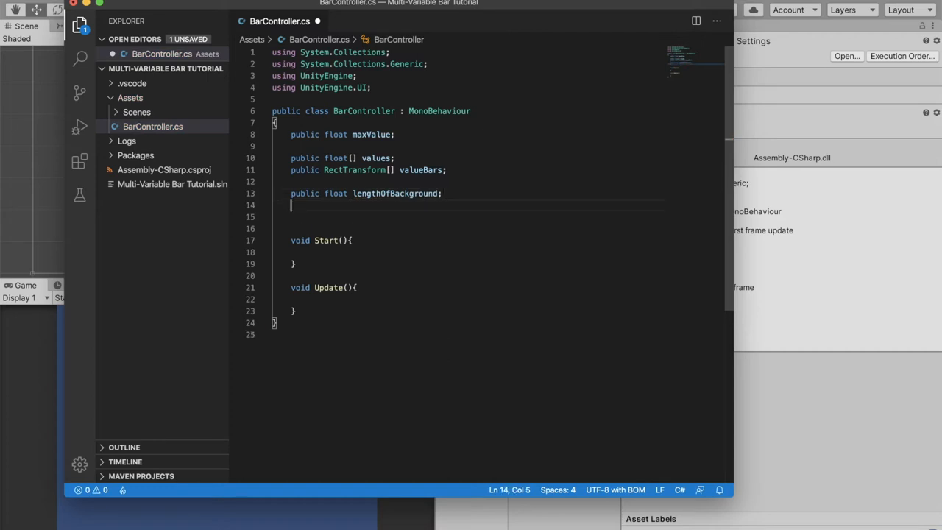
type("private")
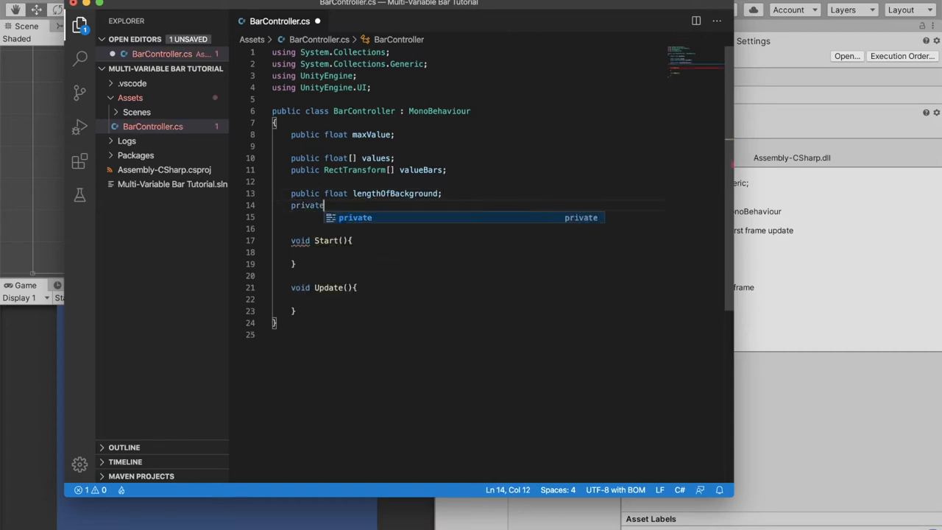
type("float le")
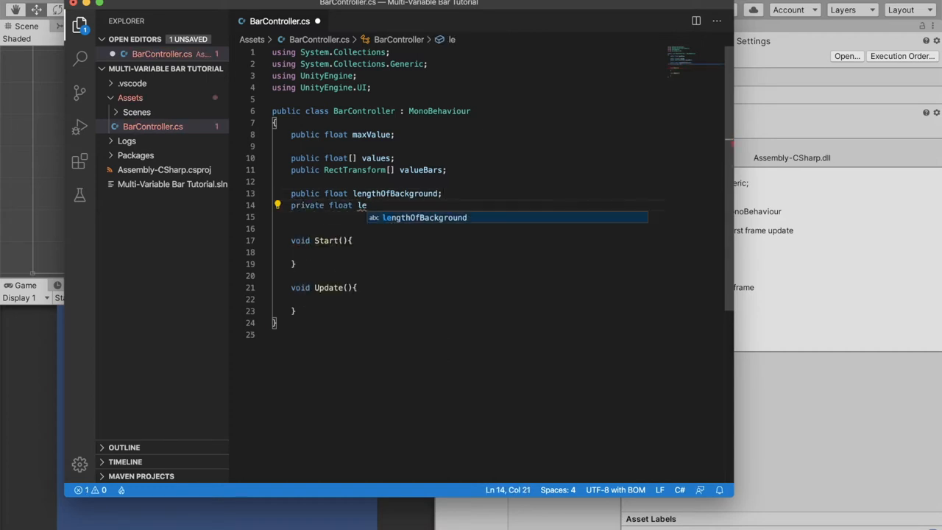
type("lengthPerValue;")
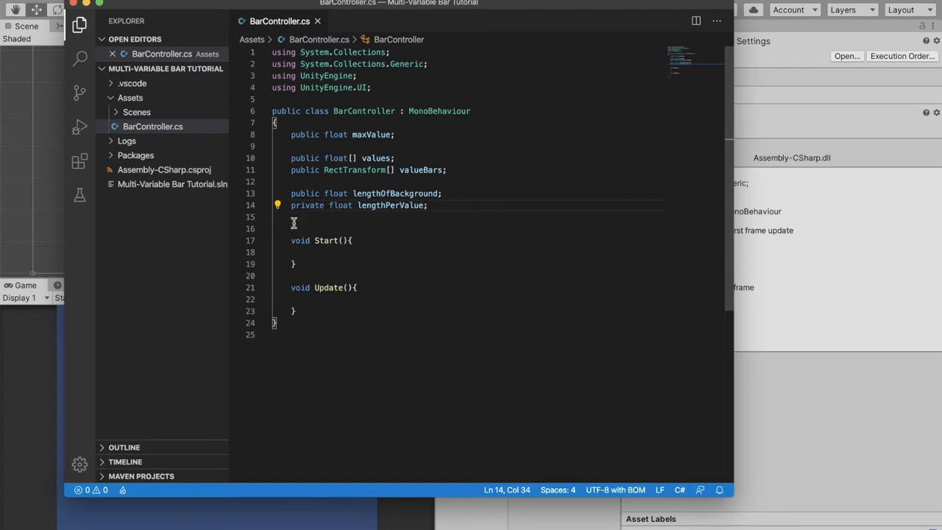
mouse_move(303, 228)
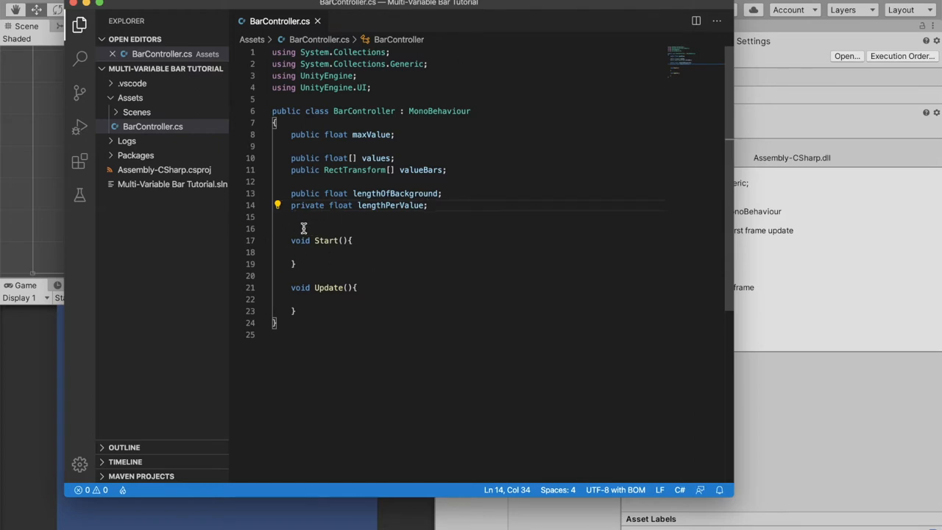
Write 'lengthPerValue = lengthOfBackground/maxValue;' inside Start().
left_click(320, 251)
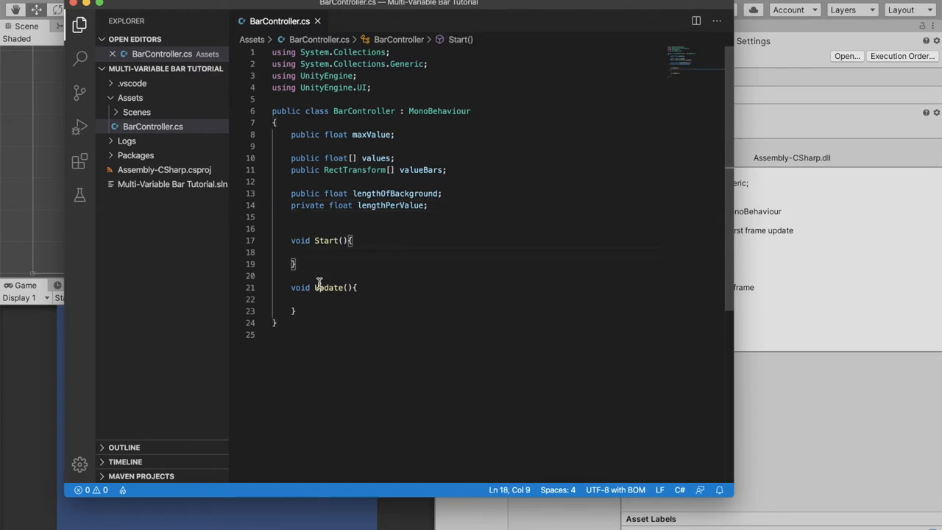
double_click(390, 206)
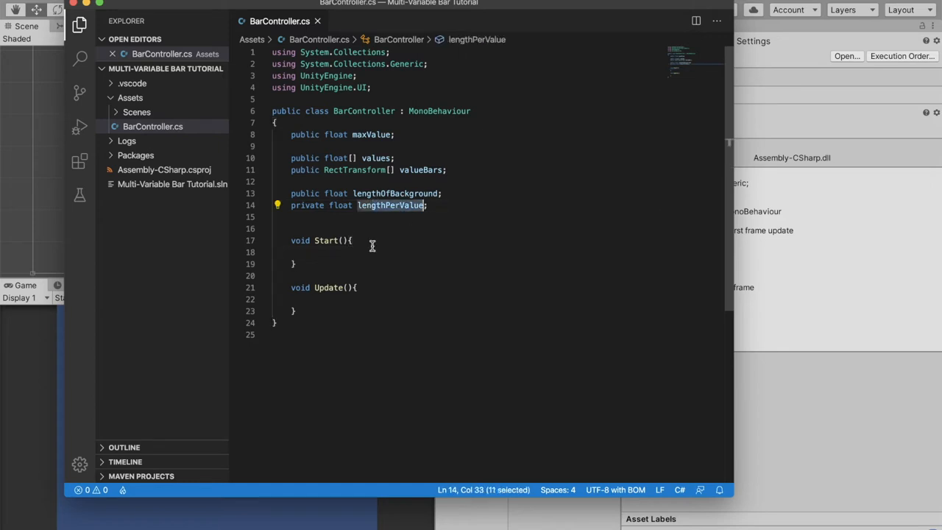
left_click(338, 252)
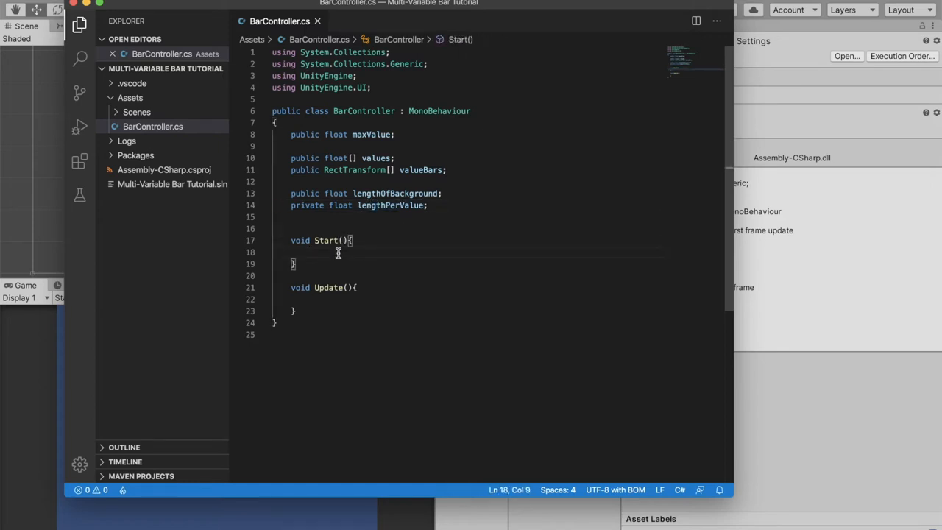
type("lengthPerValue")
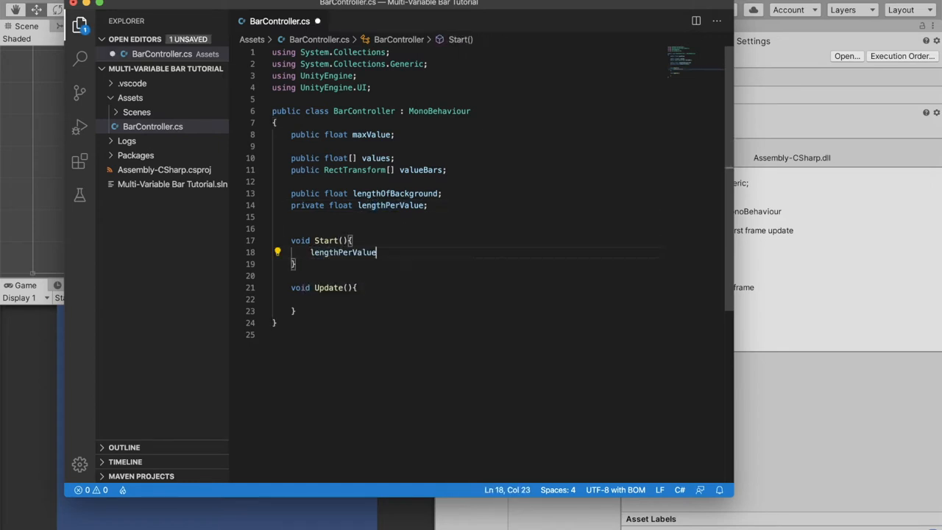
type("=")
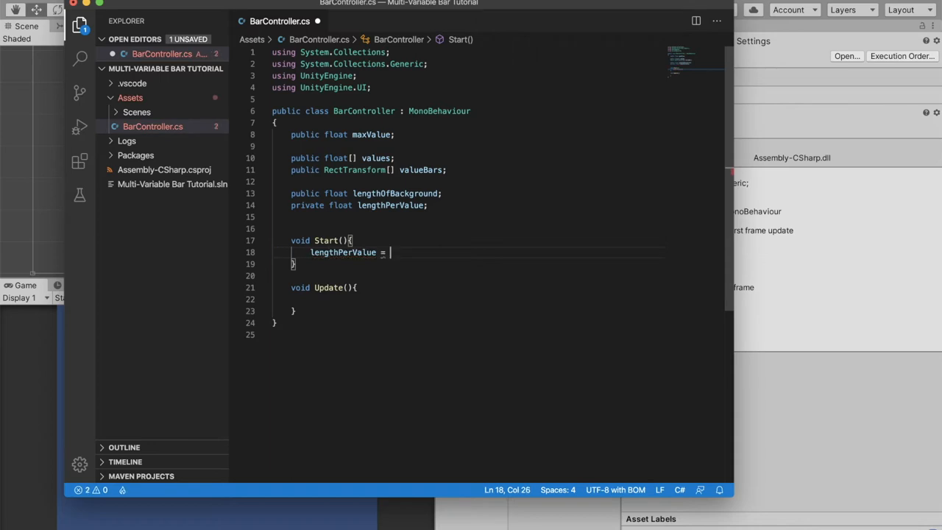
type("lengthOfBackground")
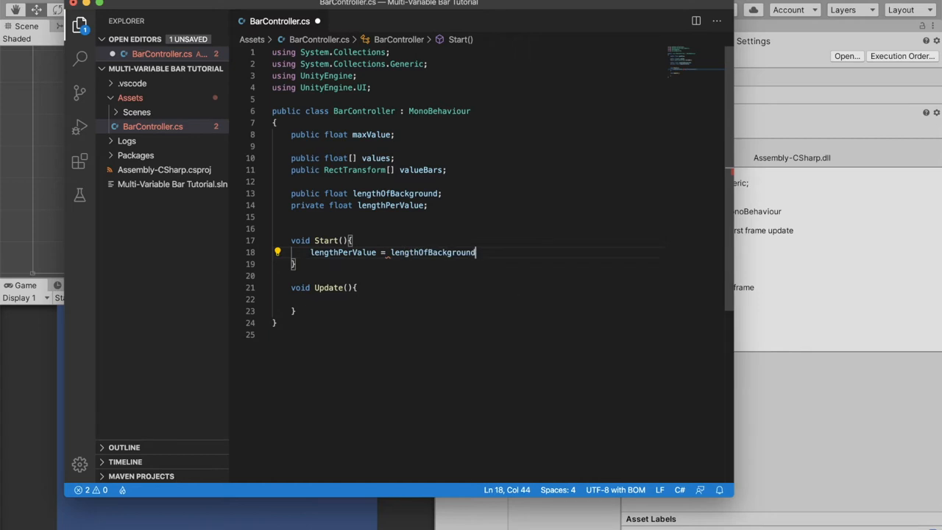
type("/")
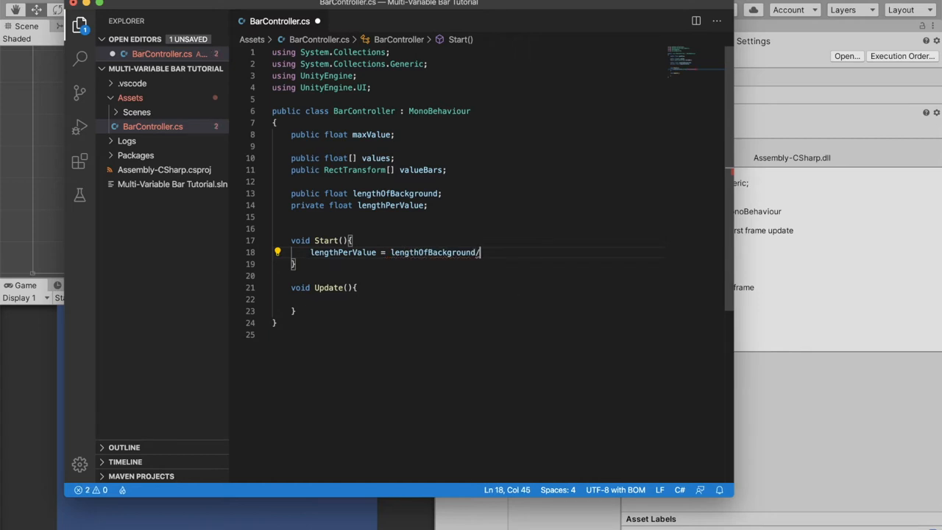
type("maxValue")
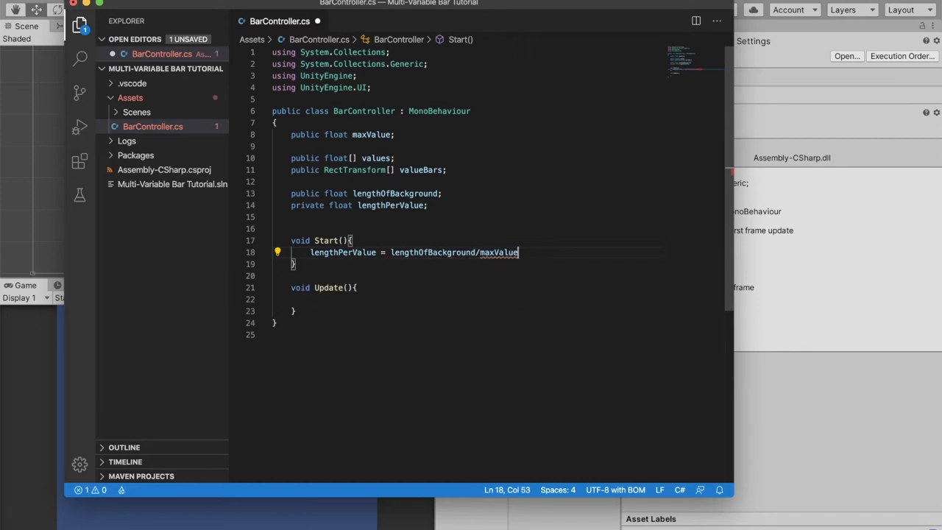
type(";")
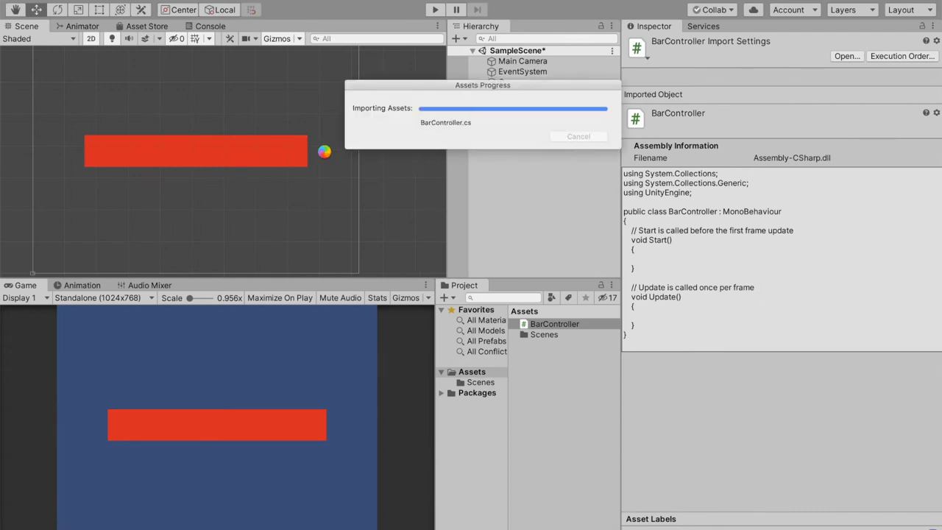
Check Background's width, then give Value 1 a width of 210 and finally 700.
left_click(539, 103)
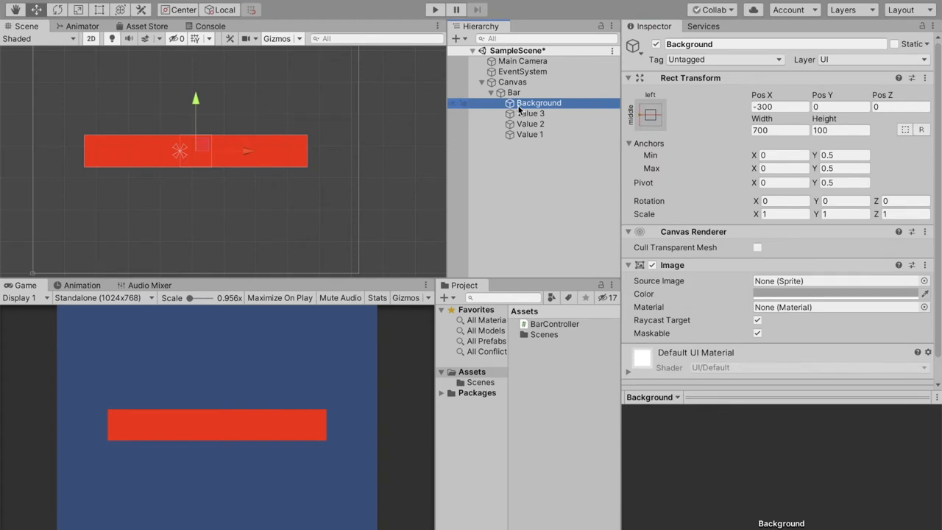
triple_click(780, 129)
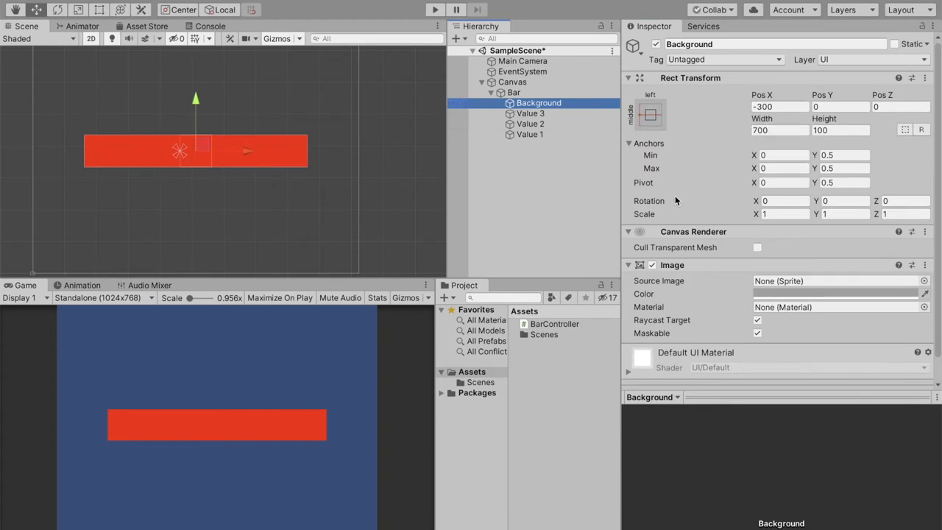
left_click(529, 134)
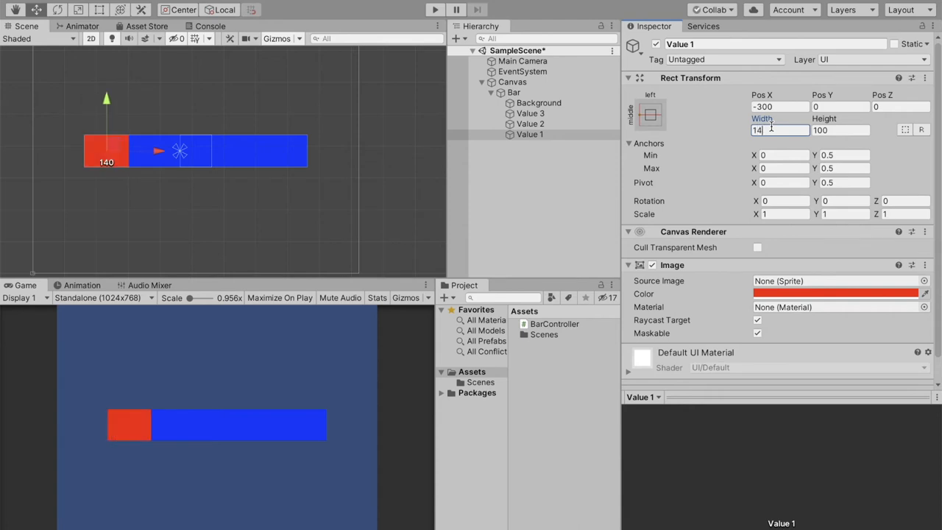
type("210")
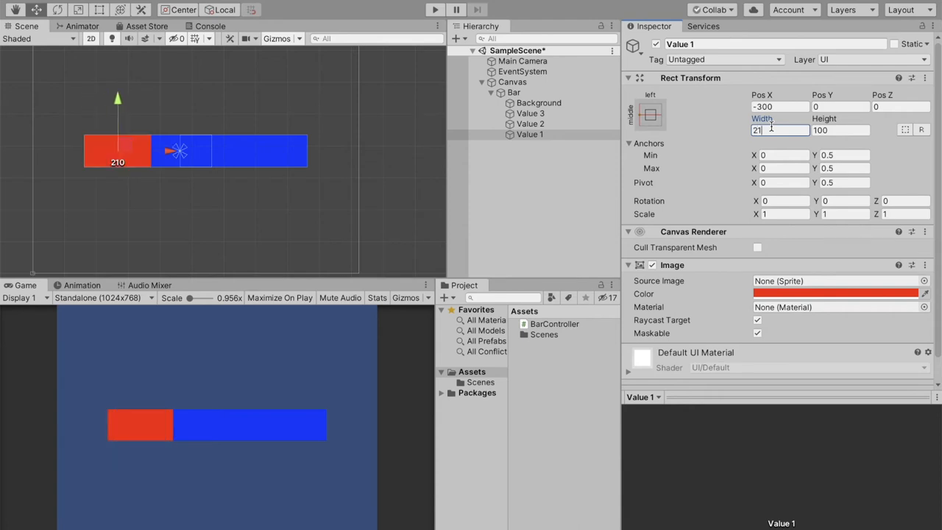
type("700")
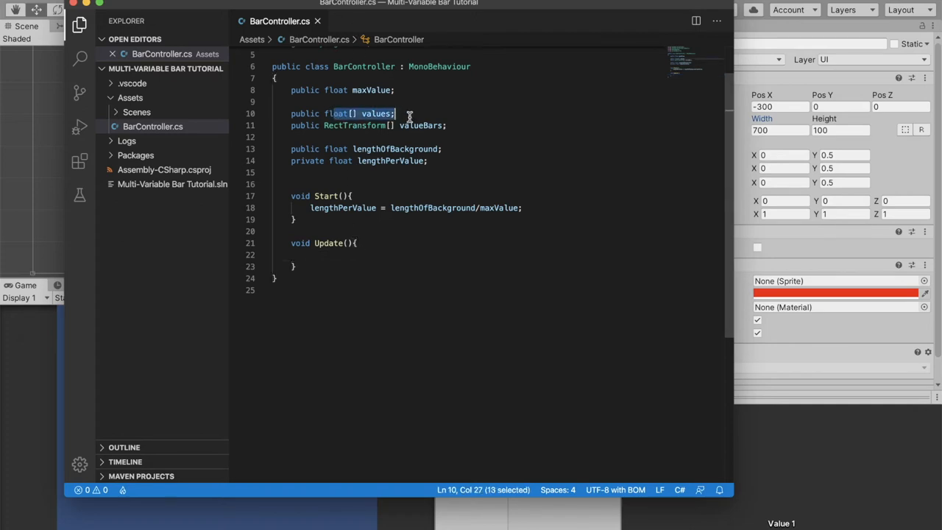
Begin 'valueBars[0].sizeDelta = new Vector2()' inside Update().
left_click(353, 254)
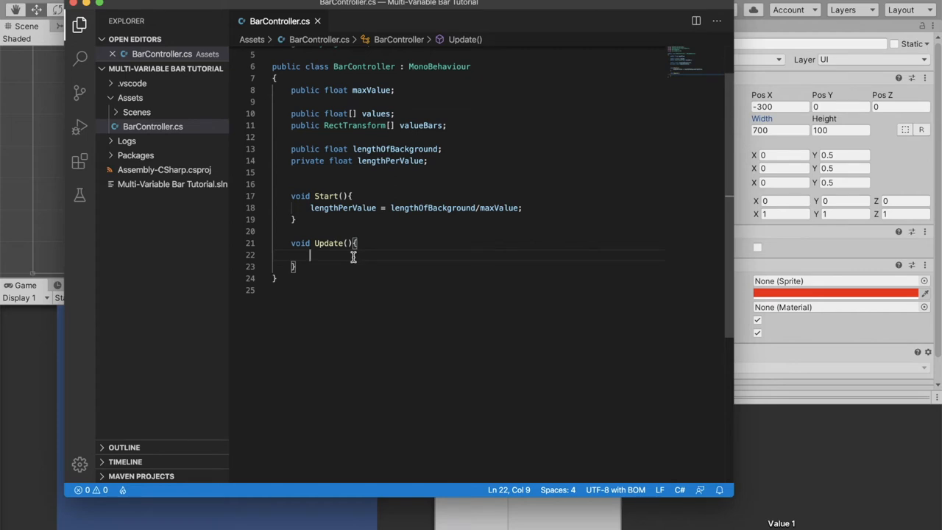
type("valueBars[]")
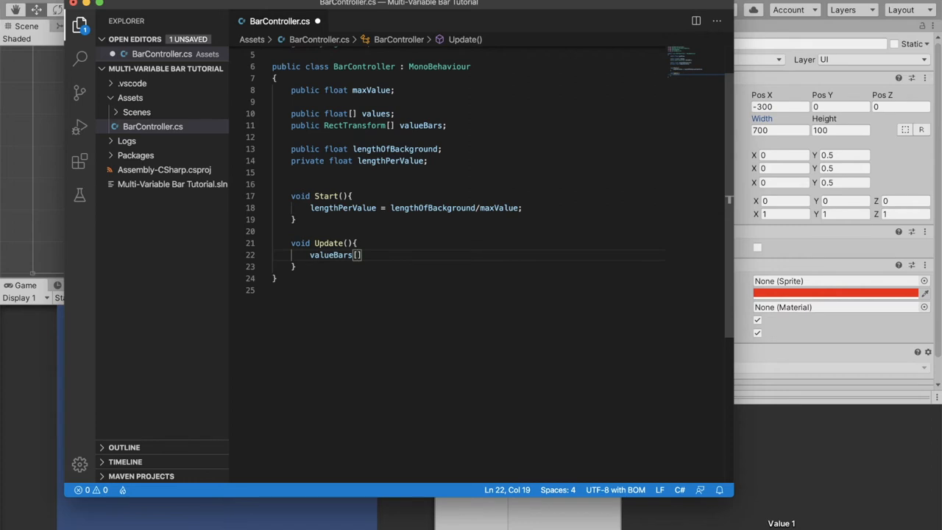
type("0")
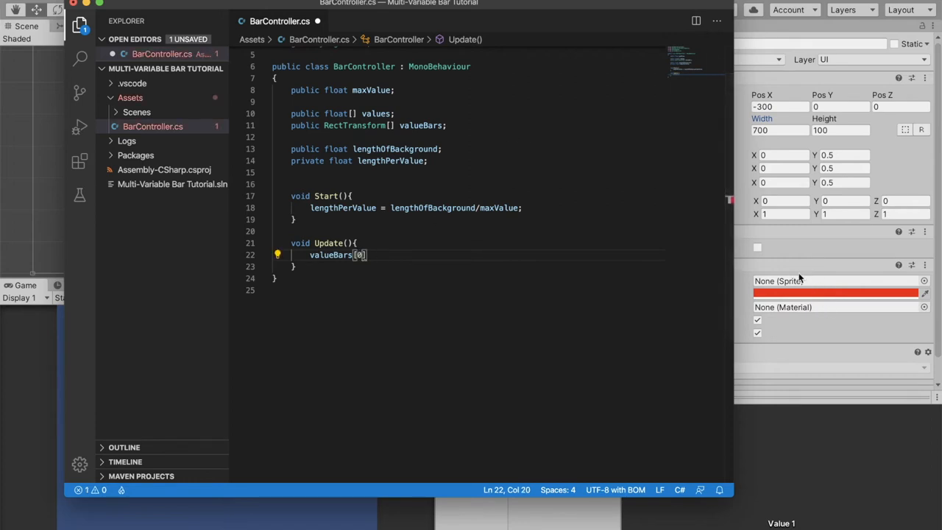
type(".")
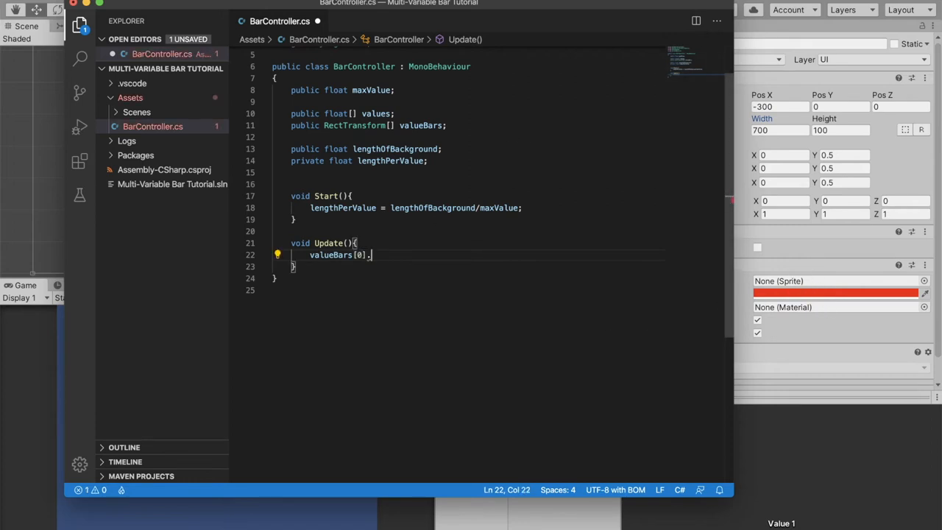
type("sizeDe")
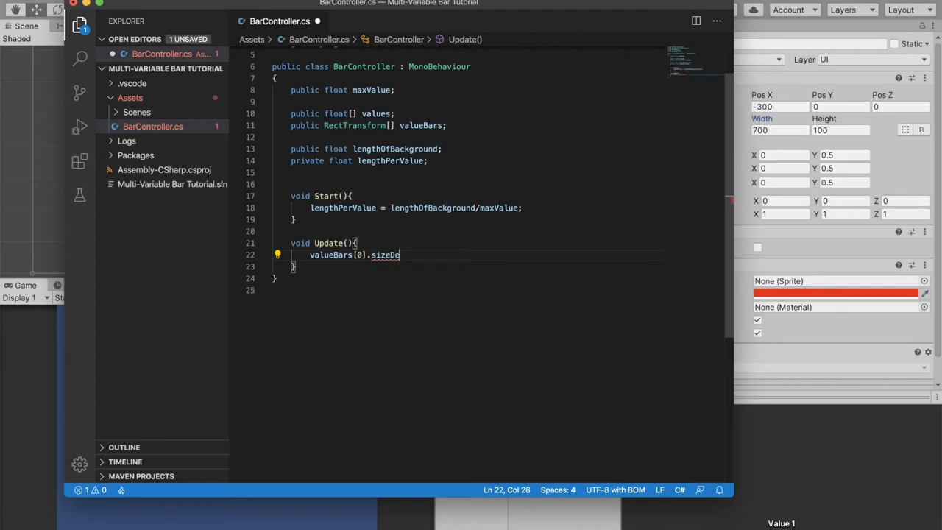
type("lta")
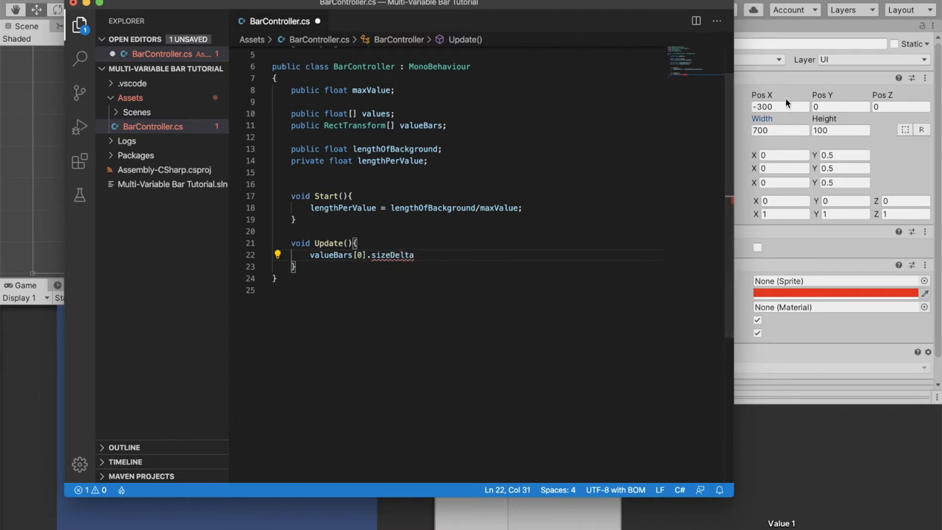
type("=")
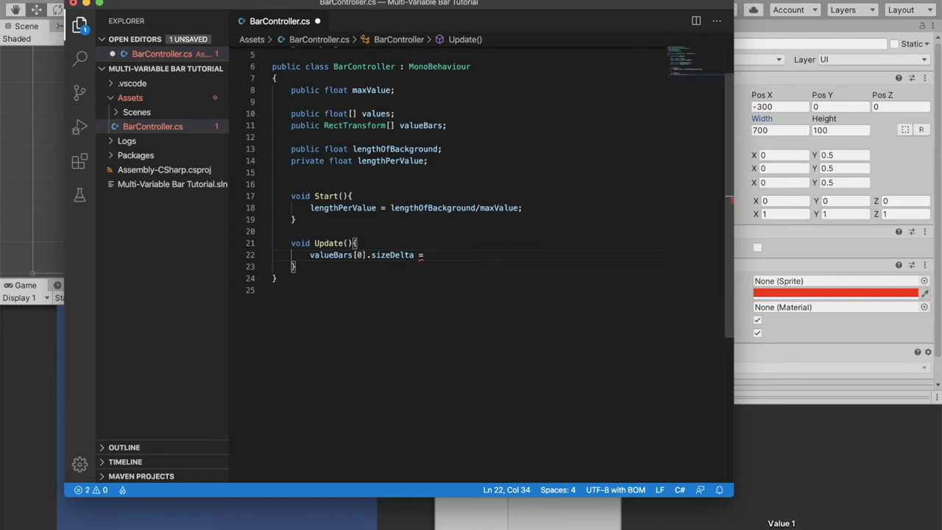
type("new Vec")
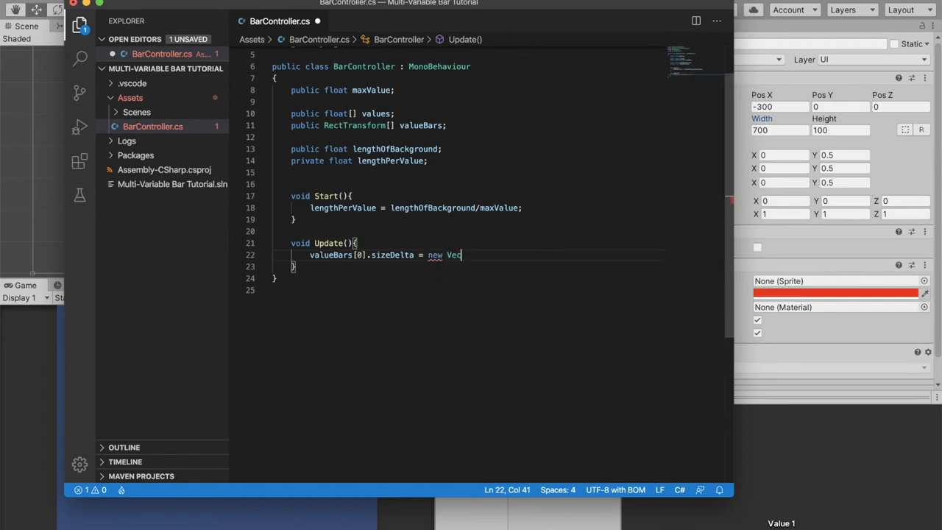
type("tor2()")
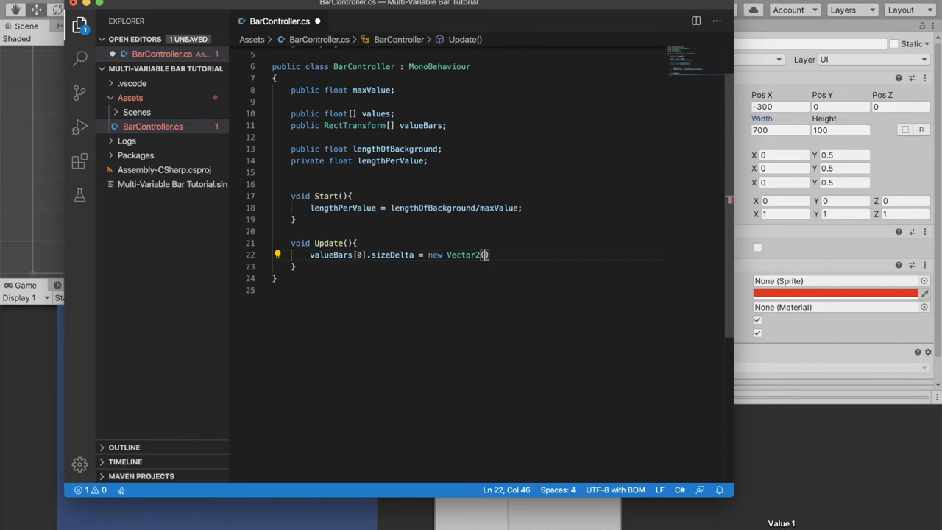
mouse_move(477, 271)
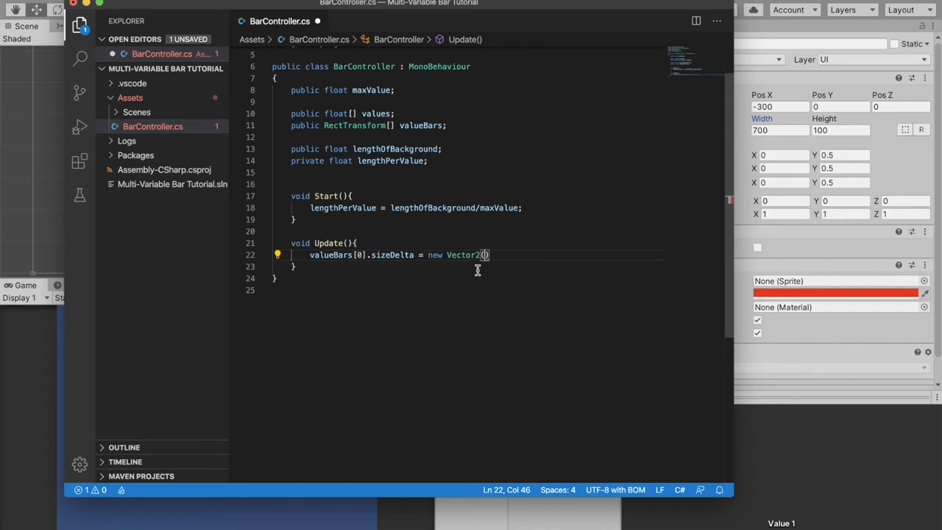
mouse_move(490, 265)
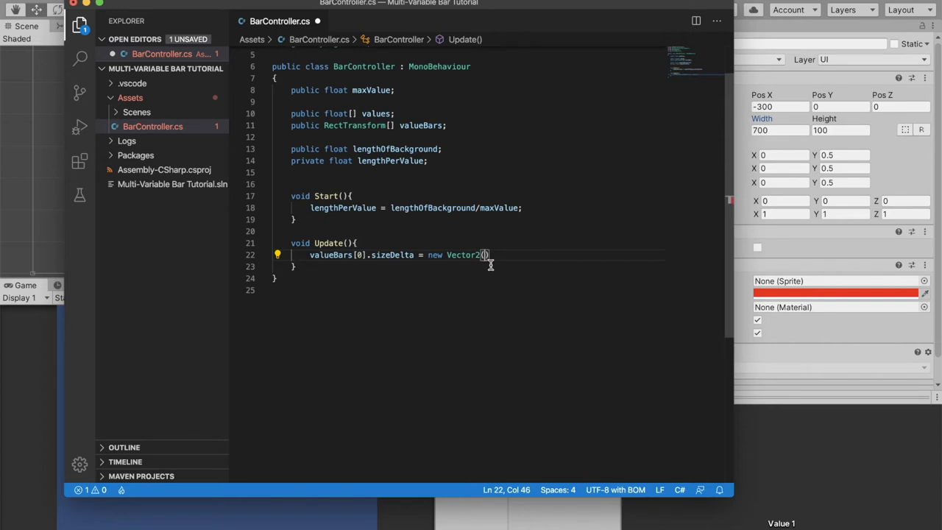
Fill the Vector2 with 'values[0] * lengthPerValue, valueBars[0].sizeDelta.y' and close the statement.
type("values[0")
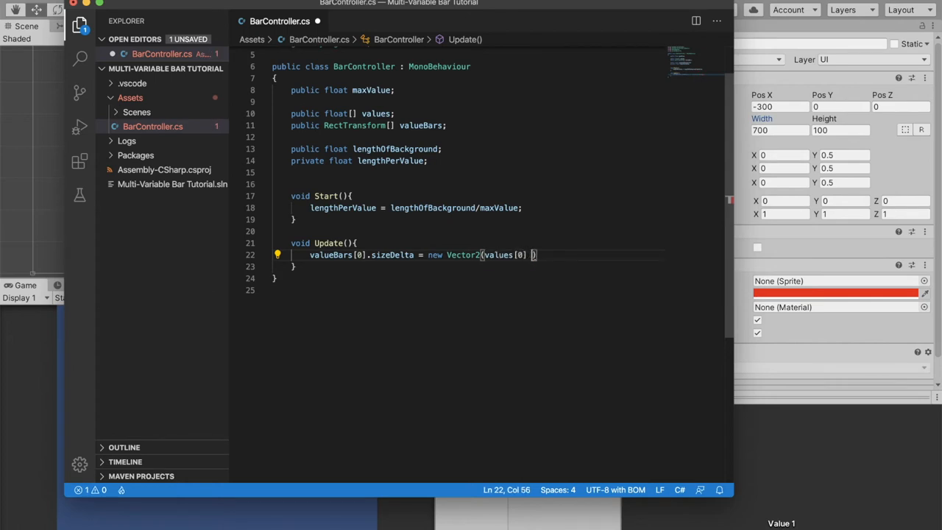
type("* lengthPerValue")
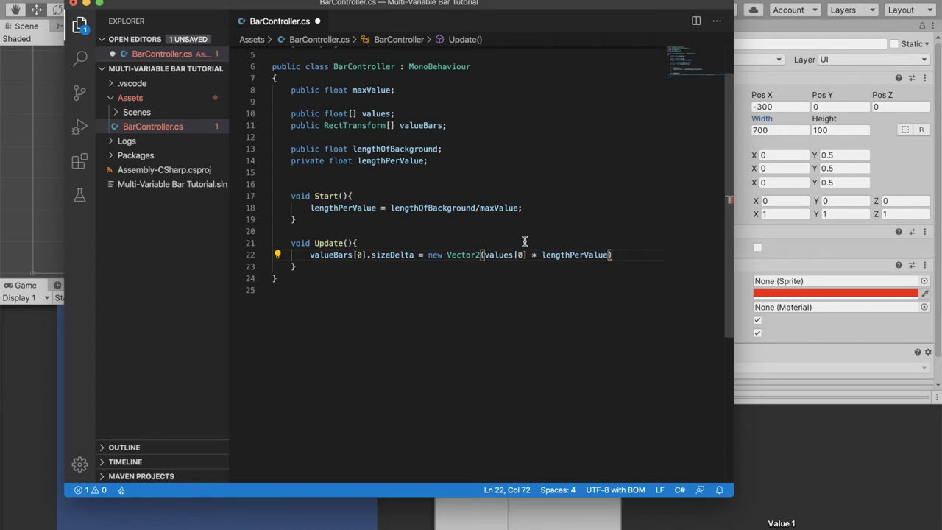
double_click(497, 254)
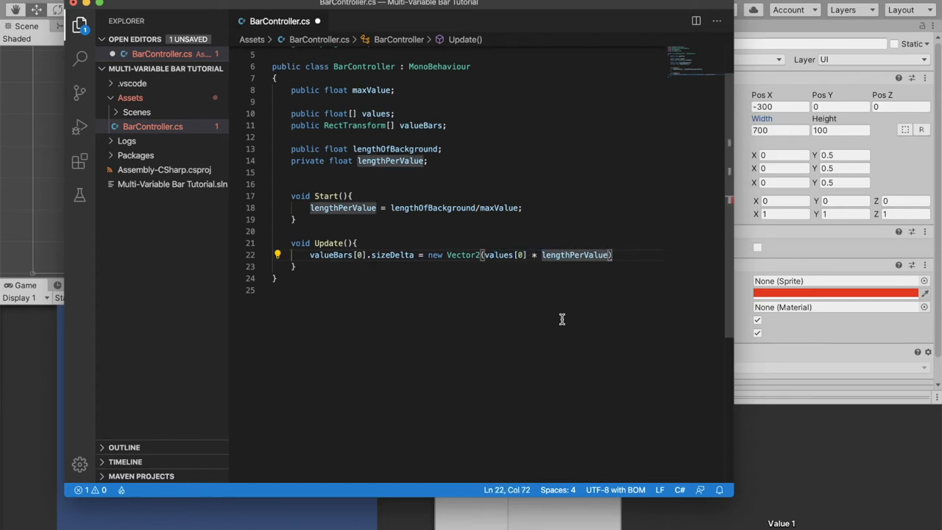
type(",")
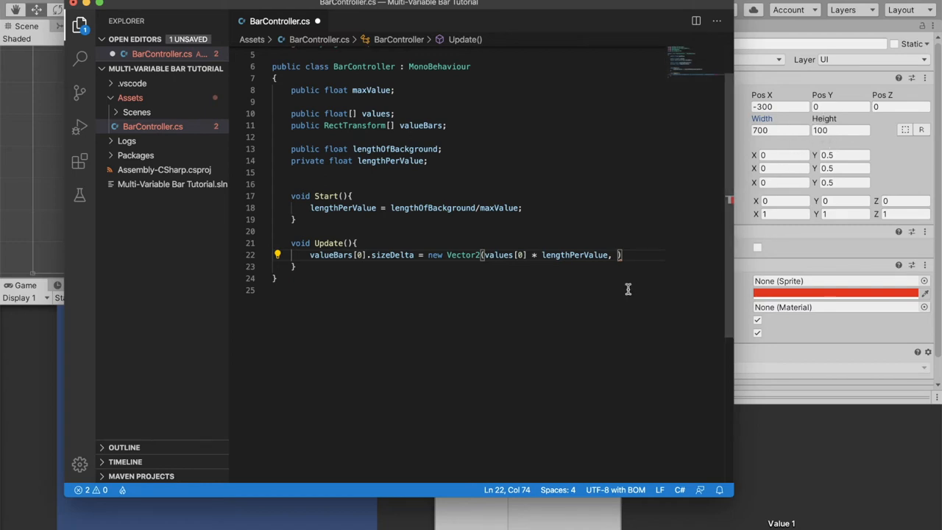
type("valueBars")
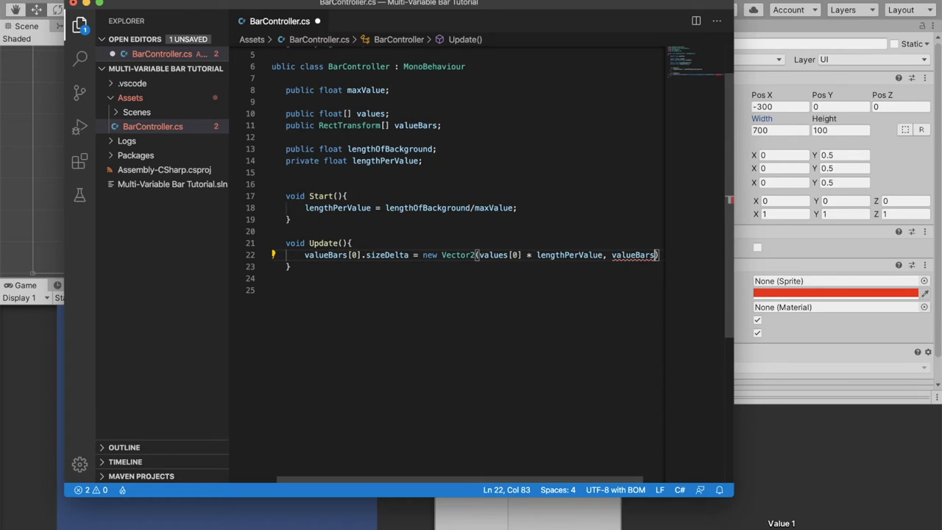
type("[0]")
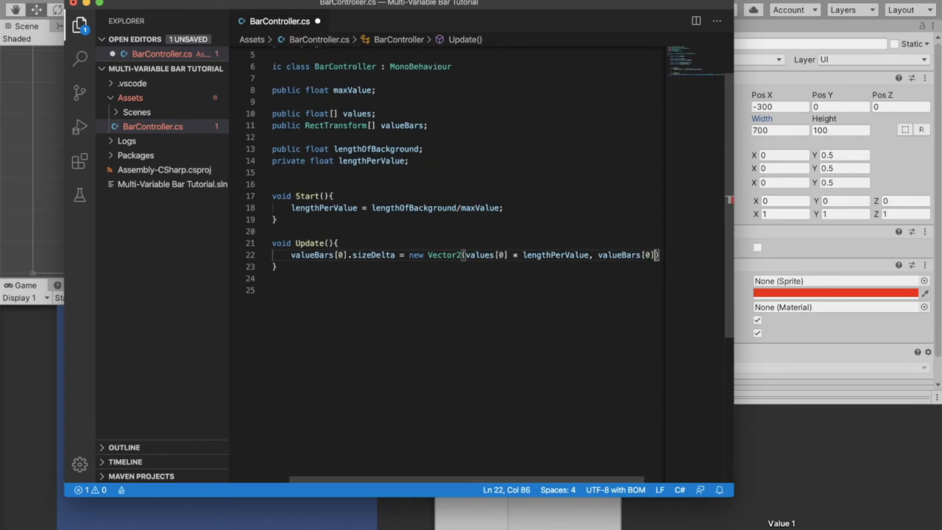
type(".sizeDelta.")
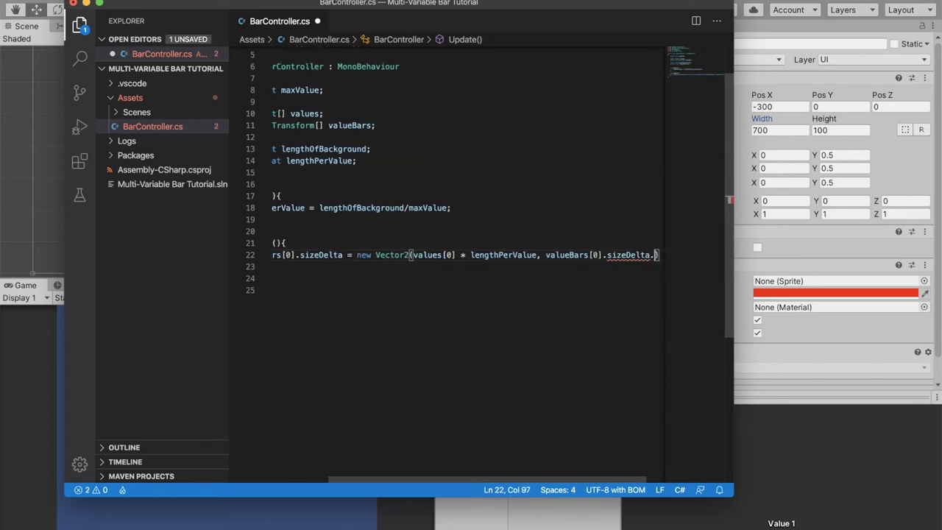
type("y);")
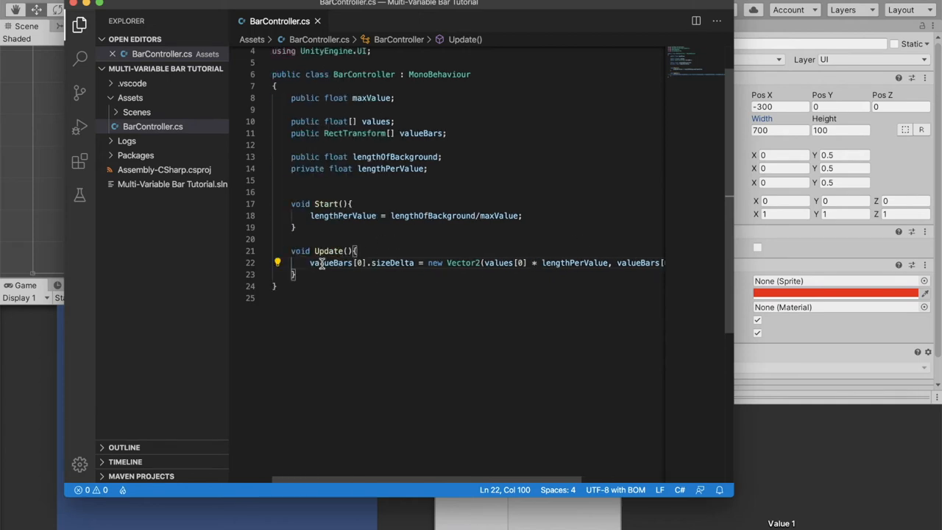
mouse_move(339, 277)
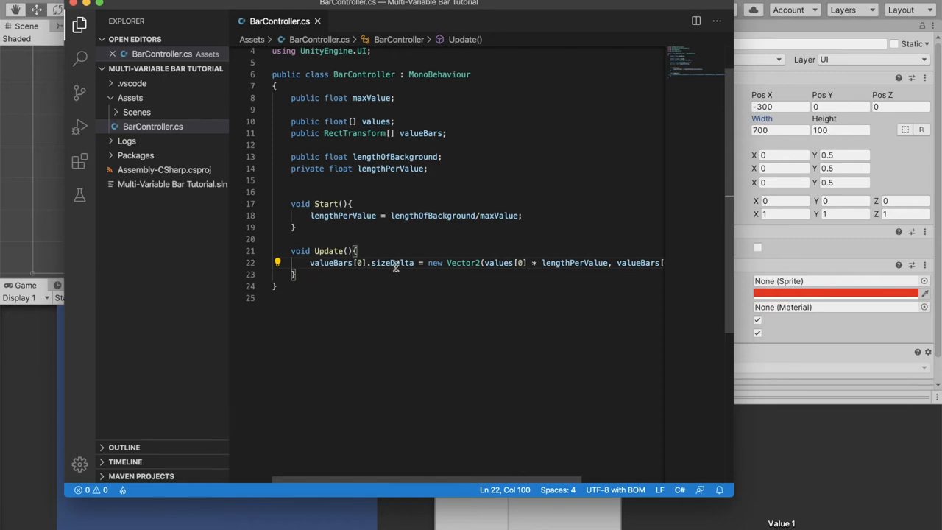
scroll("right", 3)
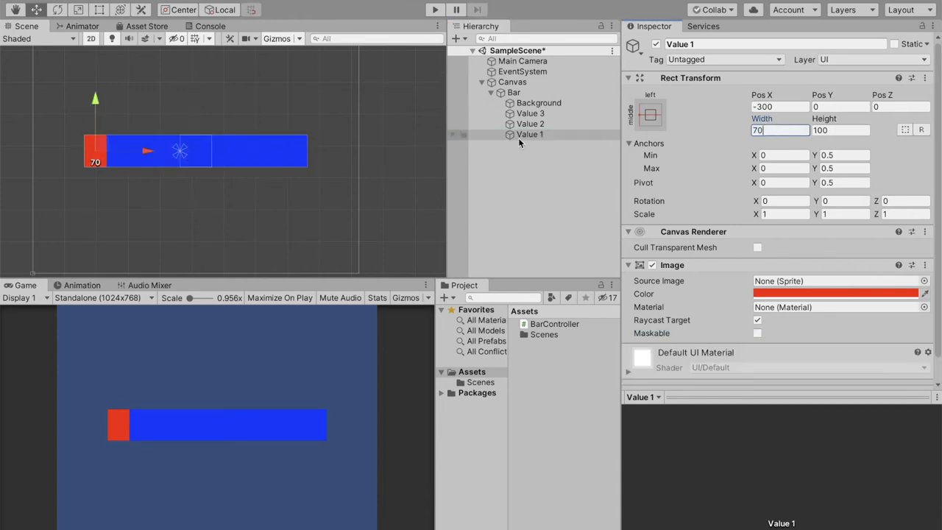
Select Value 2 in the Hierarchy and set its Rect Transform width to 210.
left_click(529, 123)
type("140")
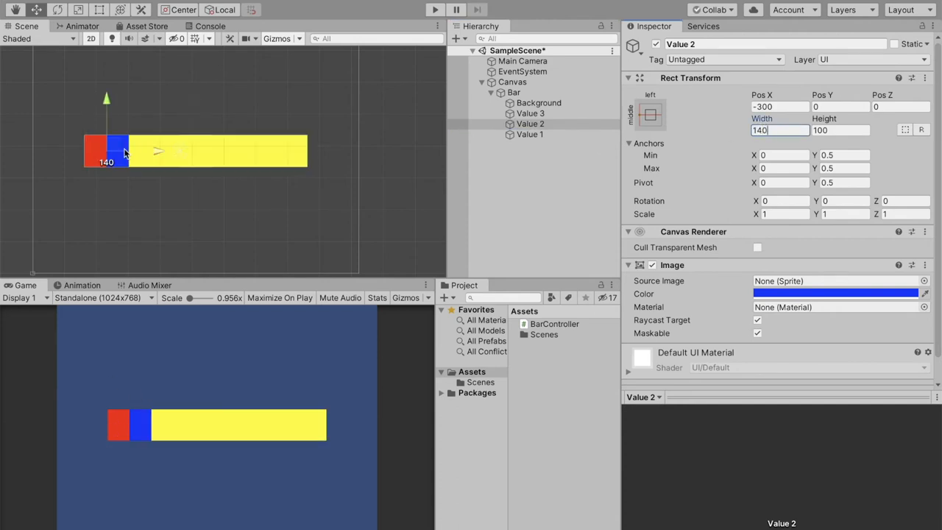
mouse_move(526, 149)
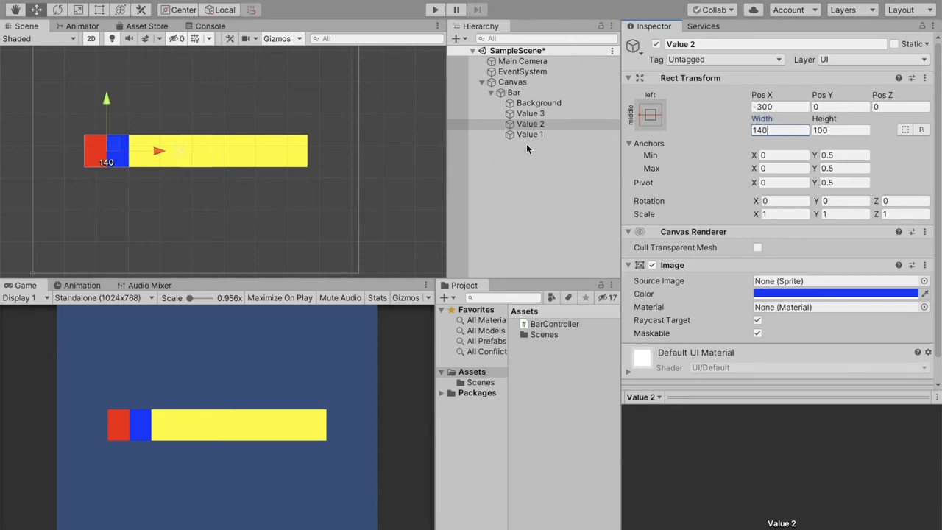
left_click(530, 134)
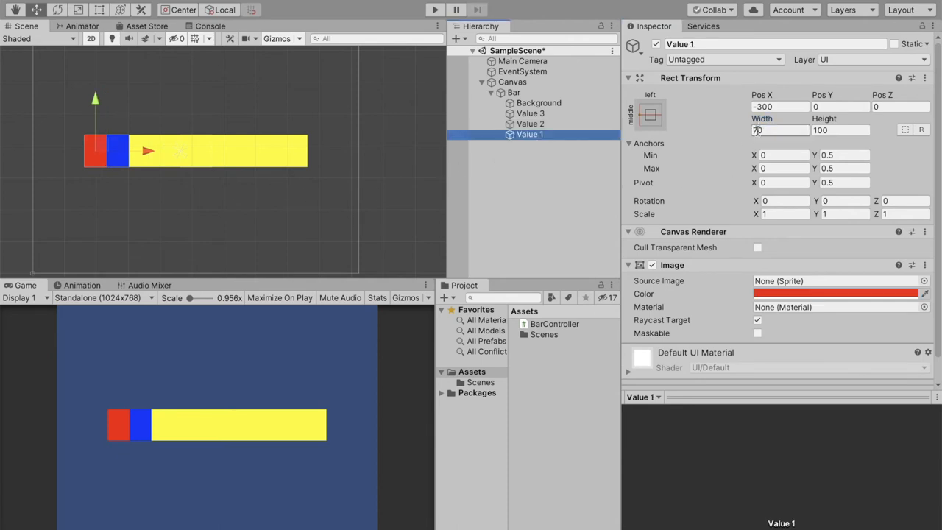
left_click(529, 124)
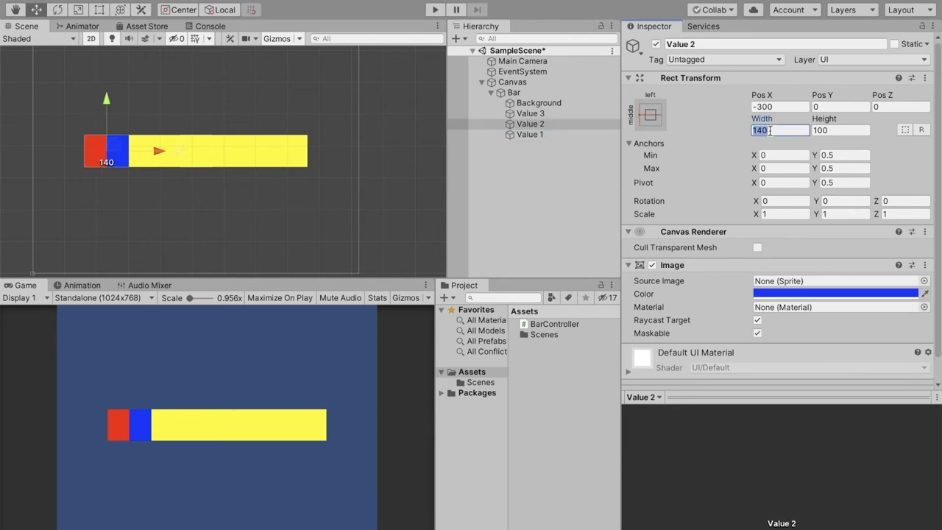
type("210")
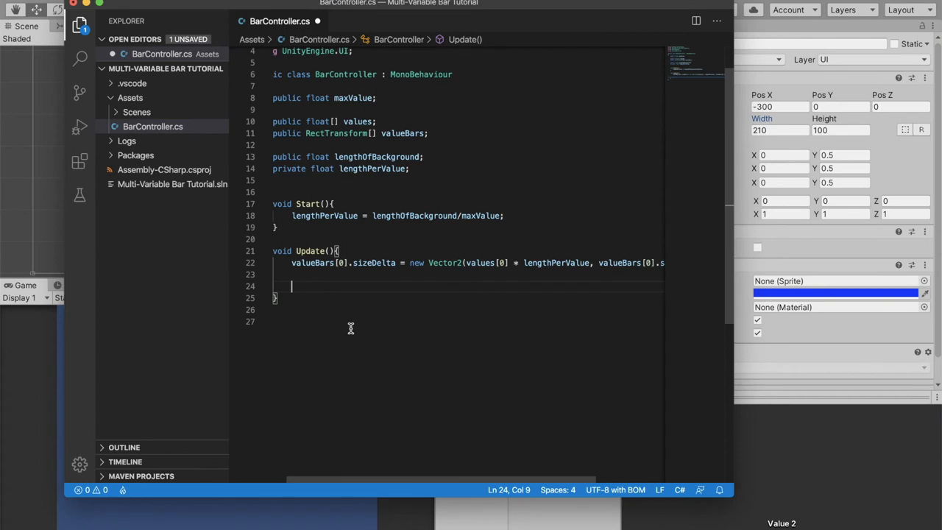
Start 'valueBars[1].sizeDelta = new Vector2(values[1] * lengthPerValue +' in Update().
type("valueBars[")
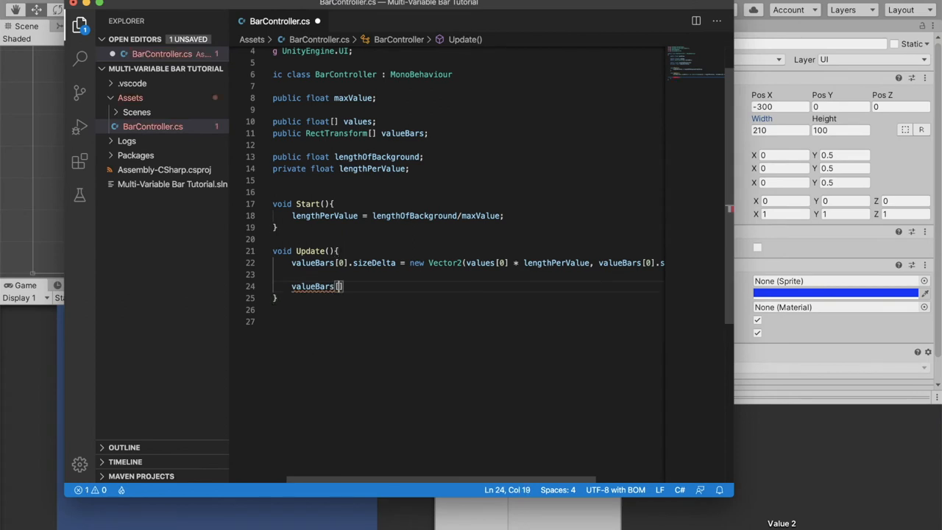
type("1")
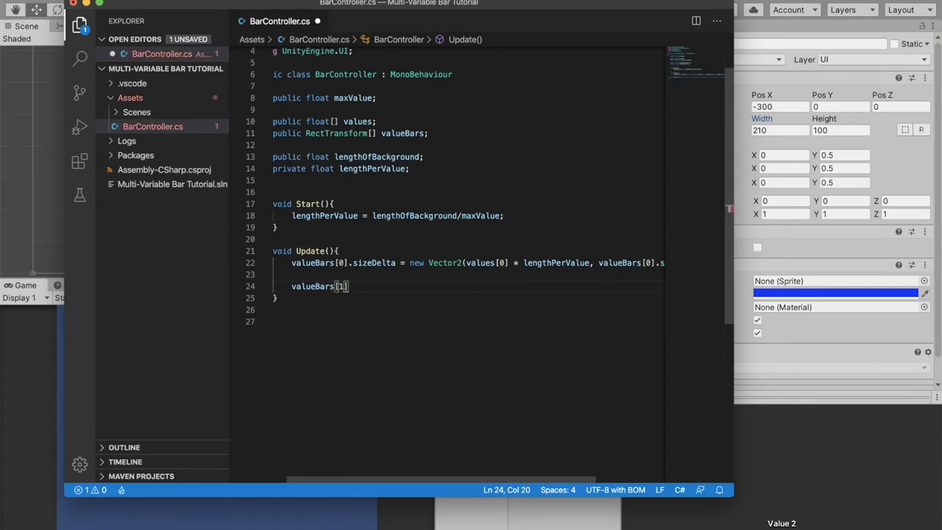
type(".sizeDelta = new Vector2(")
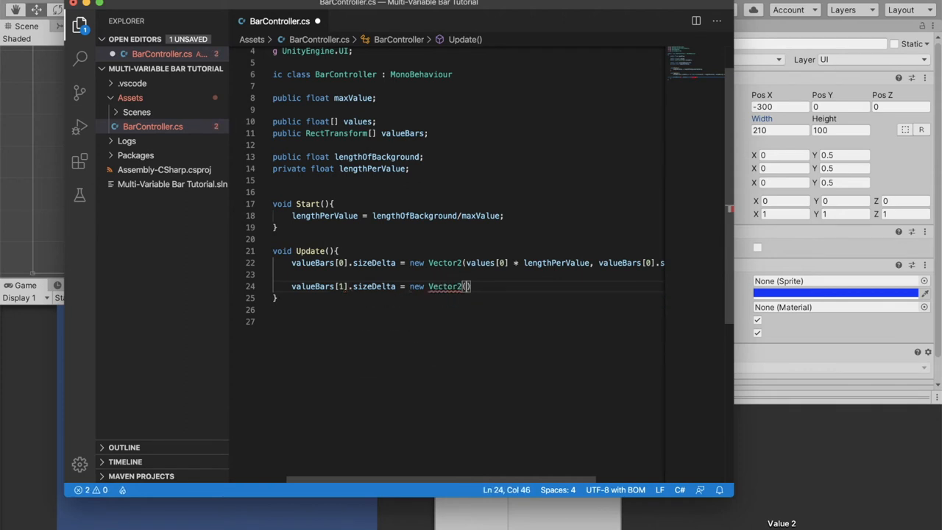
type("value")
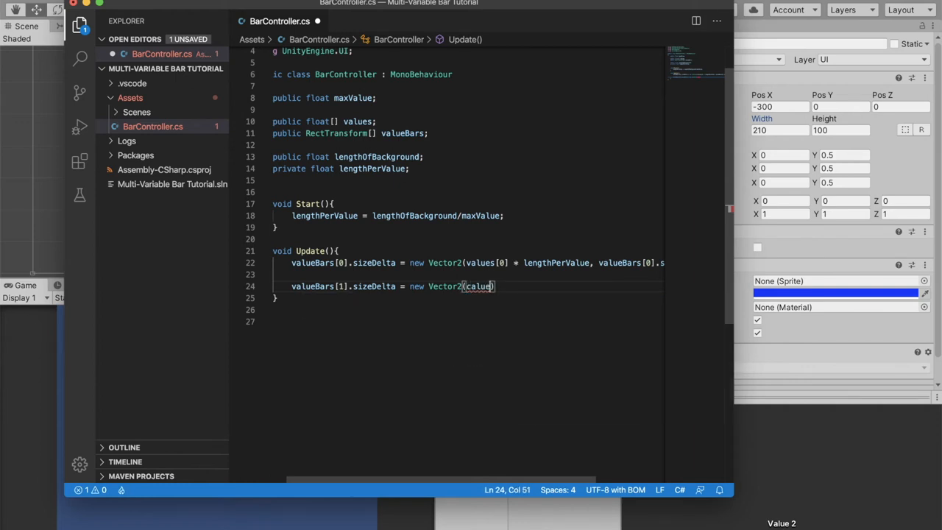
type("val")
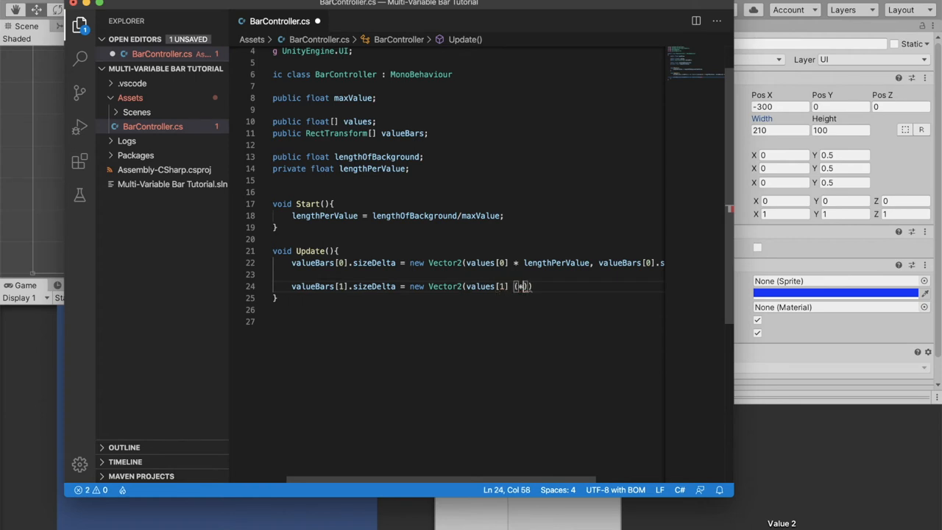
type("lengthPerValue")
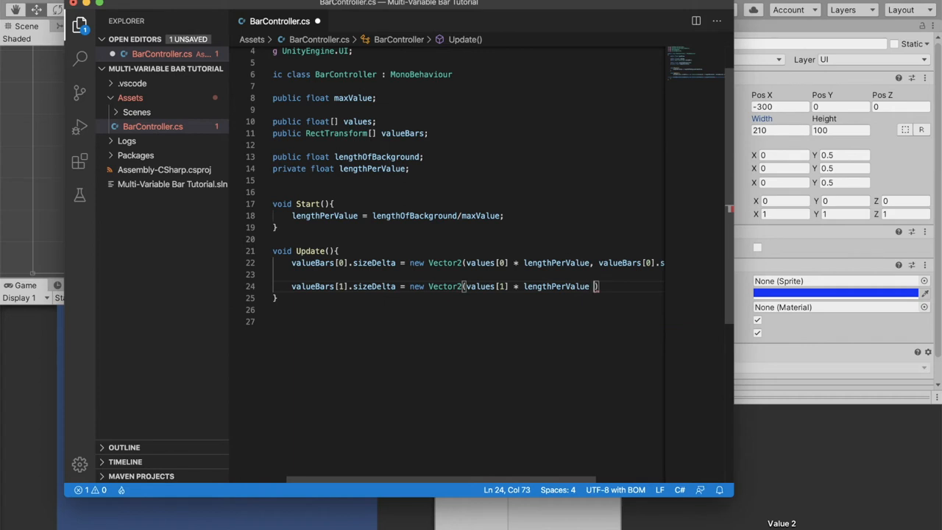
type("+")
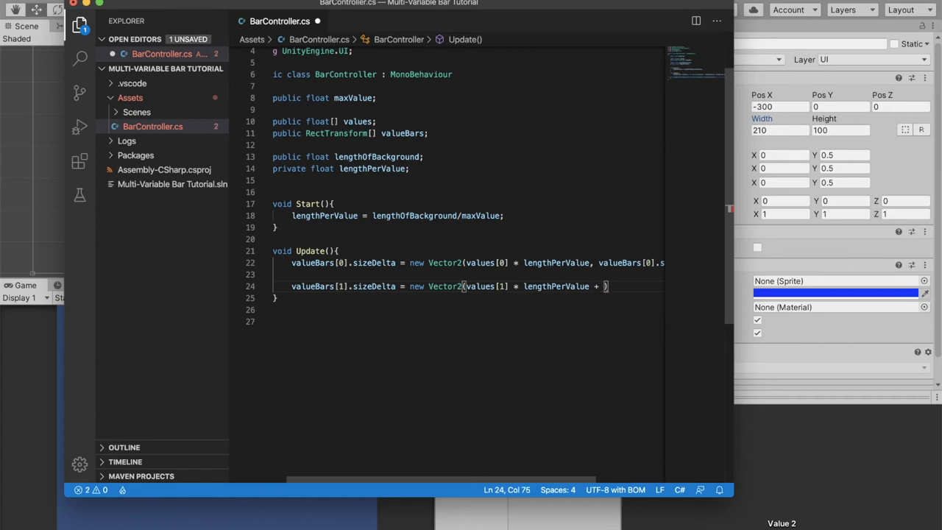
Finish with 'valueBars[0].sizeDelta.x, valueBars[1].sizeDelta.y);' so the second bar stacks after the first.
type("valueBars")
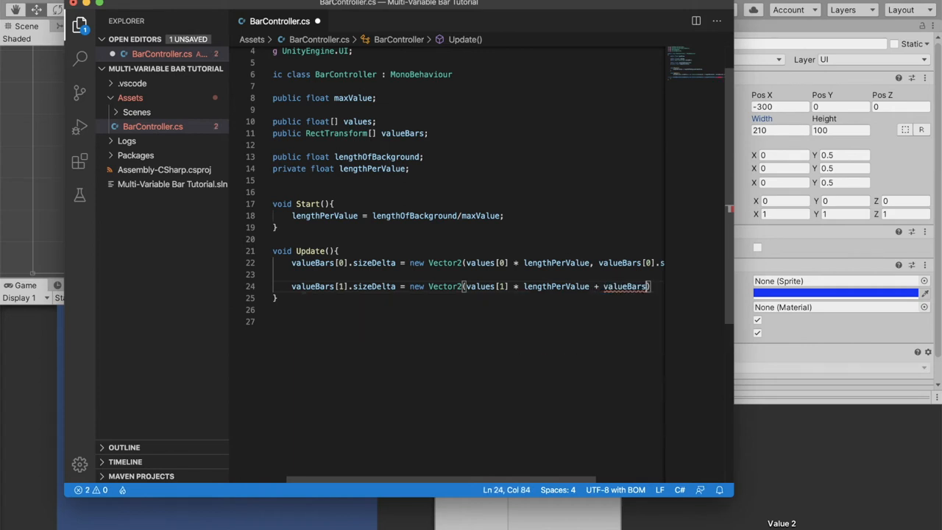
type("[0].sizeDelta.")
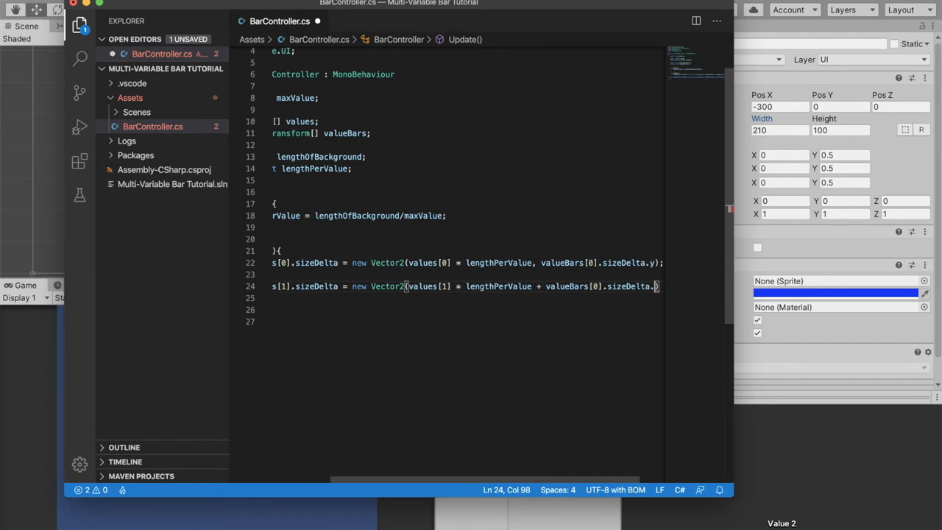
type("x")
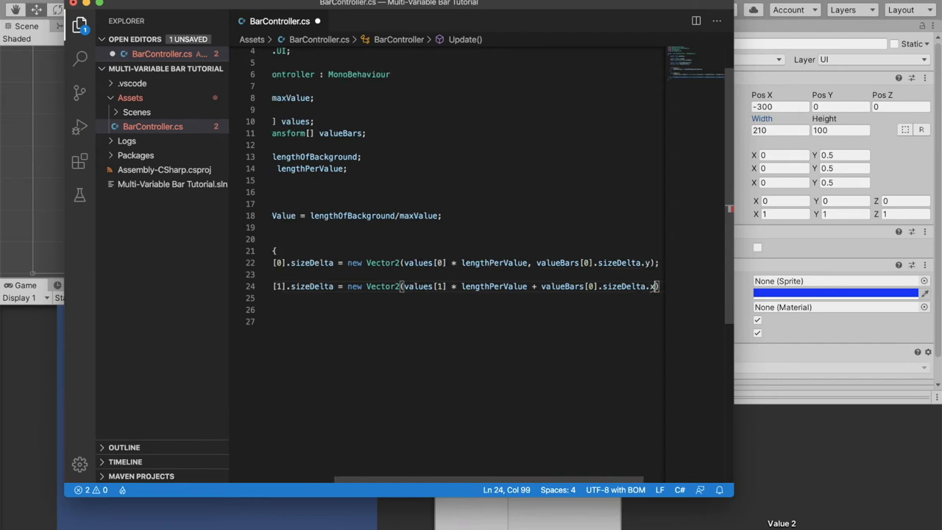
type(",")
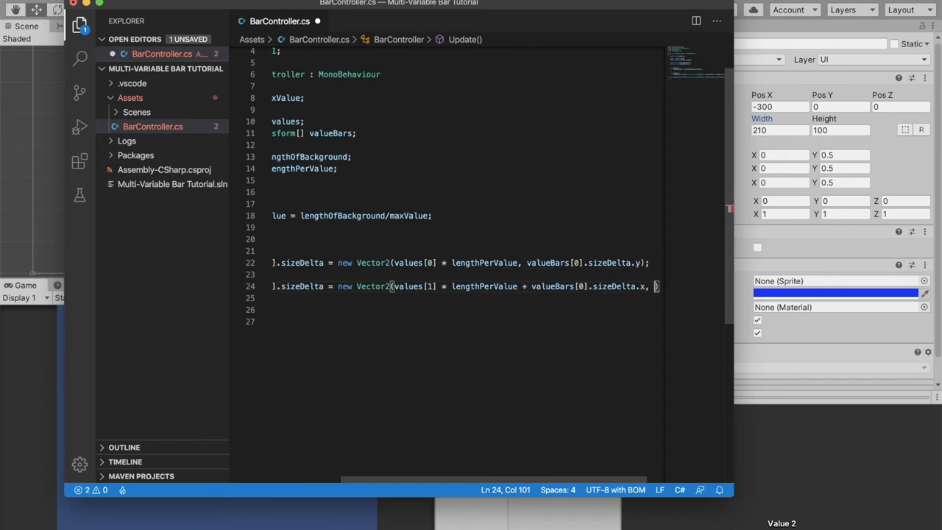
type("valueBars[1")
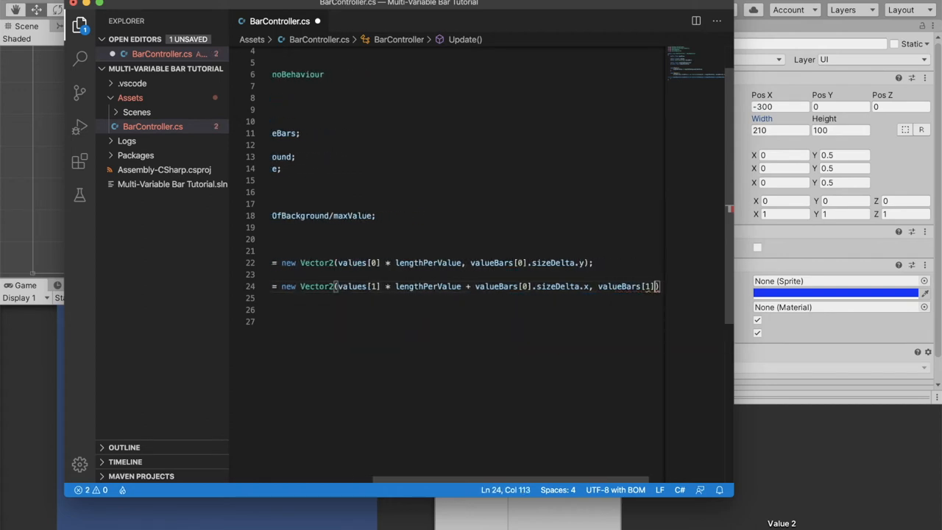
type("sizeDelta.y")
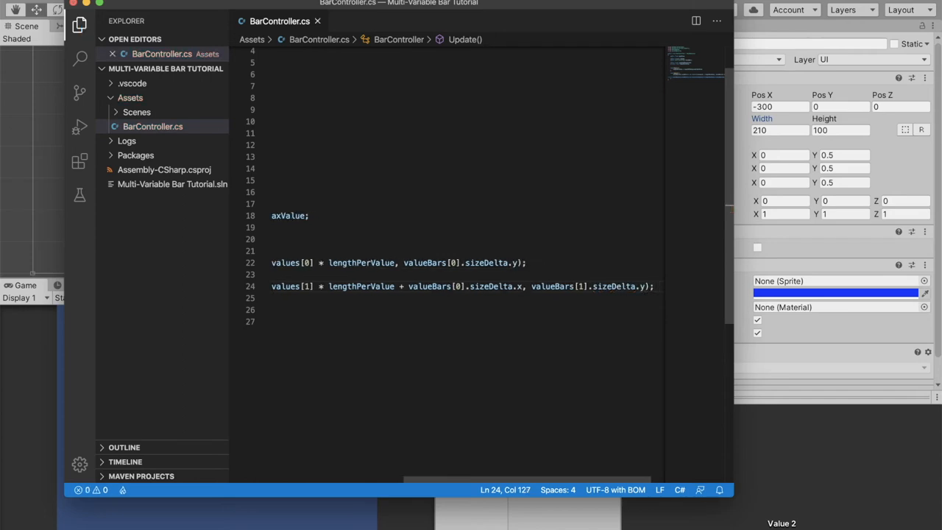
scroll("up", 3)
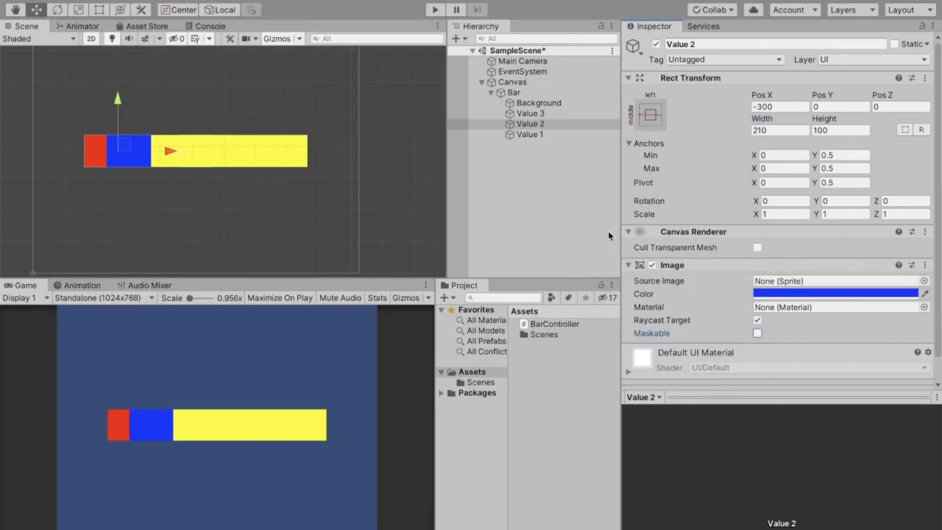
Attach Bar Controller to the Bar object with Max Value 10.
left_click(514, 91)
type("Bar")
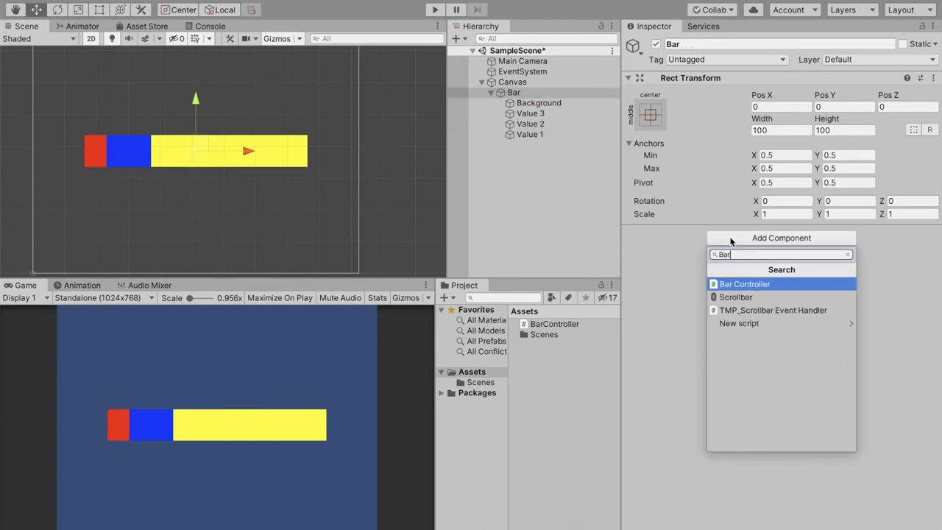
left_click(745, 282)
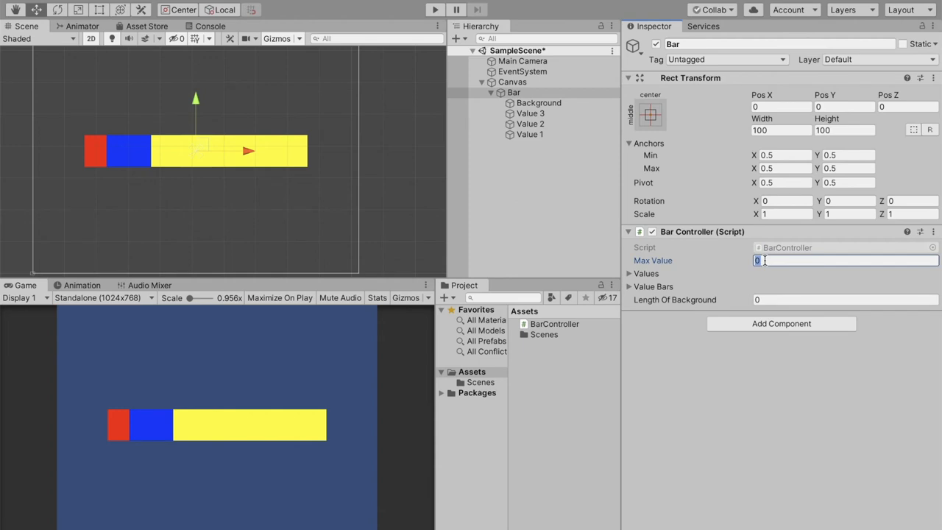
type("10")
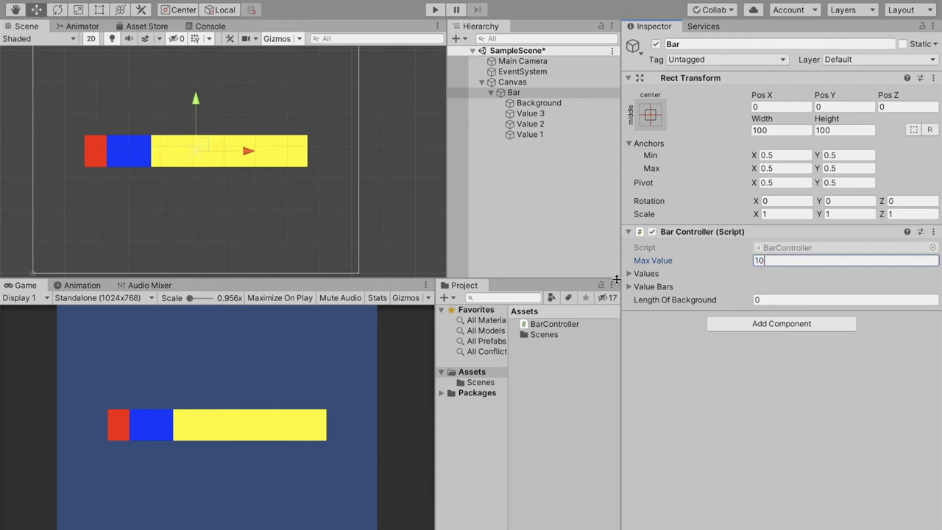
Set both the Values and Value Bars list sizes to 3.
left_click(628, 272)
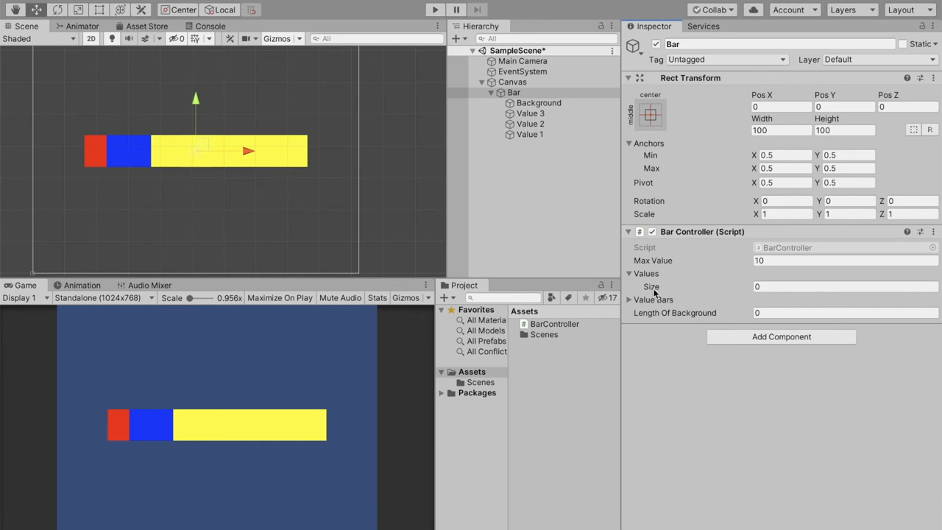
left_click(845, 286)
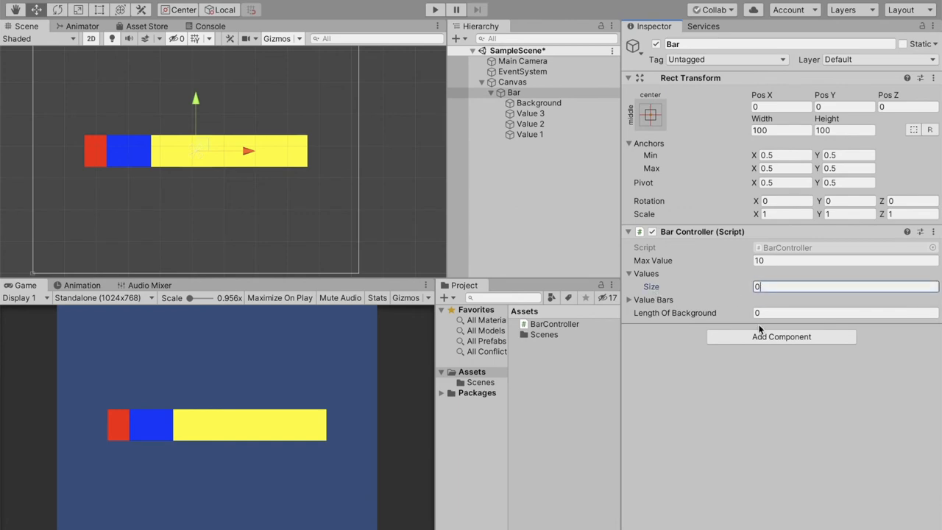
type("3")
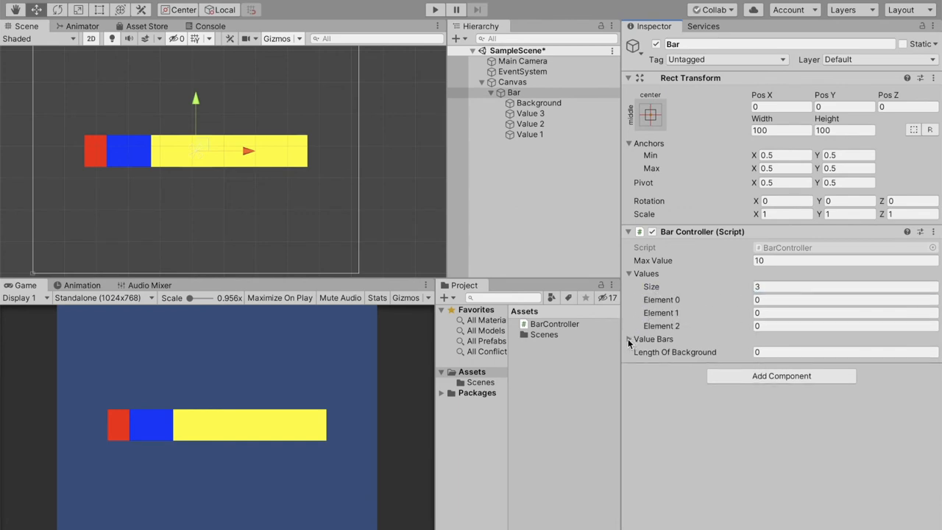
left_click(629, 338)
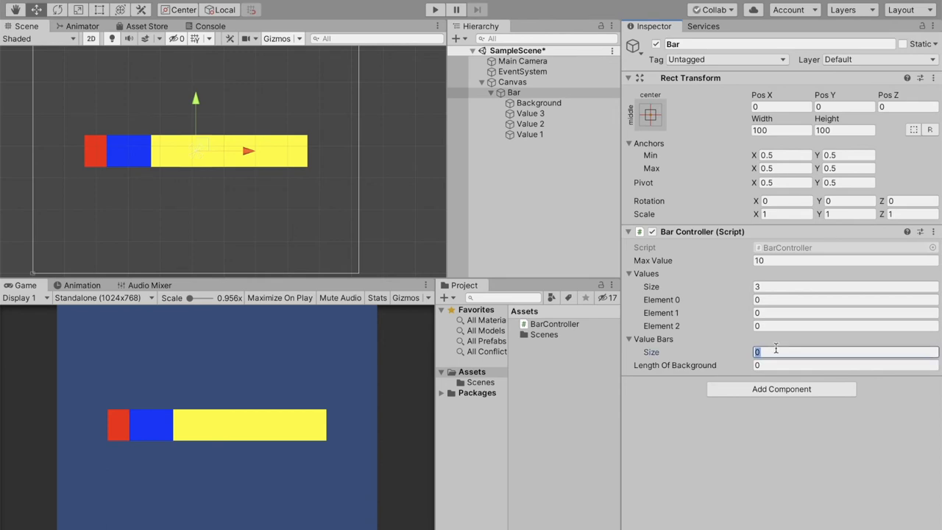
type("3")
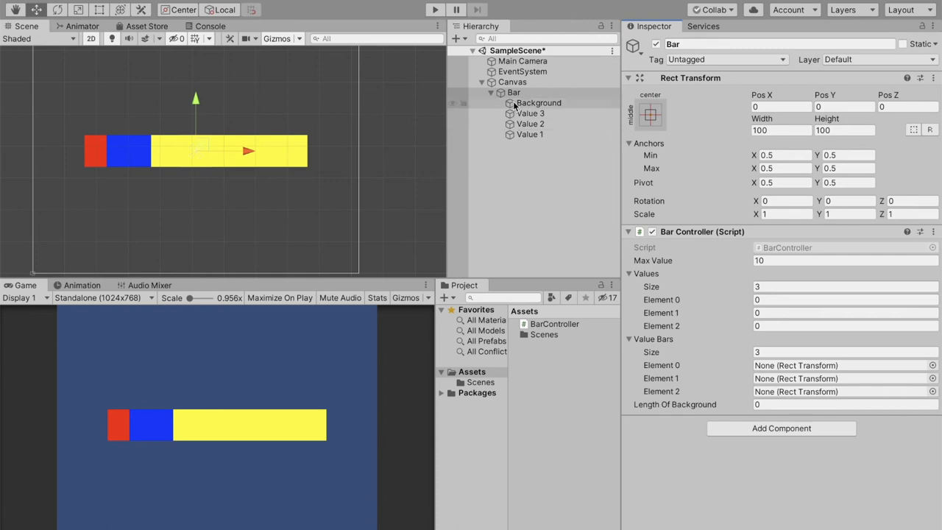
Drag Value 1–3 from the Hierarchy into the Value Bars slots, then check Background.
left_click(530, 134)
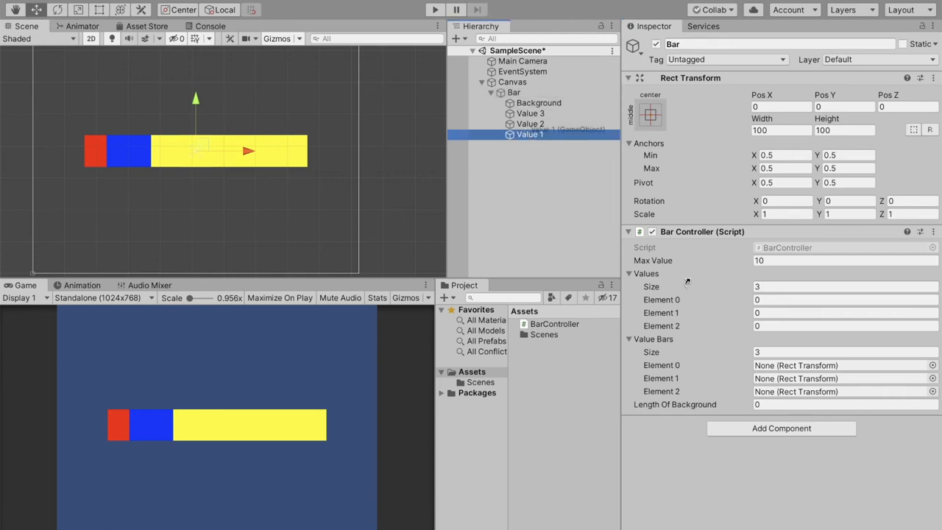
left_click_drag(529, 134, 844, 365)
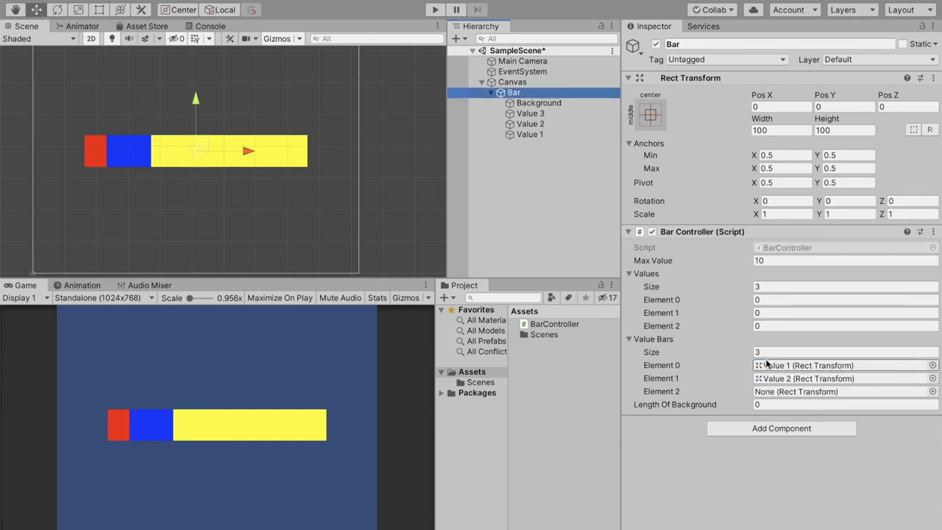
mouse_move(801, 406)
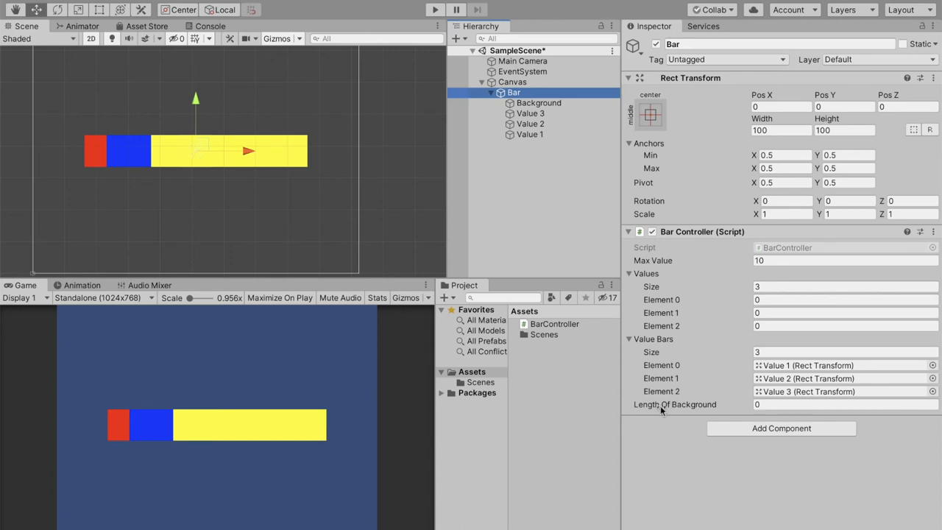
left_click(538, 103)
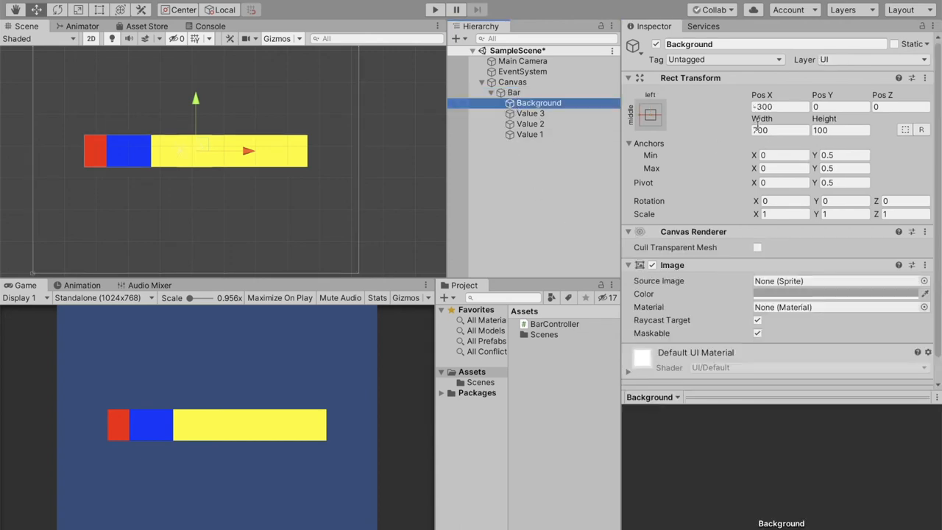
On Bar's controller enter Length Of Background 700 and values 2 and 3, then inspect Value 2 and 3.
left_click(512, 91)
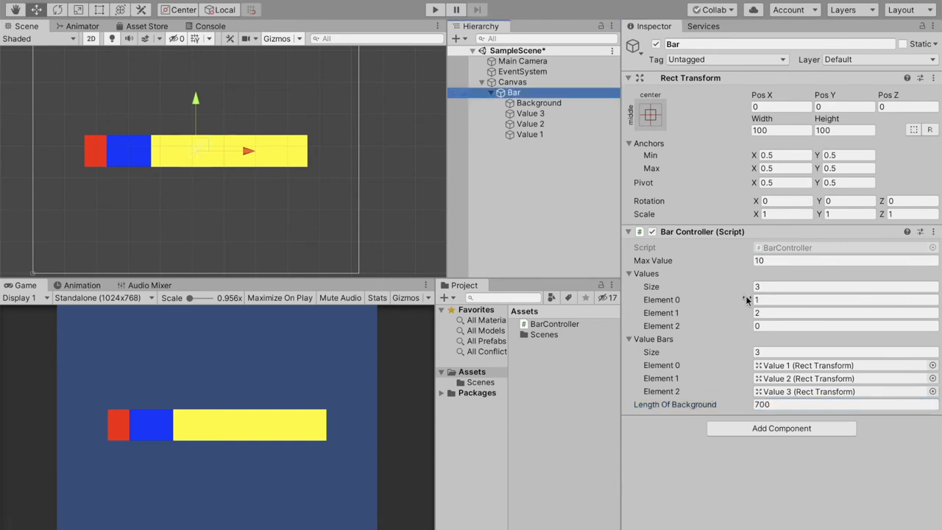
left_click(844, 312)
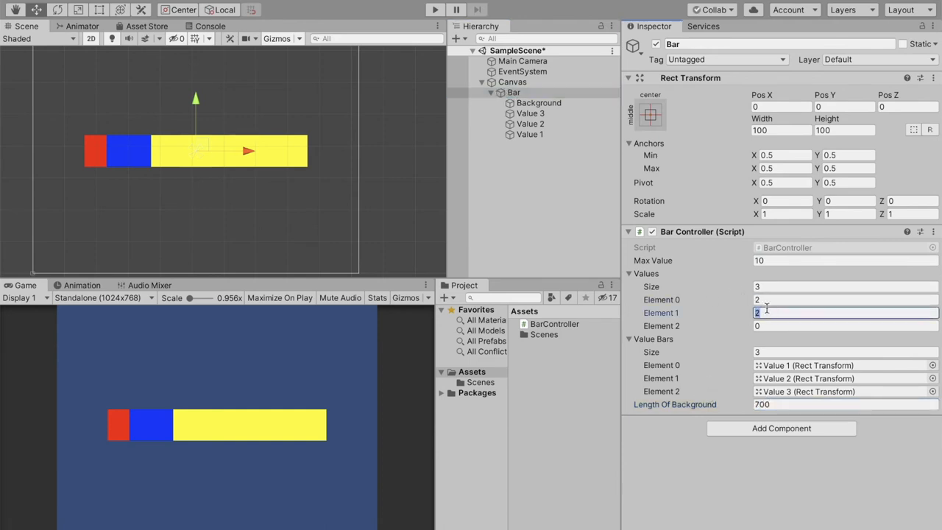
type("3")
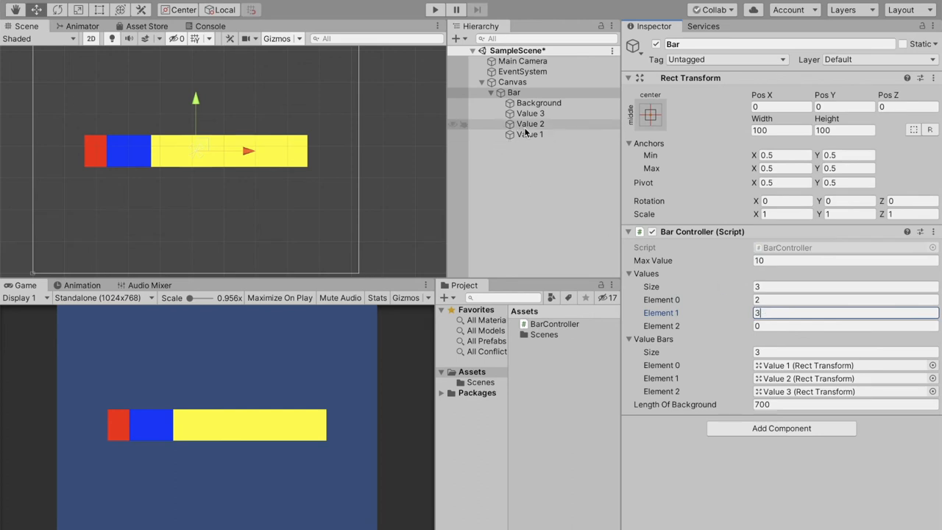
left_click(530, 124)
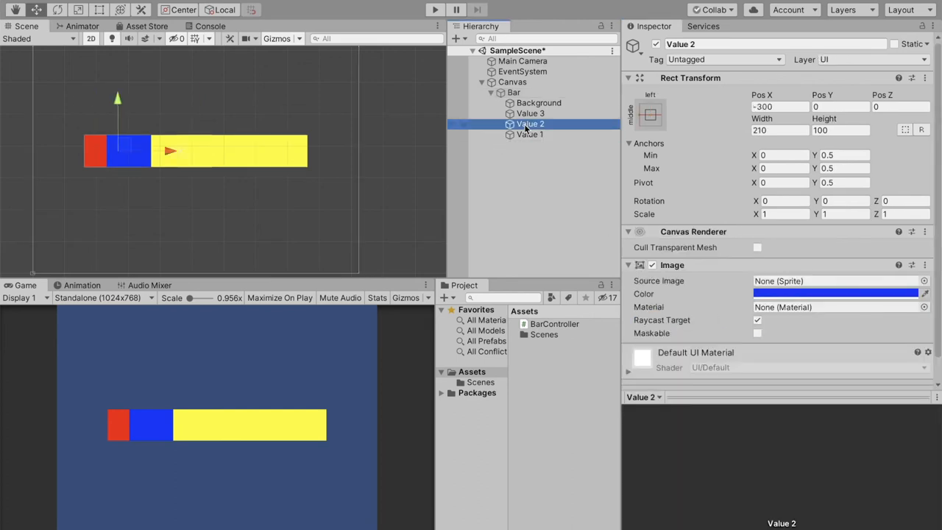
left_click(530, 111)
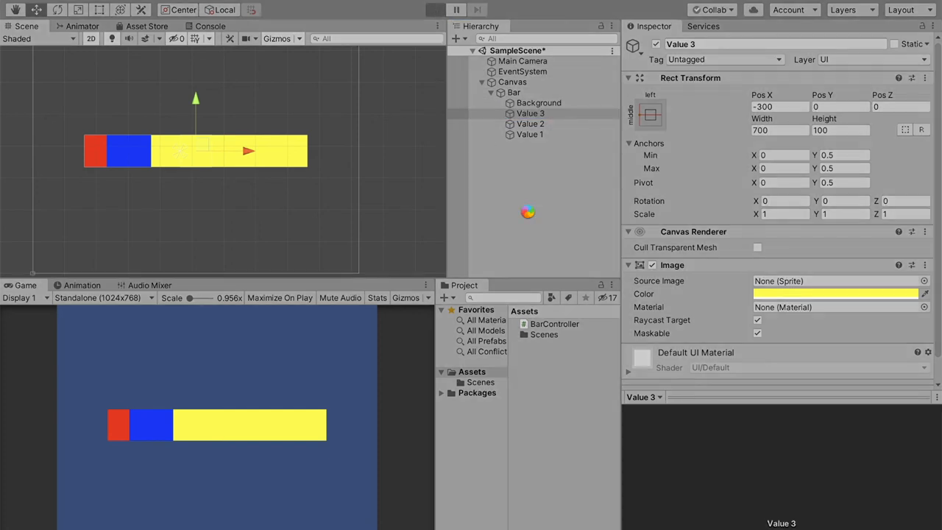
left_click(435, 8)
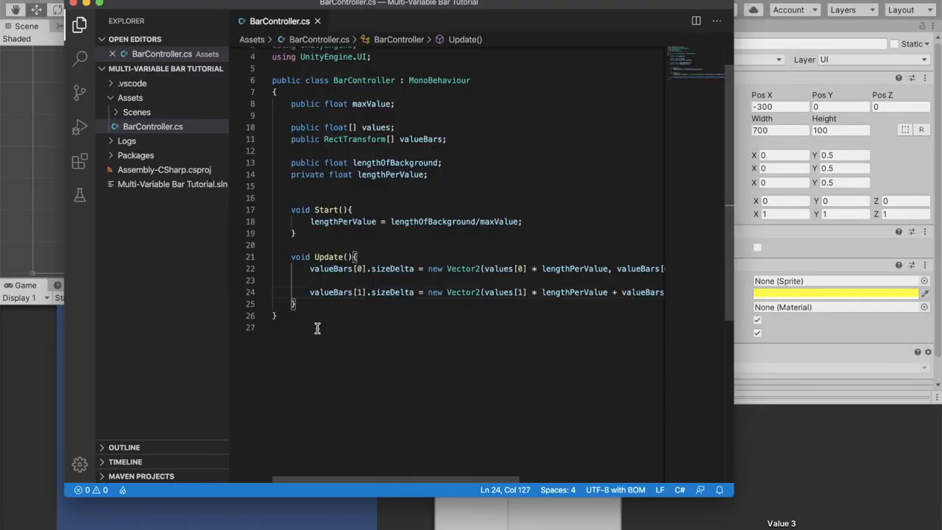
mouse_move(394, 320)
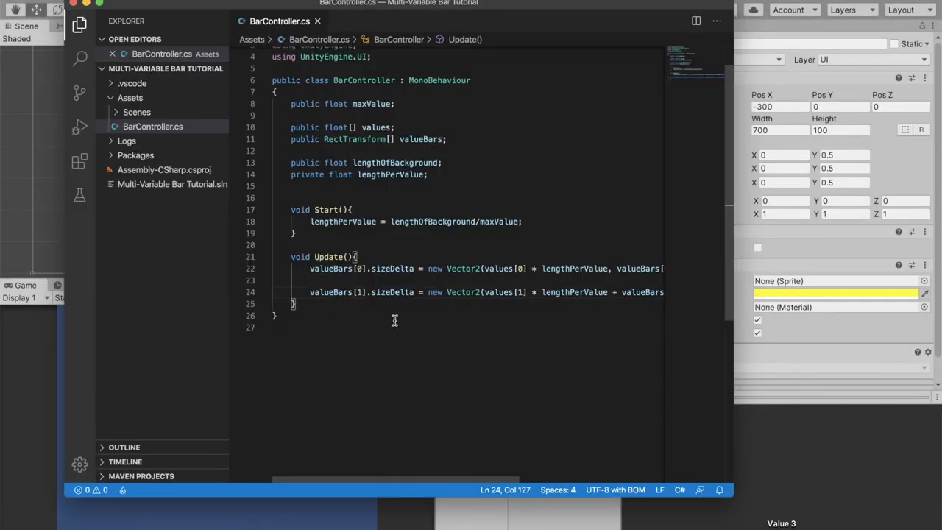
Delete the valueBars[2].sizeDelta line from Update, leaving the first two bars' lines.
left_click(309, 291)
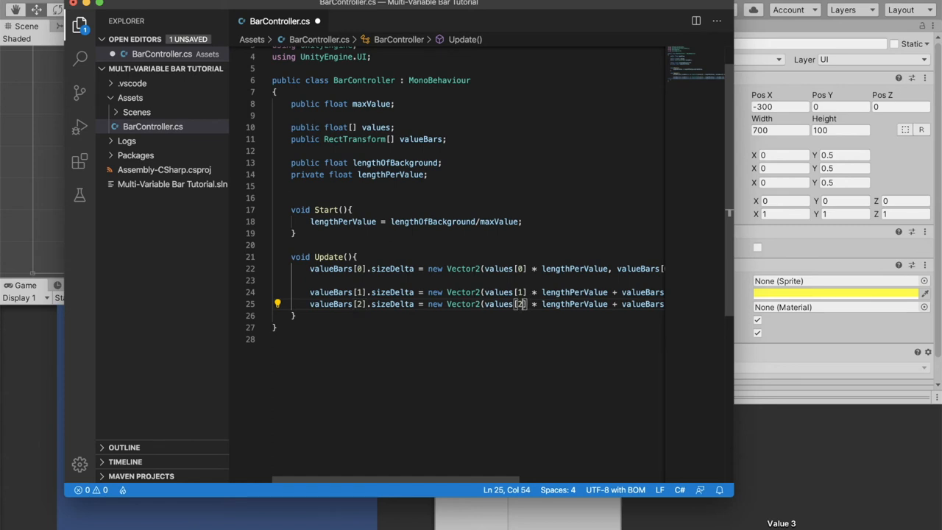
scroll("down", 3)
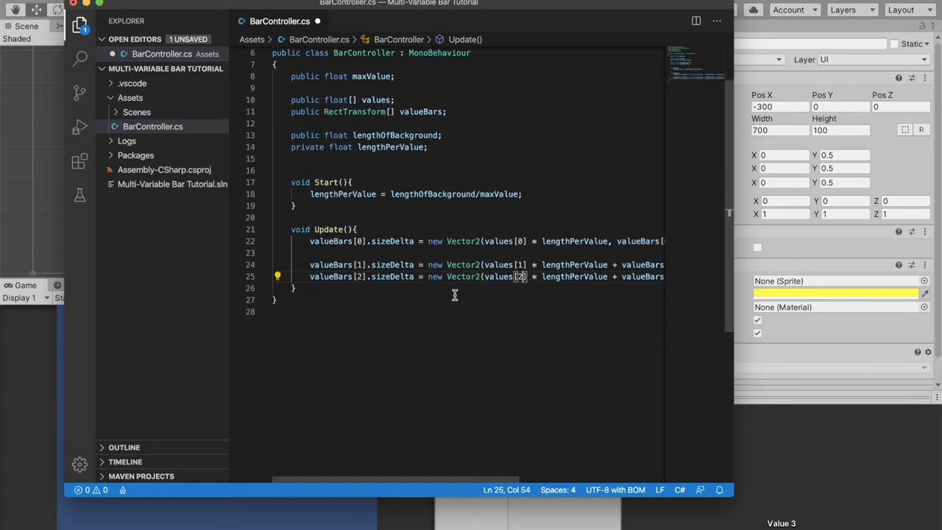
mouse_move(359, 312)
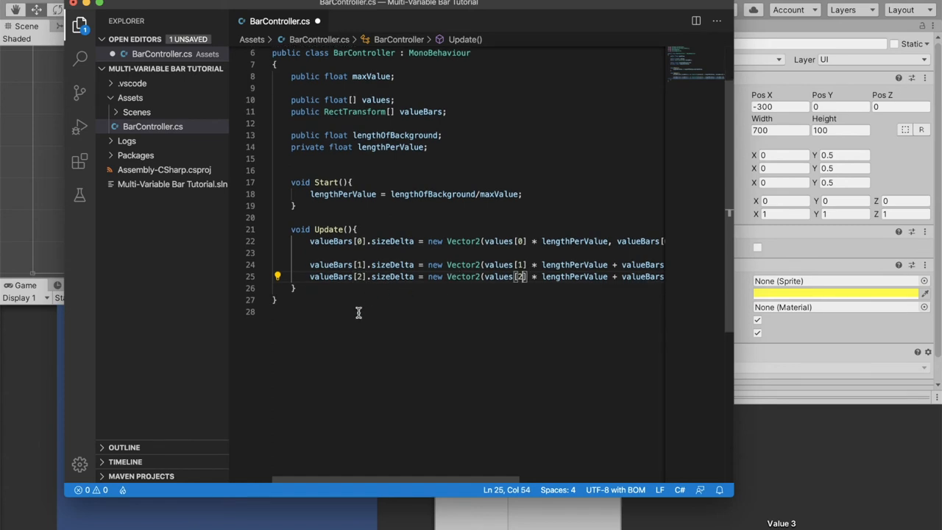
left_click(309, 277)
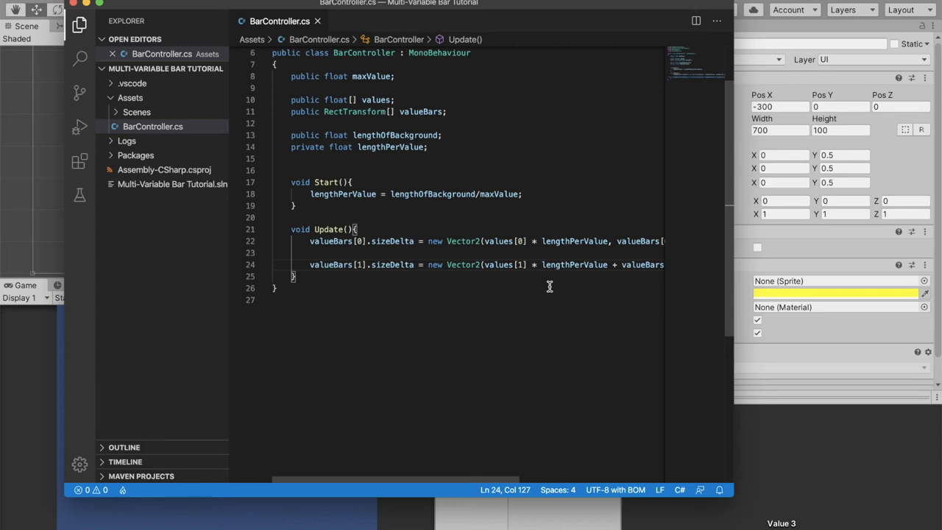
scroll("up", 3)
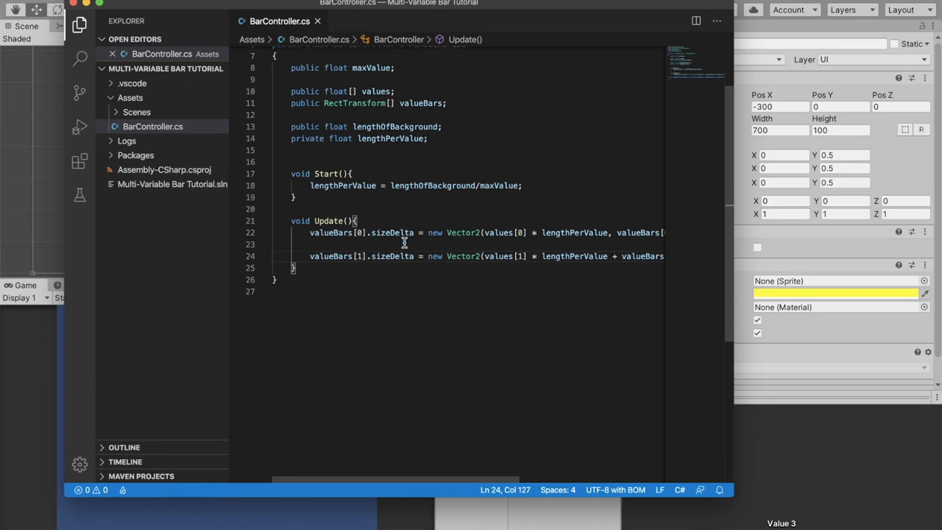
scroll("up", 3)
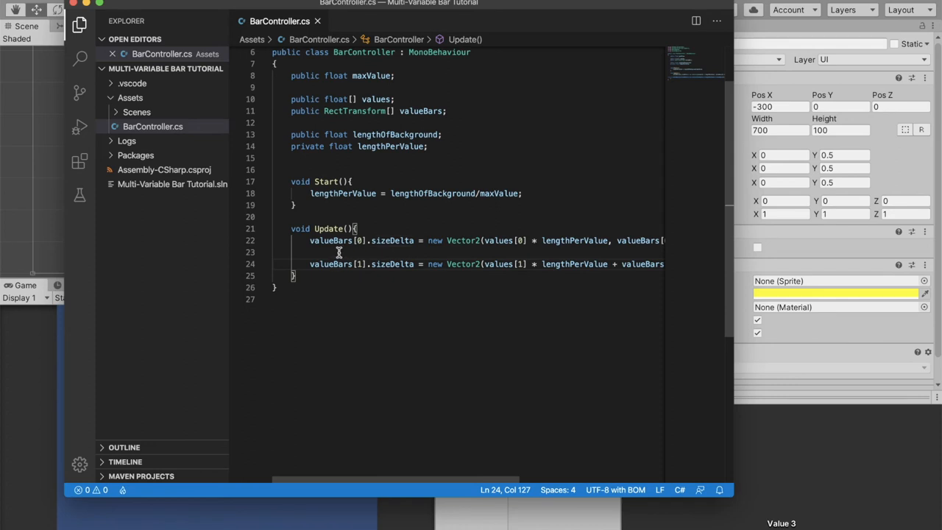
Insert 'for(int x = 1; x < values.Length; x++){ }' above the valueBars[1] line in Update().
left_click(306, 263)
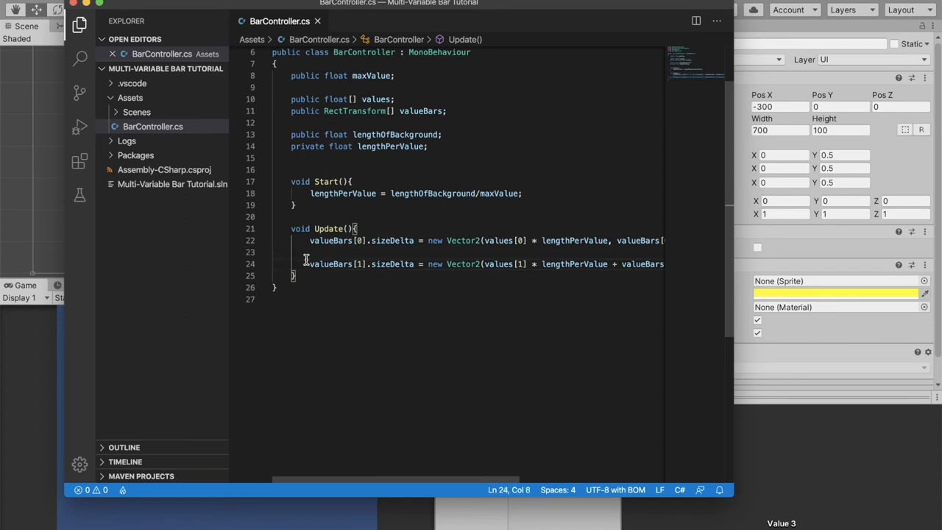
key("enter")
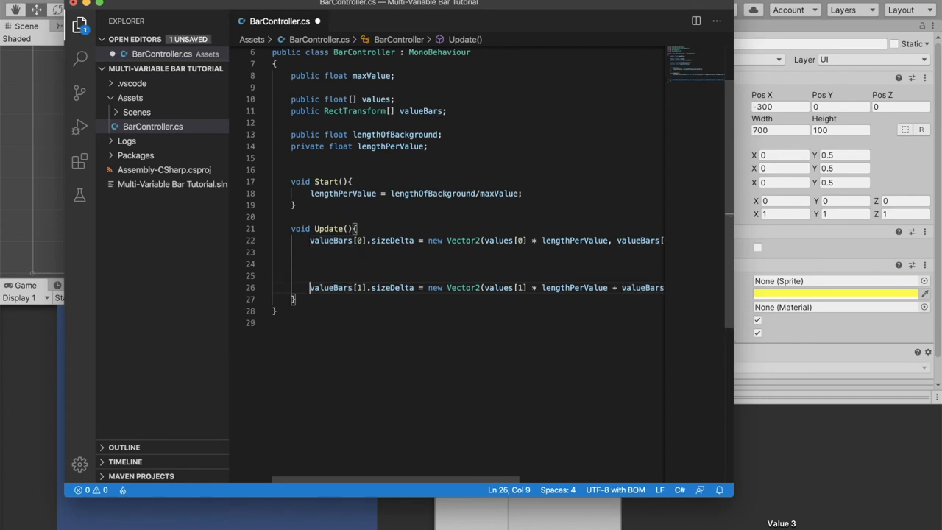
key("enter")
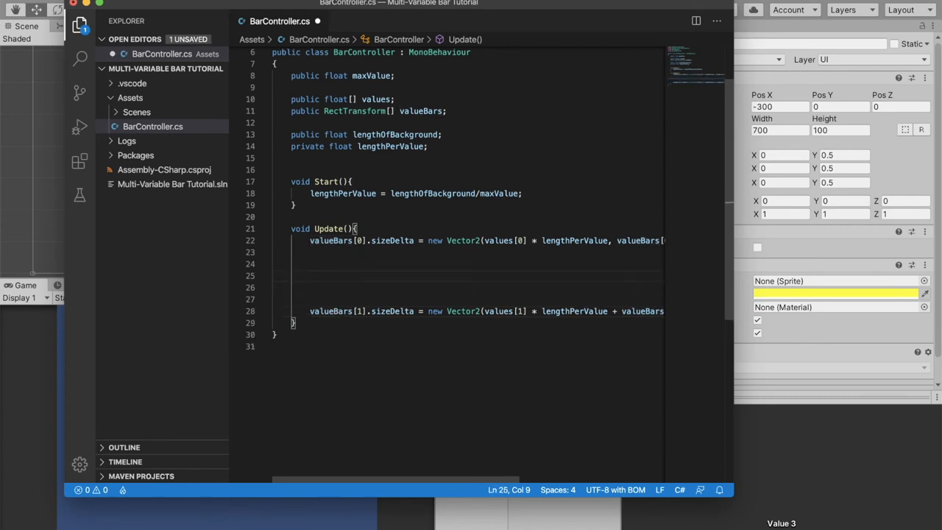
type("for(int x")
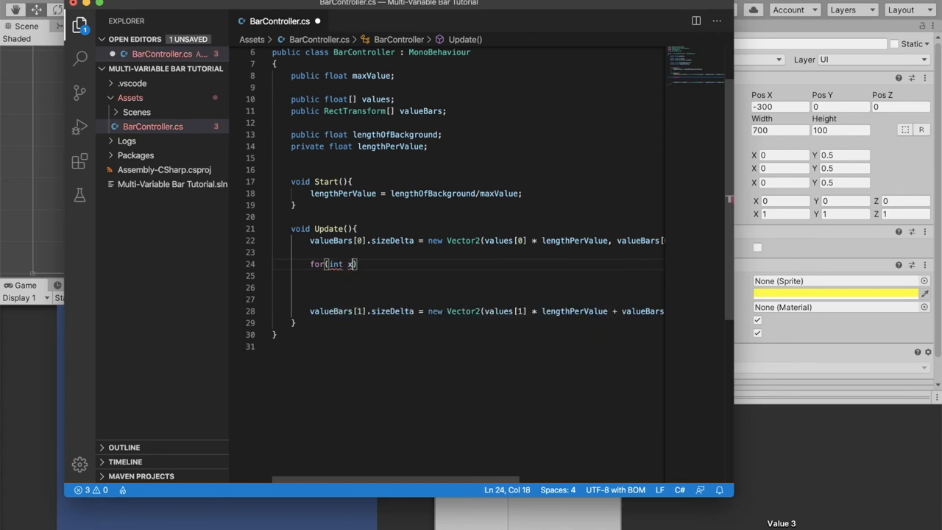
type("= 0;")
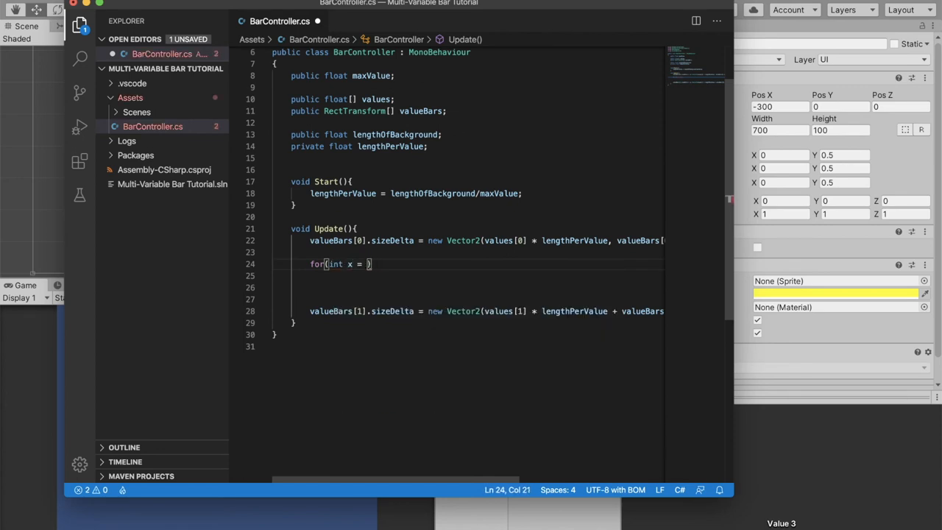
type("1")
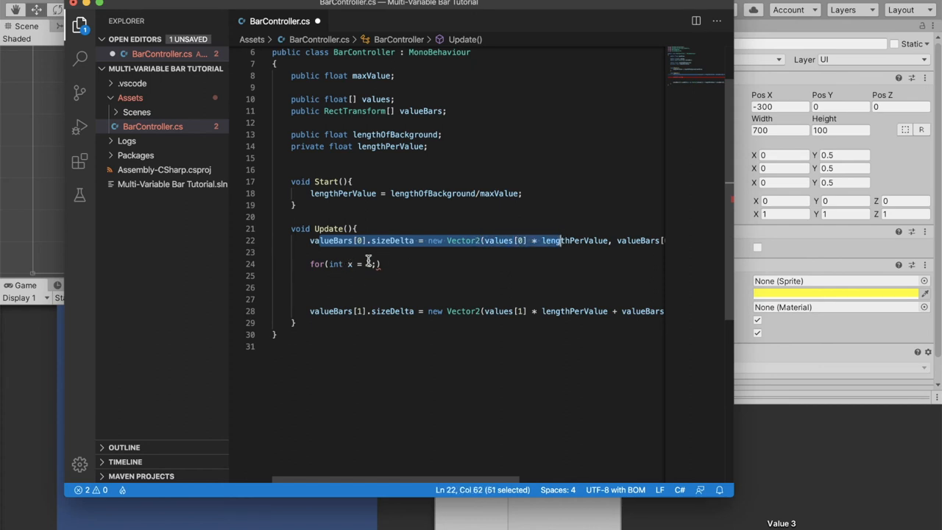
type("1")
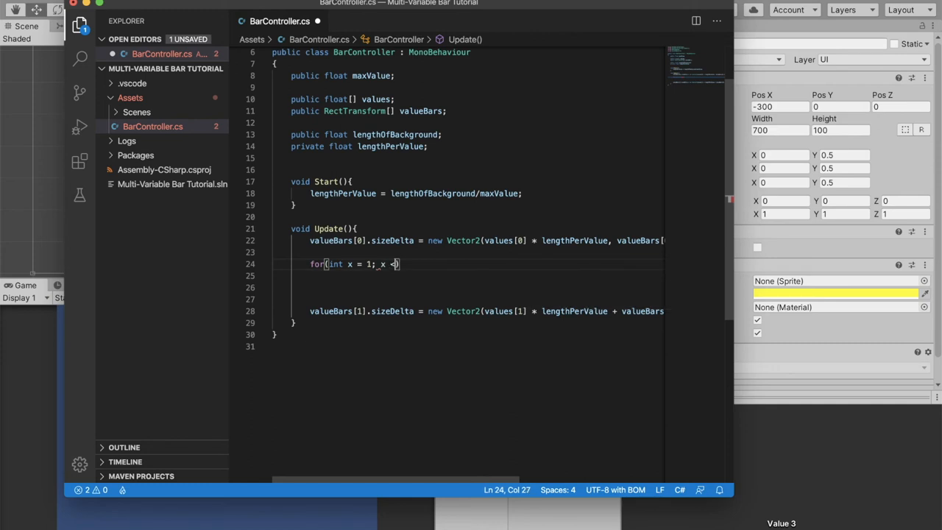
type("cal")
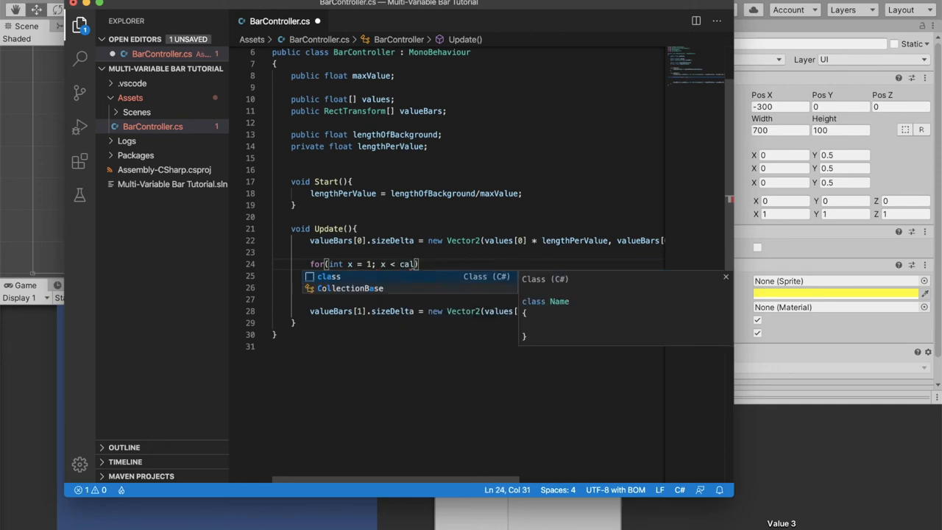
type("values.Length; x++")
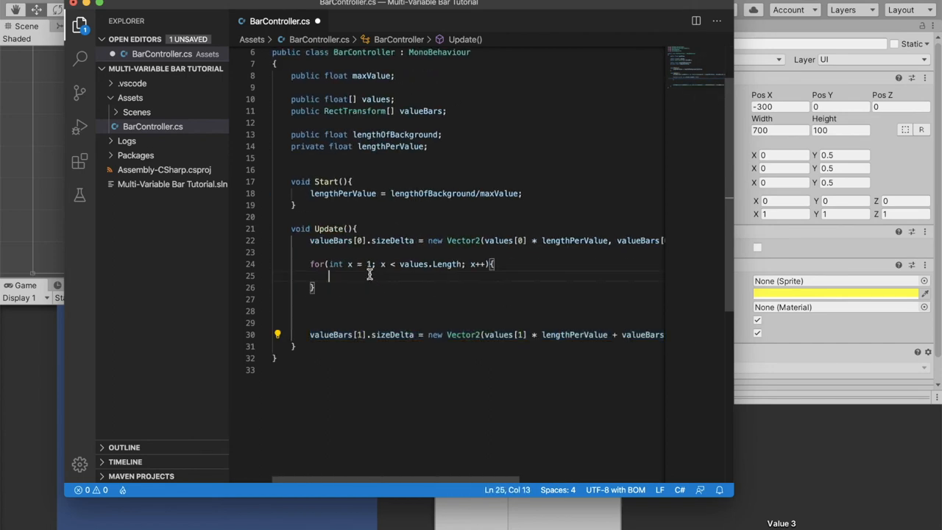
Paste the valueBars sizeDelta line inside the loop and index it with x.
type("valueBars[1].sizeDelta = new Vector2(values[1] * lengthPerValue + value")
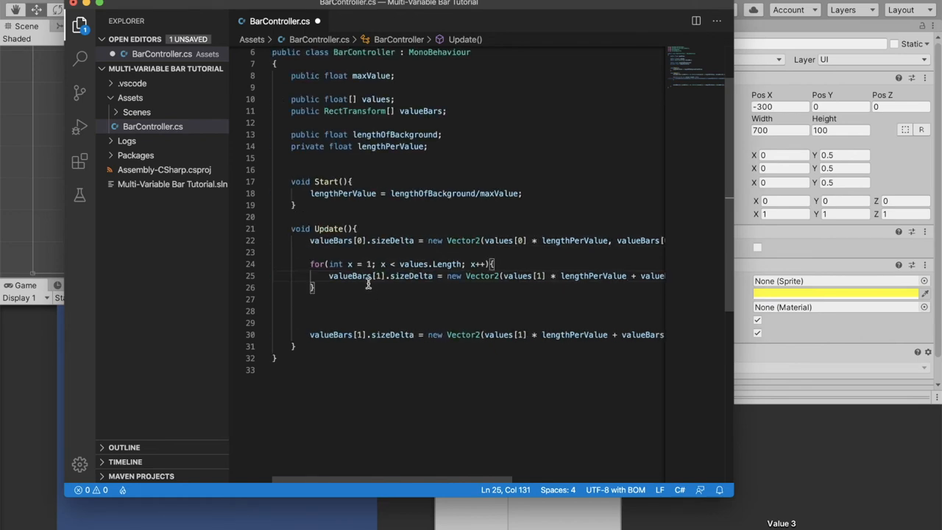
type("x")
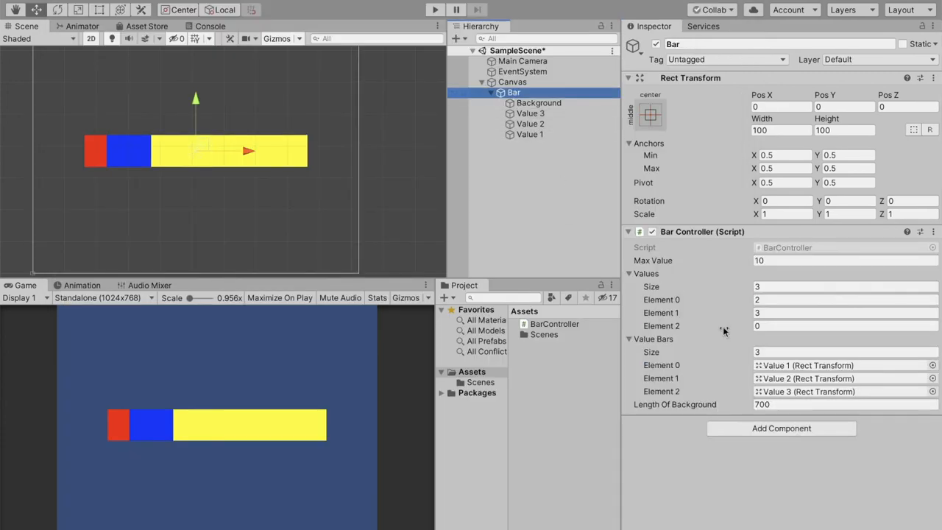
Set the controller's third value to 4, run the scene and tweak a value to about 2.35.
left_click(844, 326)
type("4")
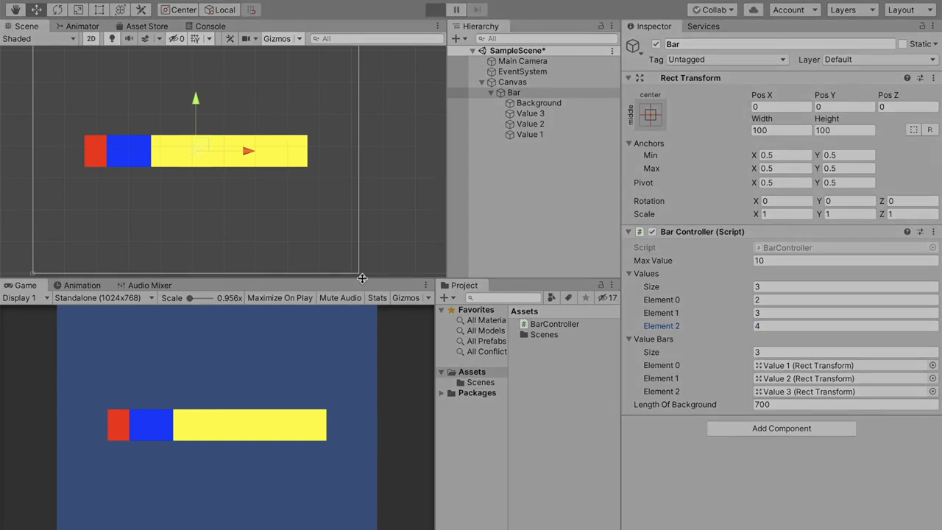
left_click(435, 9)
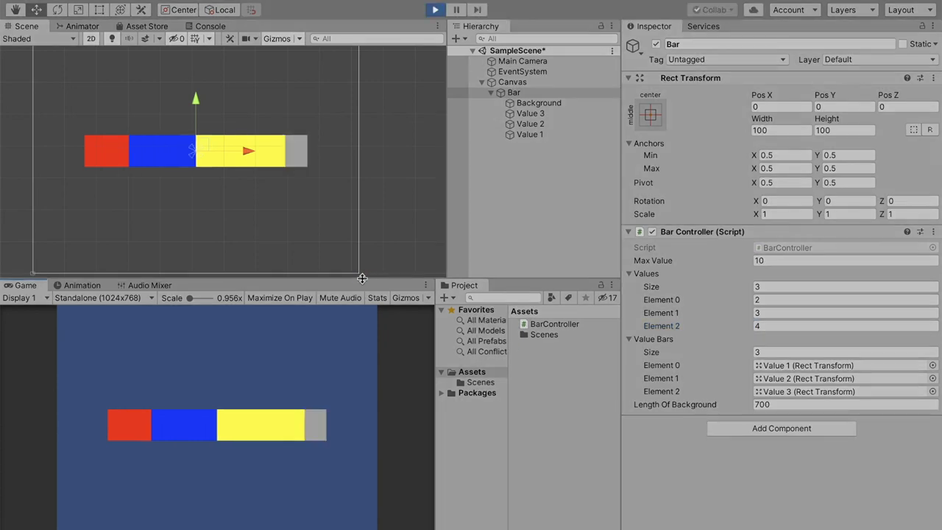
type("2.35")
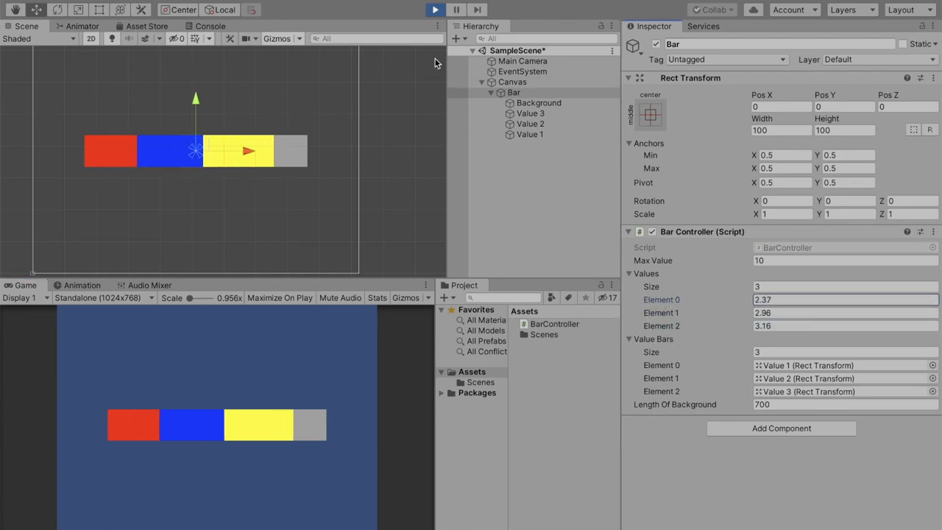
Stop Play and duplicate Value 3 into a new Value 4 object.
left_click(434, 9)
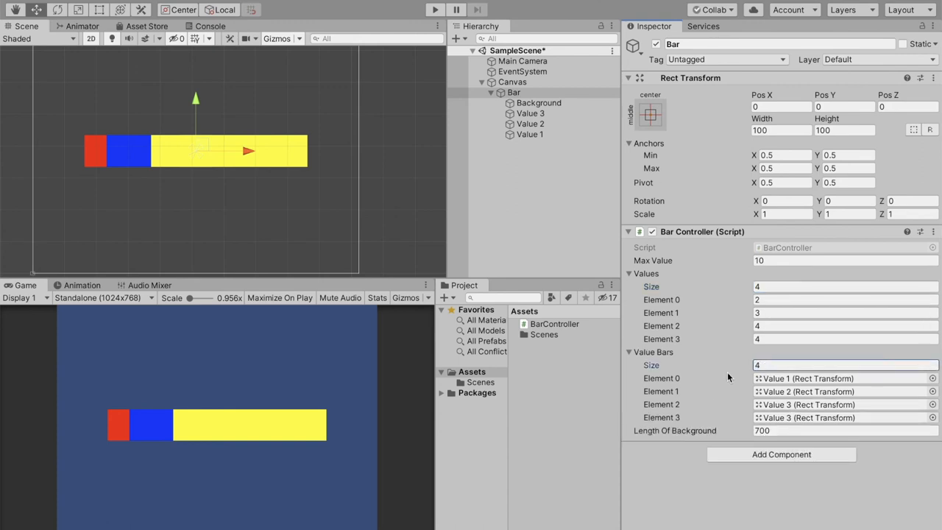
left_click(529, 112)
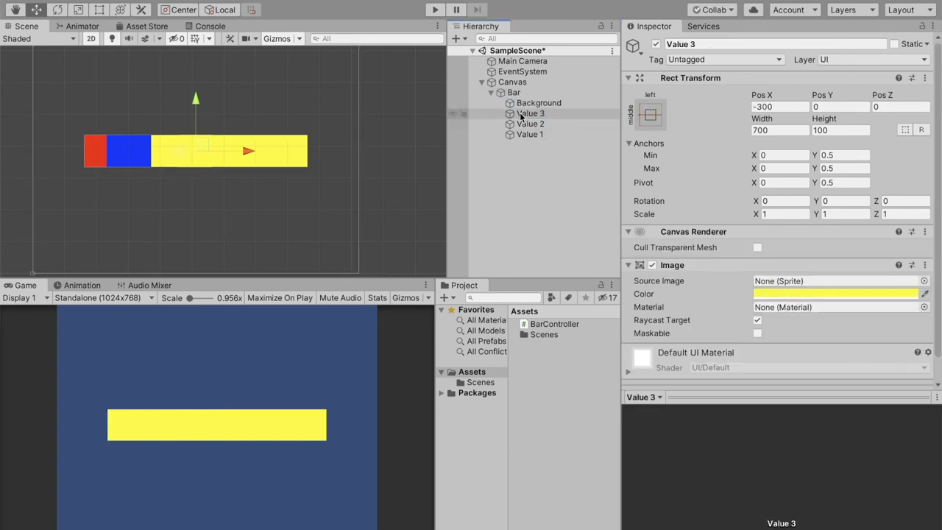
key("ctrl+d")
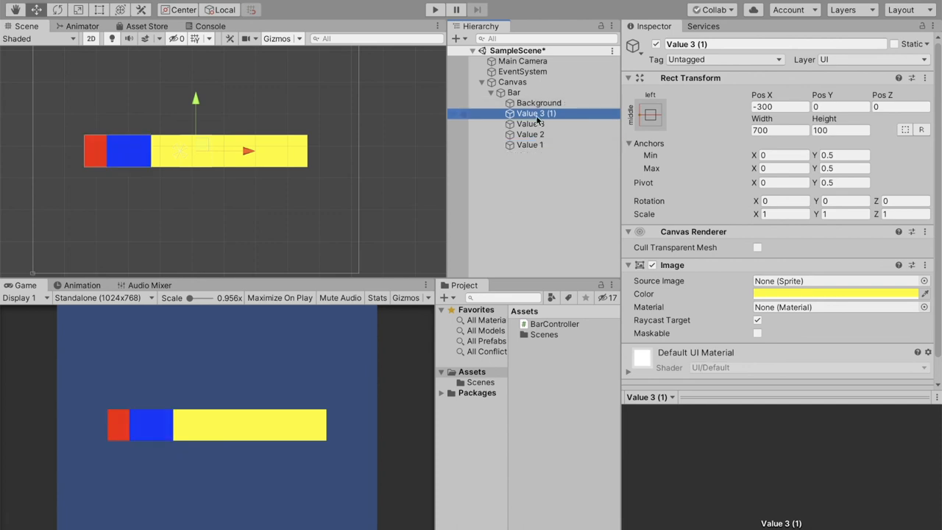
double_click(535, 113)
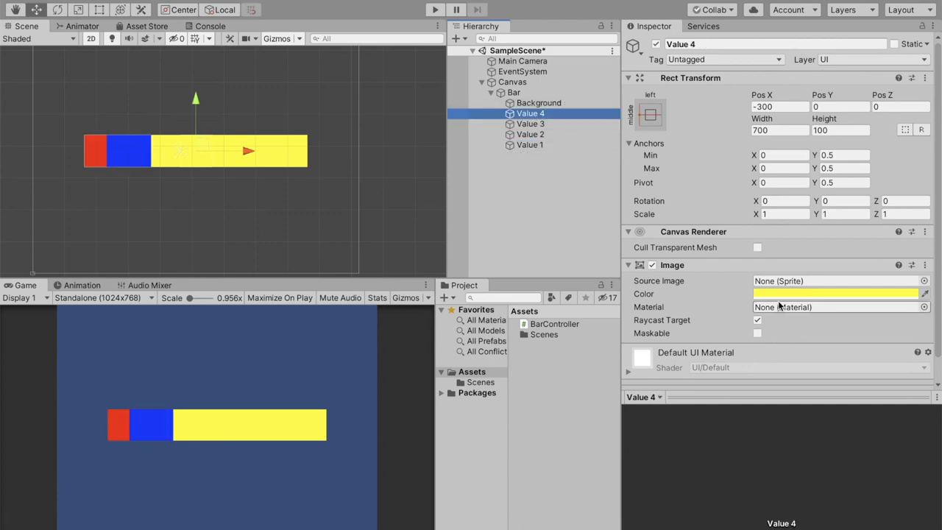
Colour Value 4 green, assign it as the controller's fourth value bar, and run the scene.
left_click(836, 294)
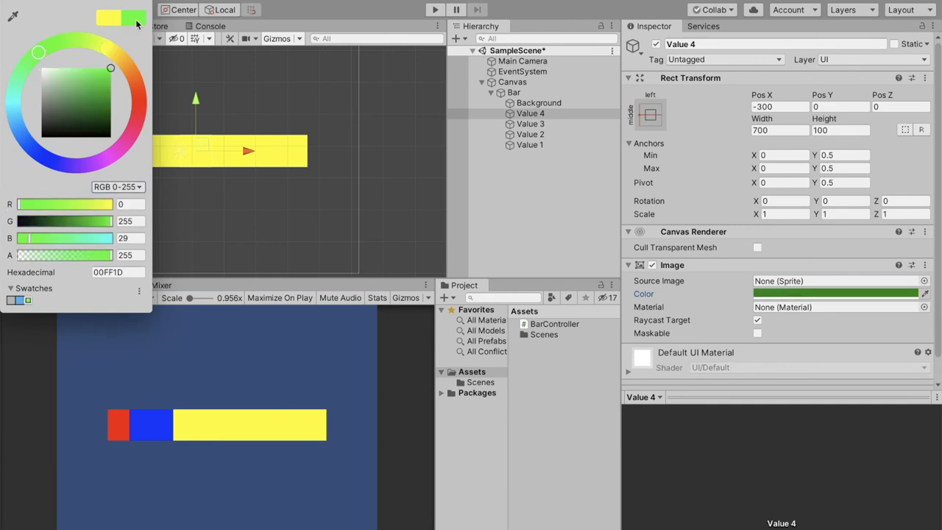
left_click(512, 83)
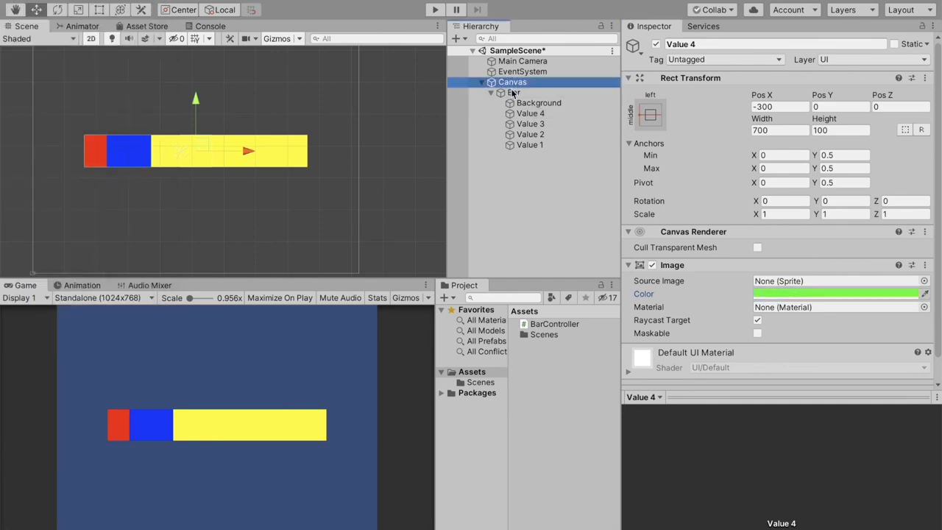
left_click(514, 91)
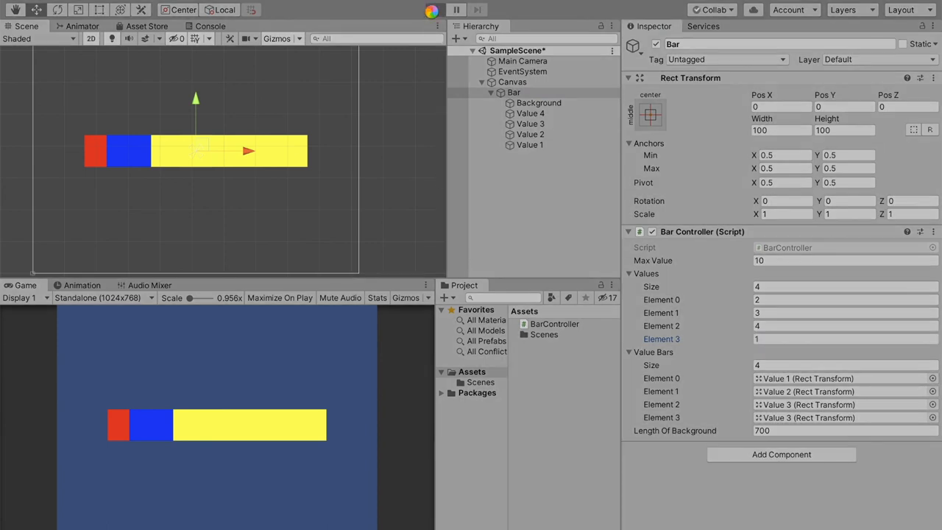
left_click(434, 8)
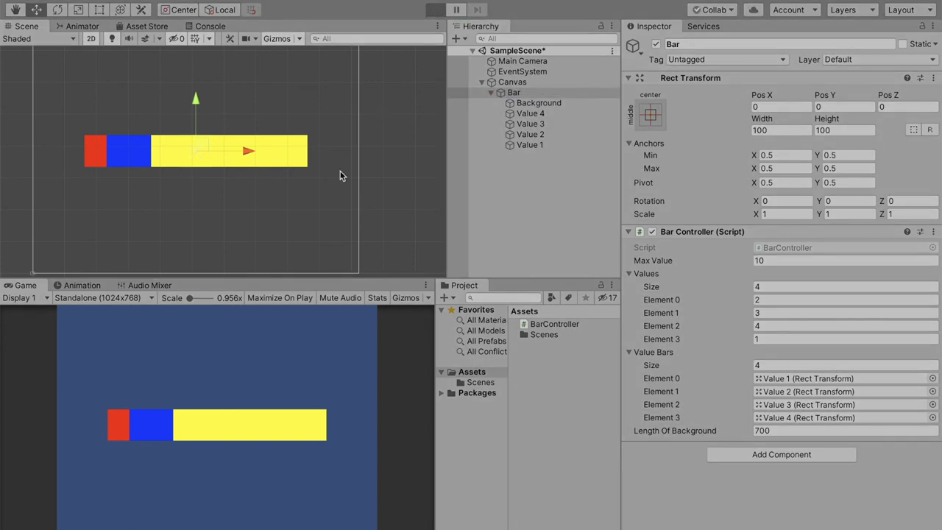
left_click(434, 9)
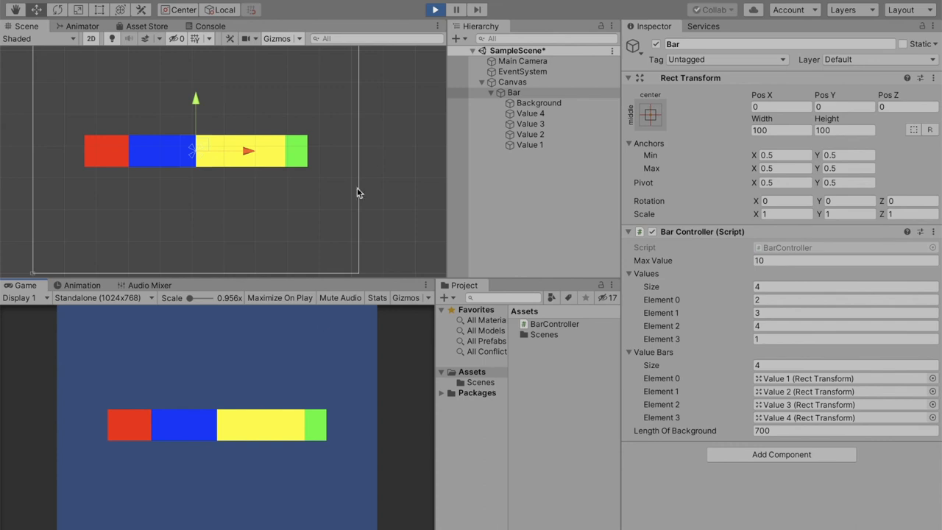
Import Bar Border at 32 pixels per unit with point filtering and no compression, and apply.
left_click(434, 9)
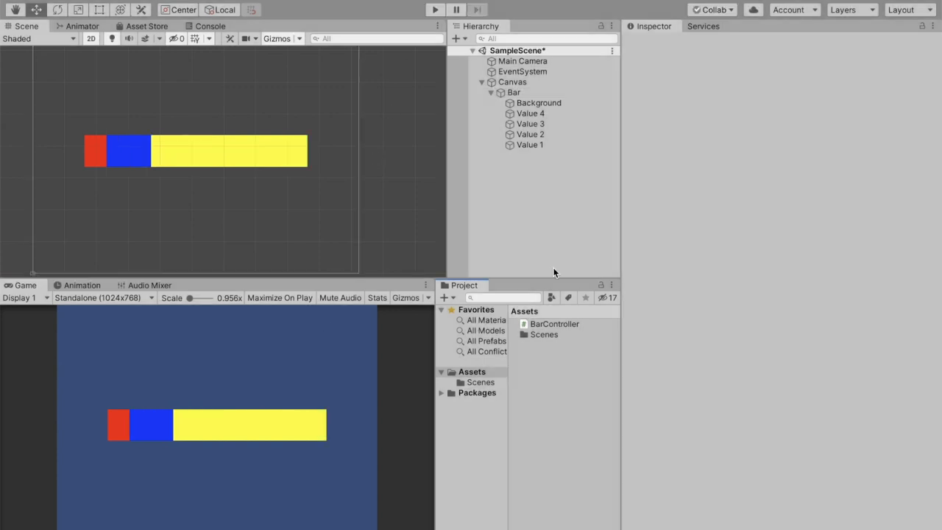
mouse_move(297, 412)
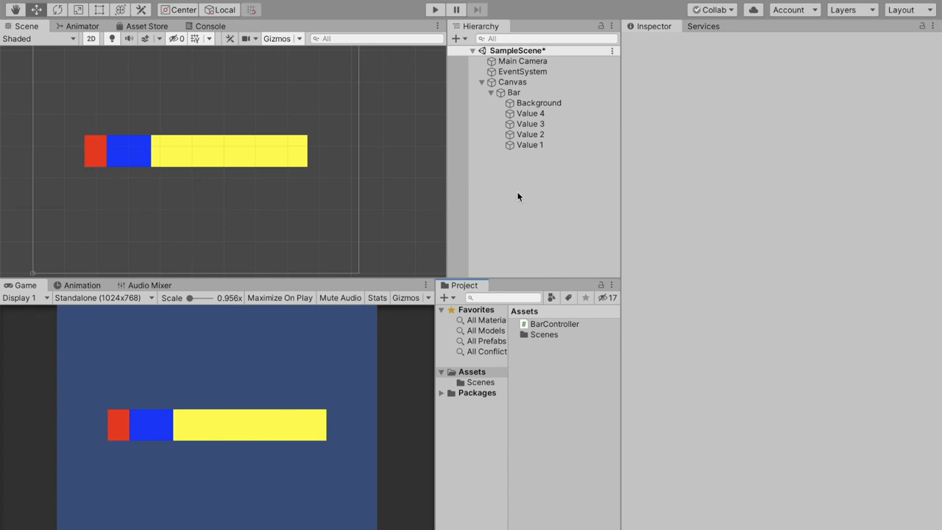
mouse_move(518, 198)
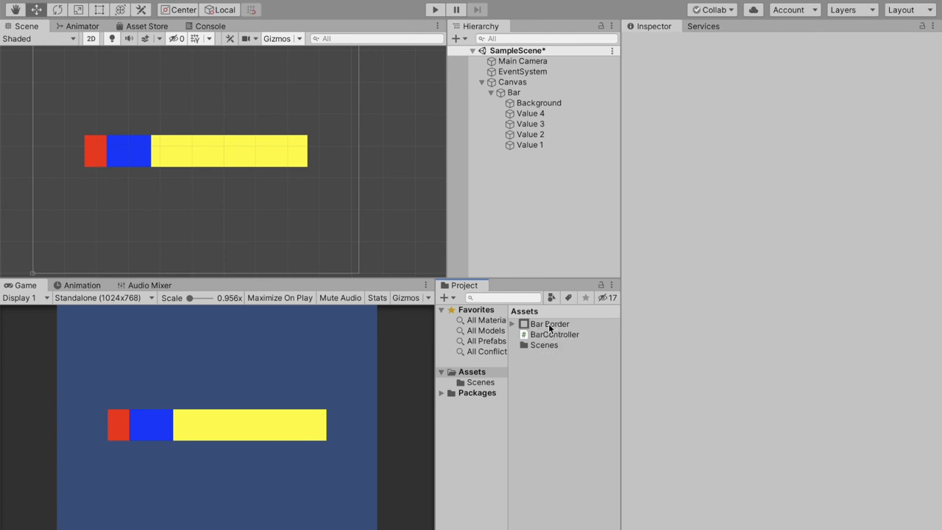
left_click(549, 323)
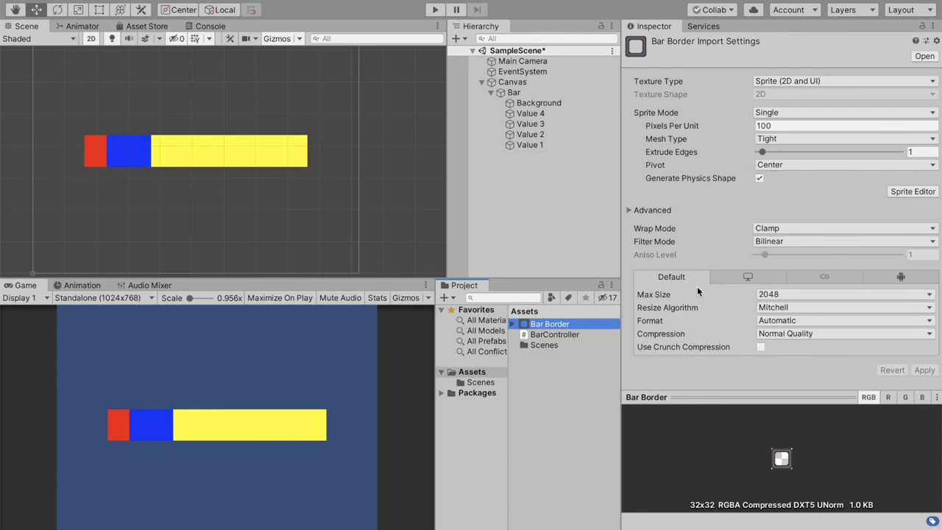
mouse_move(695, 509)
type("32")
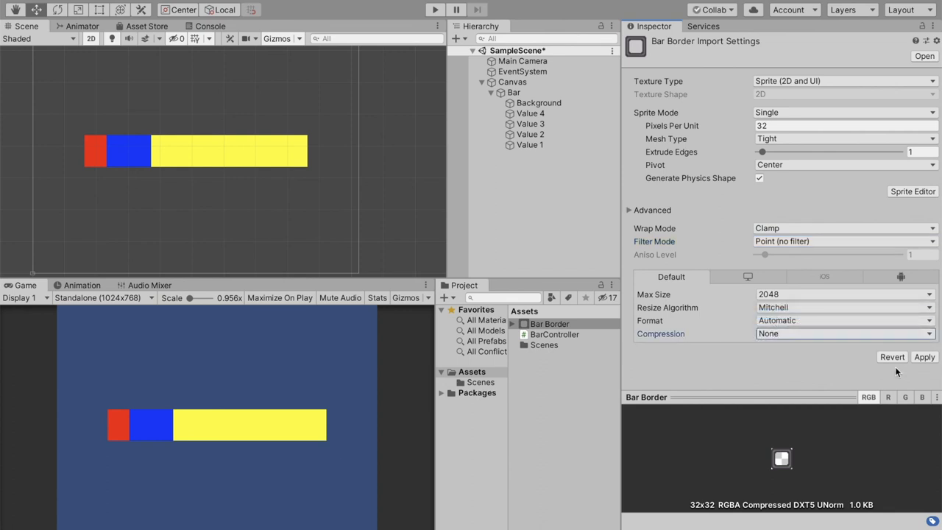
left_click(924, 358)
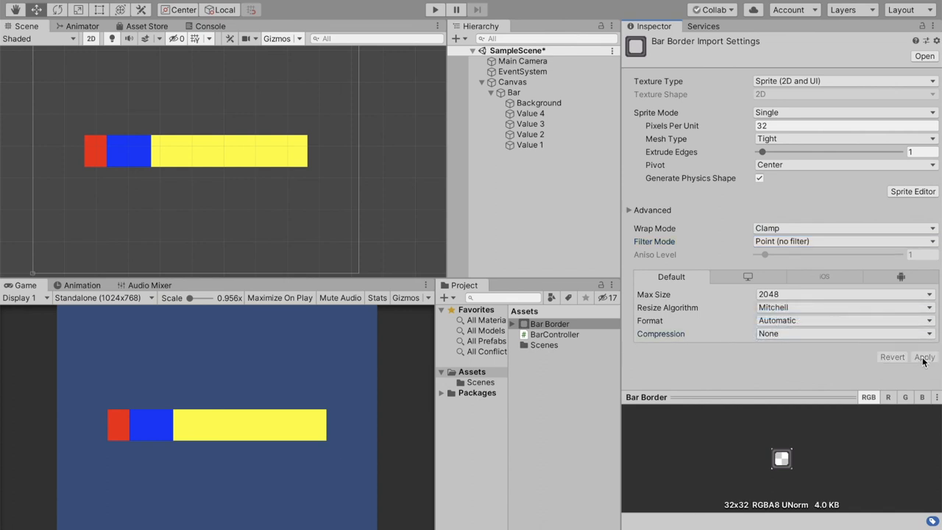
left_click(924, 357)
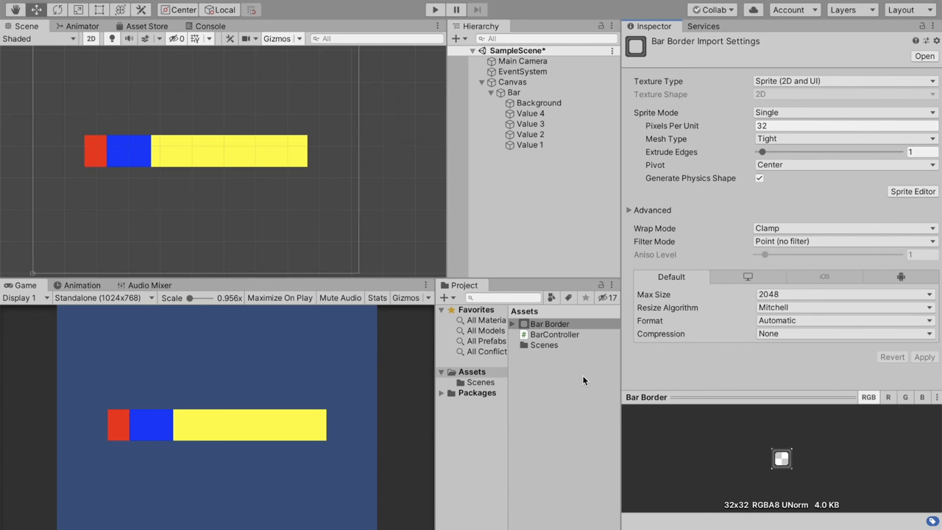
Duplicate Background and give the copy the Bar Border sprite as its source image.
left_click(538, 103)
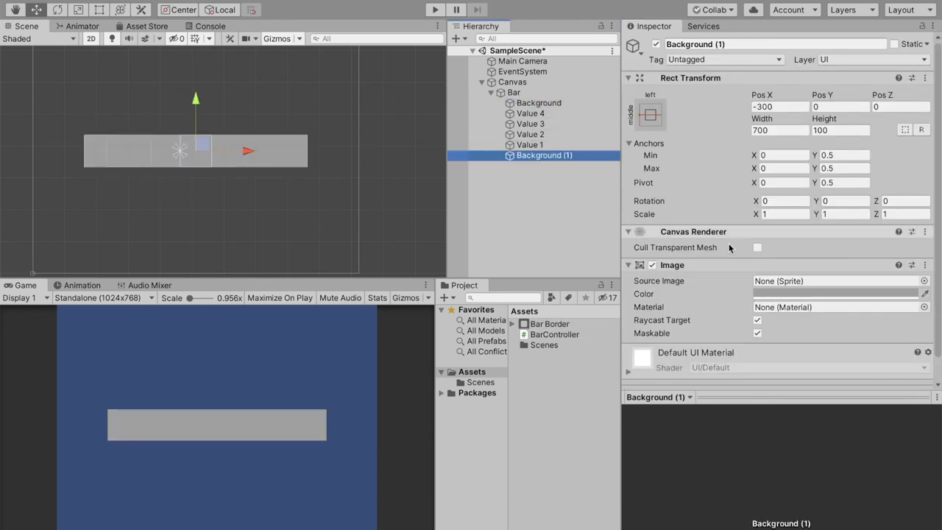
left_click(836, 294)
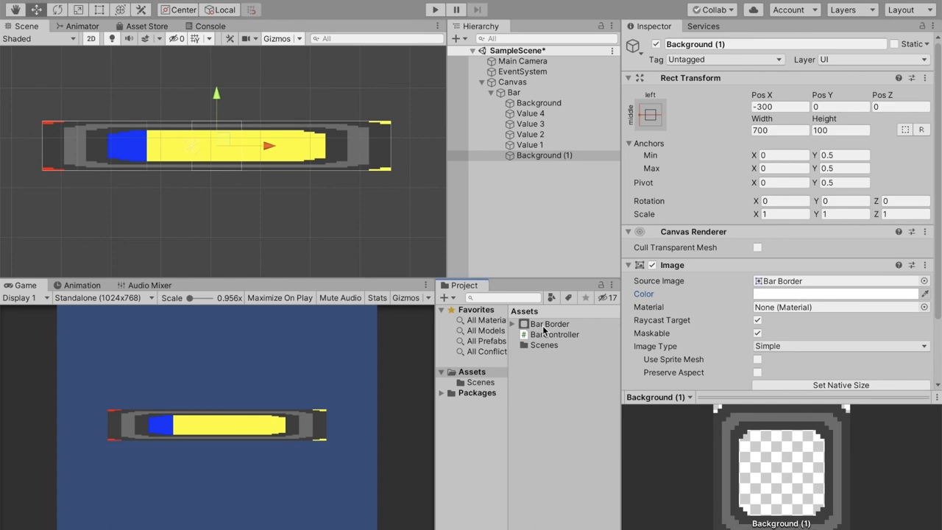
left_click(548, 324)
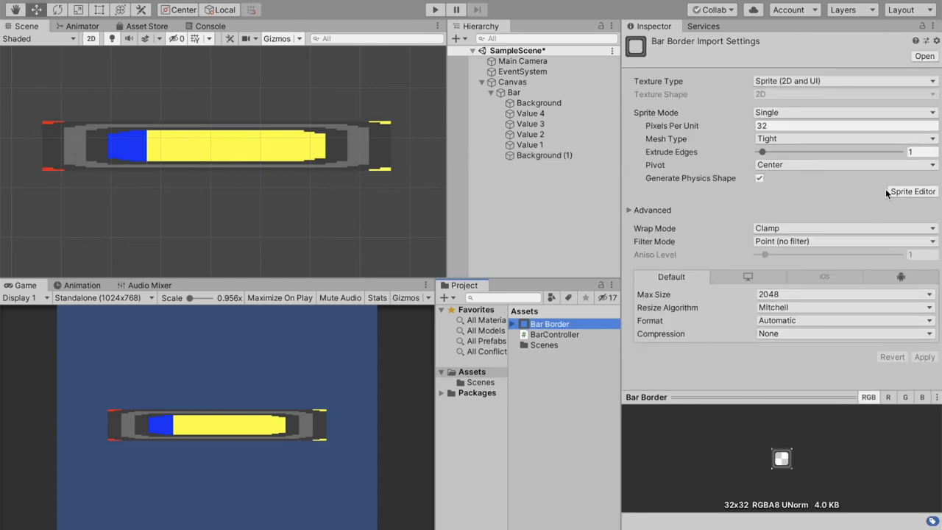
In the Sprite Editor give Bar Border about 8-pixel slicing borders on each side.
left_click(912, 191)
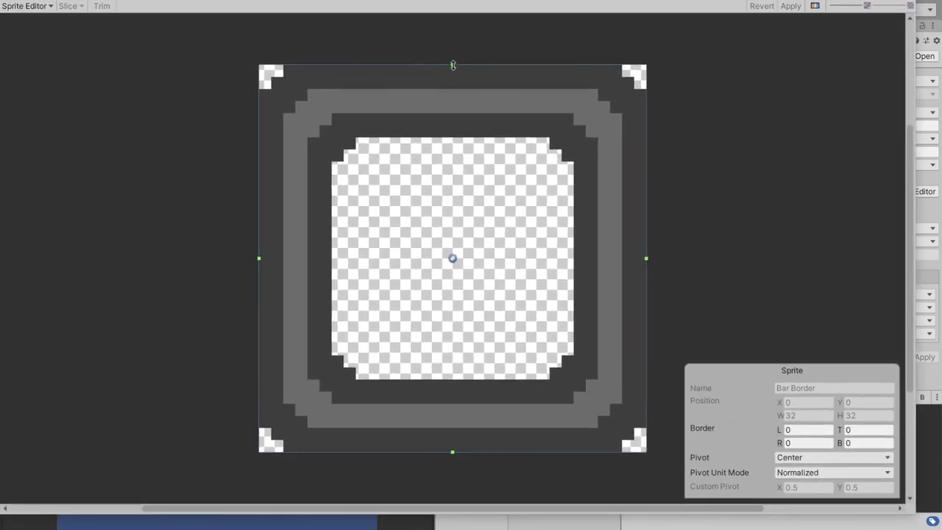
left_click_drag(453, 65, 453, 162)
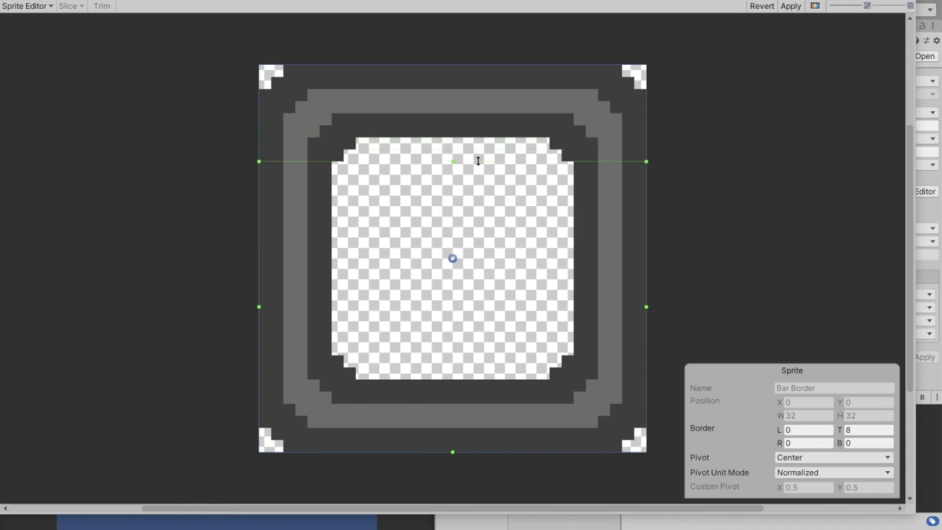
left_click_drag(453, 160, 453, 150)
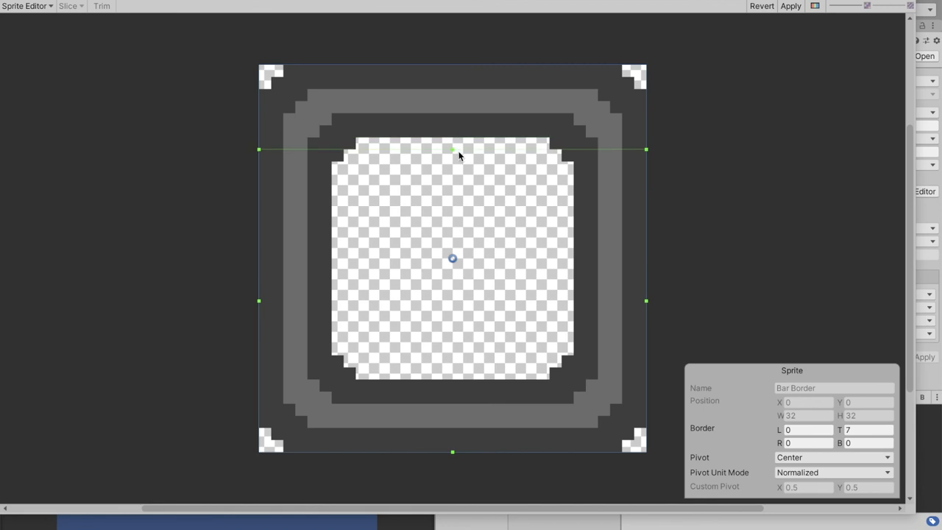
left_click_drag(453, 150, 454, 160)
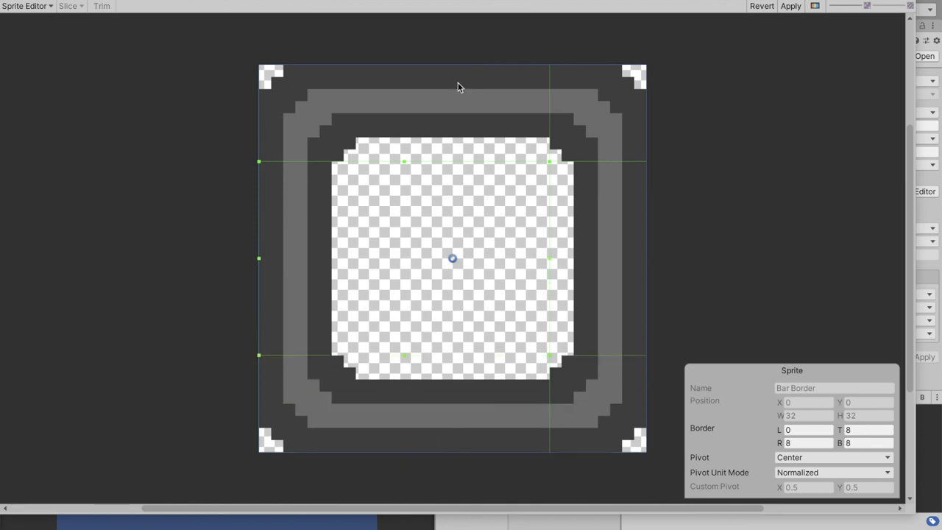
mouse_move(609, 147)
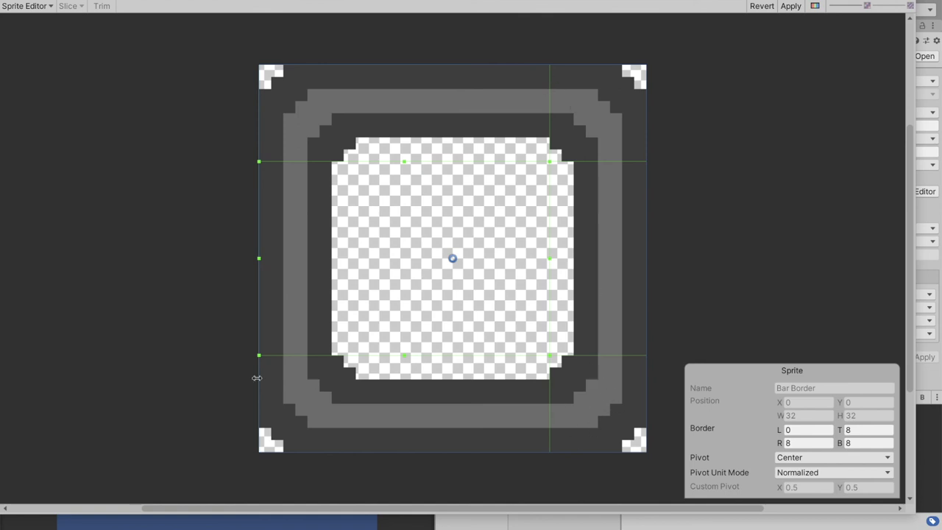
left_click_drag(259, 258, 368, 258)
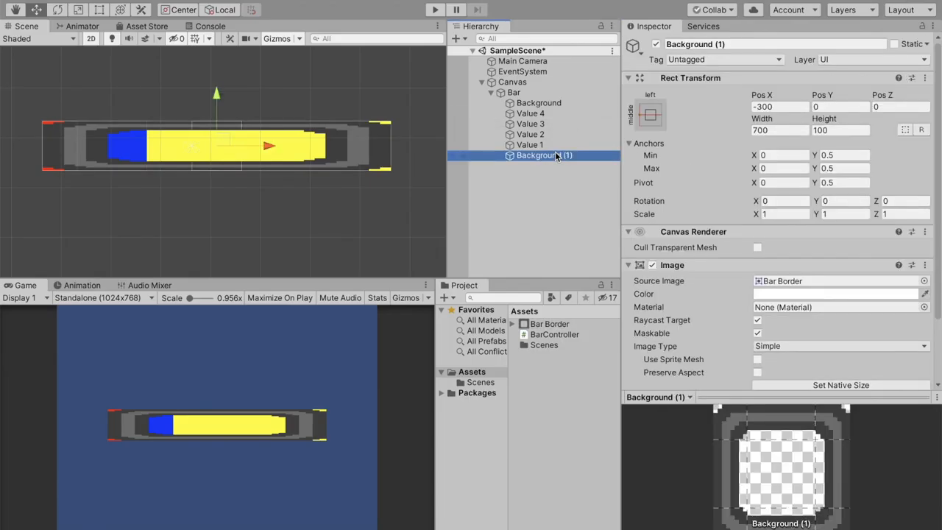
Draw Background (1) as a Sliced image and widen its Rect Transform to 720.
left_click(549, 323)
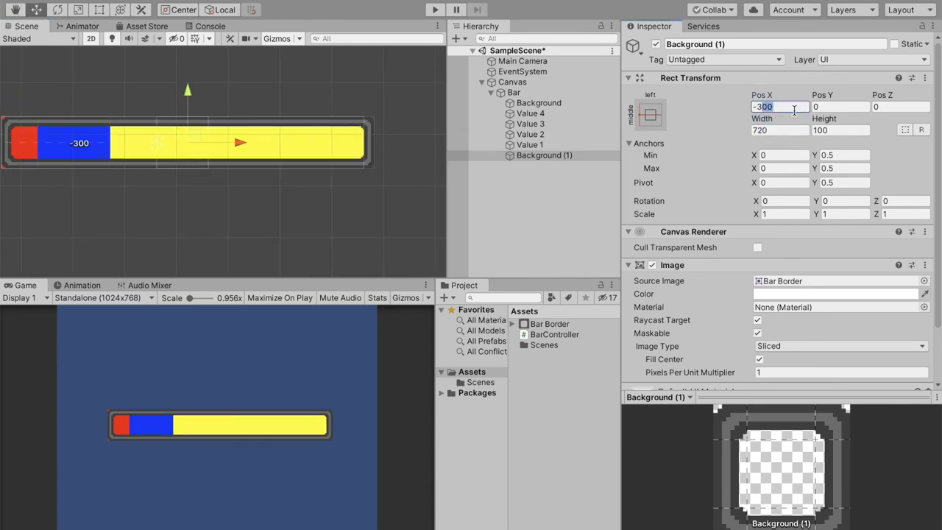
left_click(512, 83)
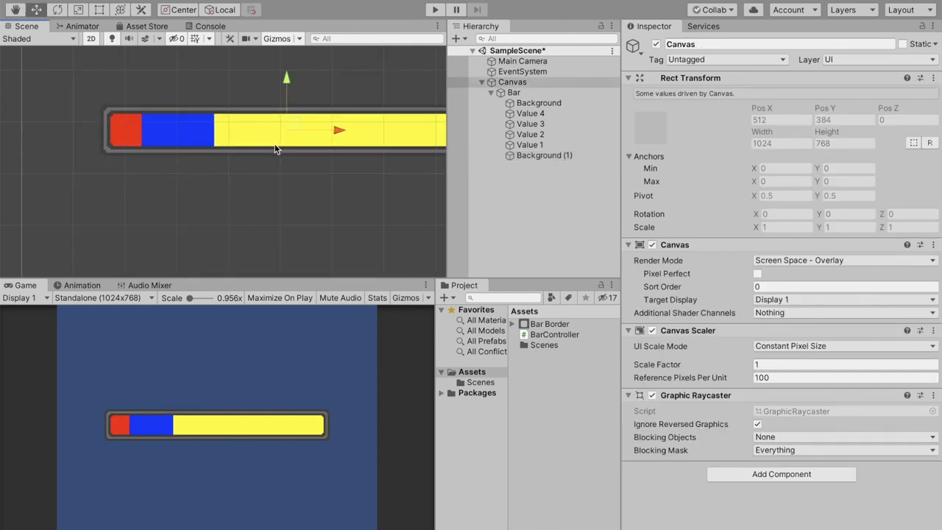
Run the framed four-colour bar, then review the BarController script and the Bar's values 2, 3, 4, 1.
left_click(434, 9)
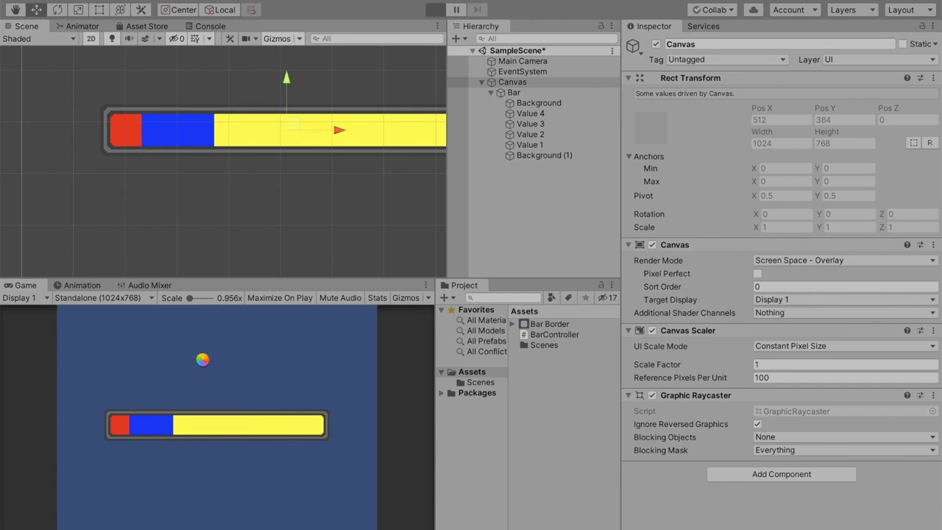
left_click(436, 9)
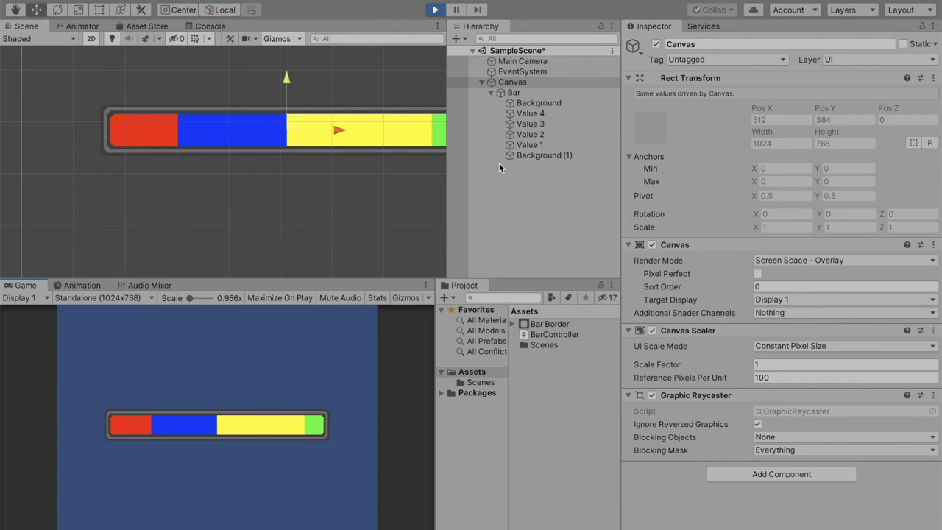
left_click(553, 334)
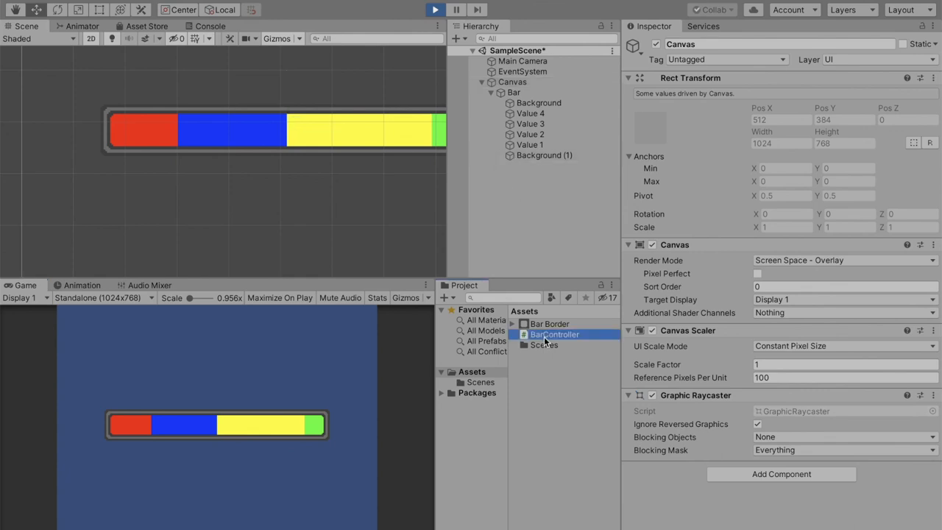
left_click(553, 334)
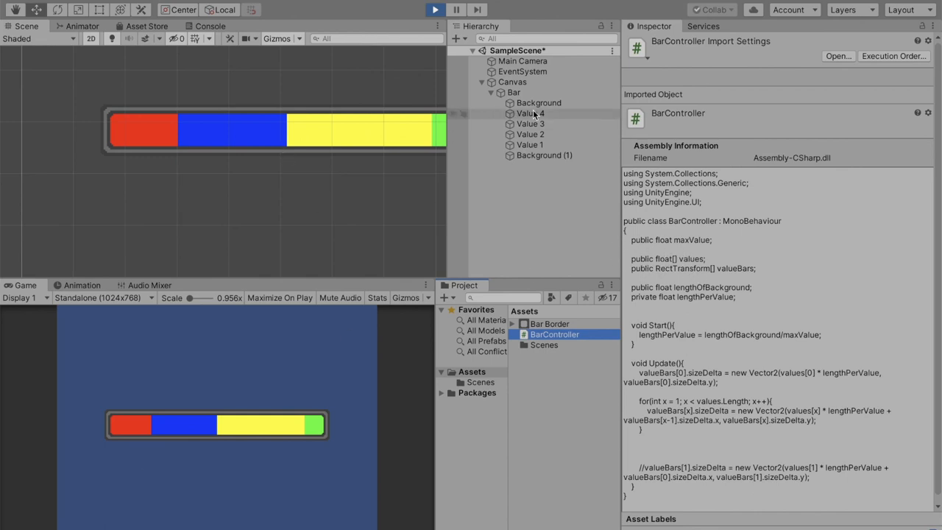
left_click(514, 91)
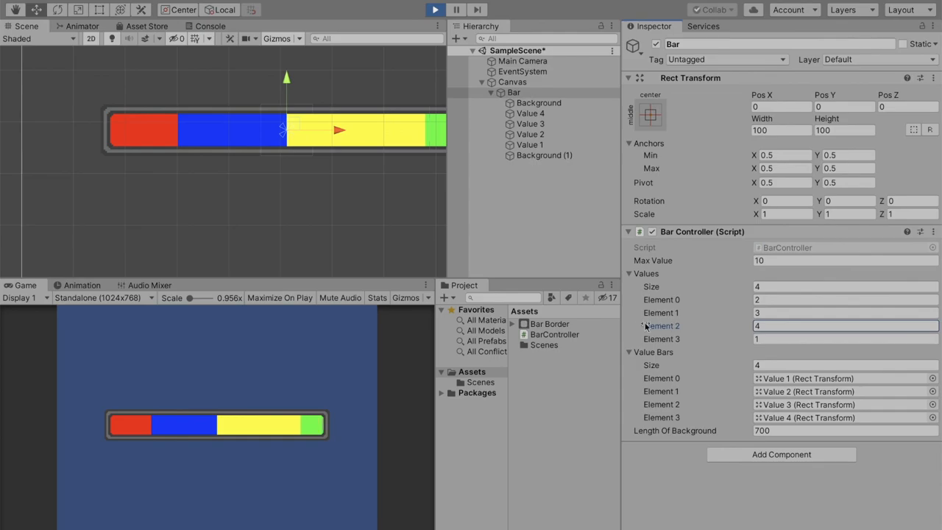